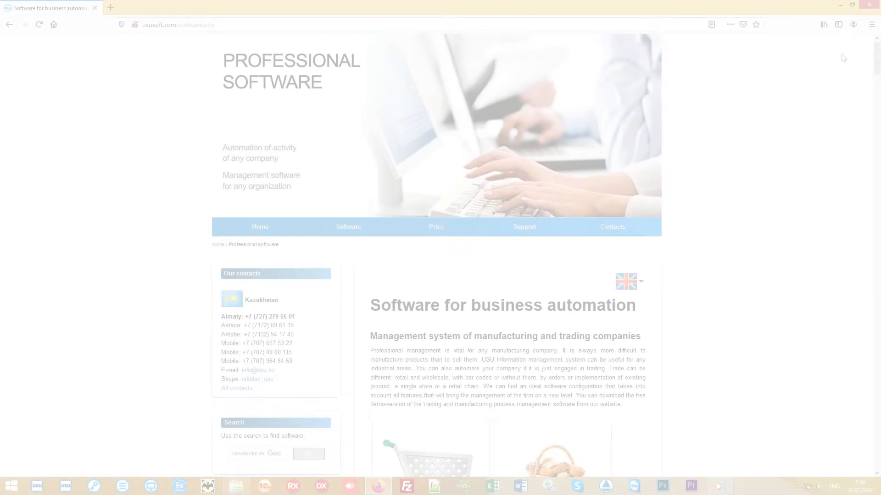
Scroll through the website and open the Trading software page.
{"action": "scroll", "scroll_direction": "down", "scroll_amount": 3}
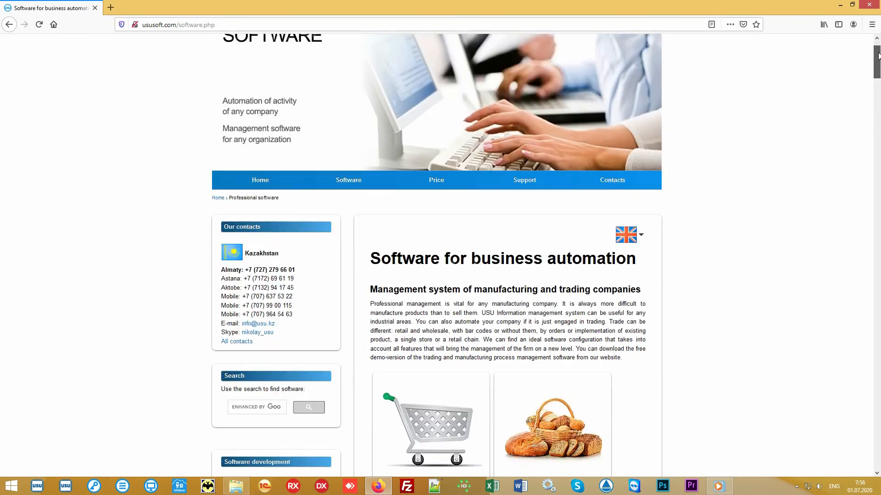
{"action": "scroll", "scroll_direction": "down", "scroll_amount": 3}
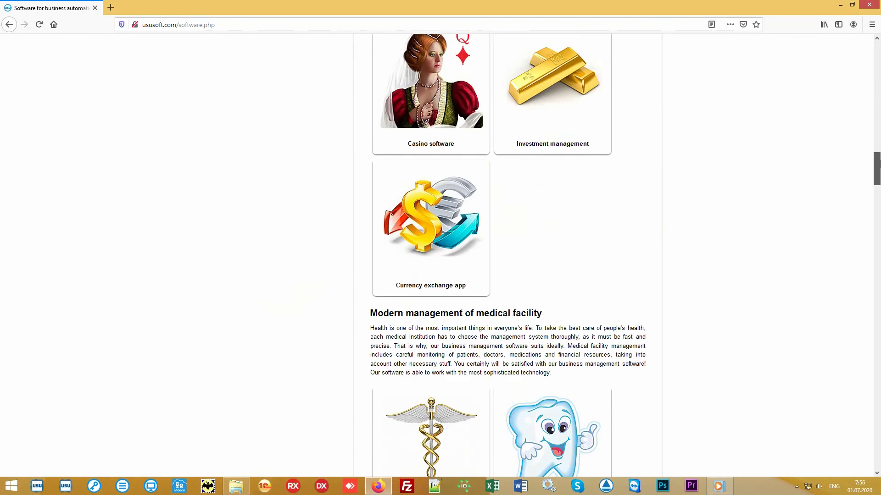
{"action": "scroll", "scroll_direction": "down", "scroll_amount": 3}
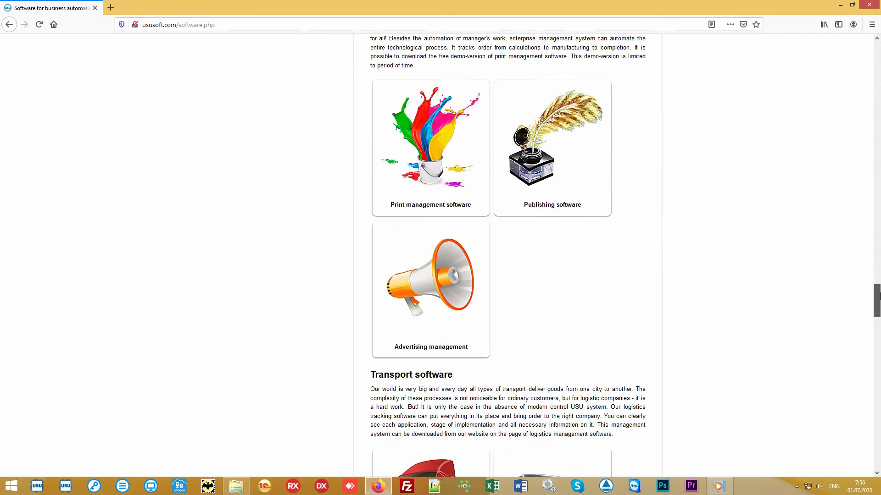
{"action": "scroll", "scroll_direction": "down", "scroll_amount": 3}
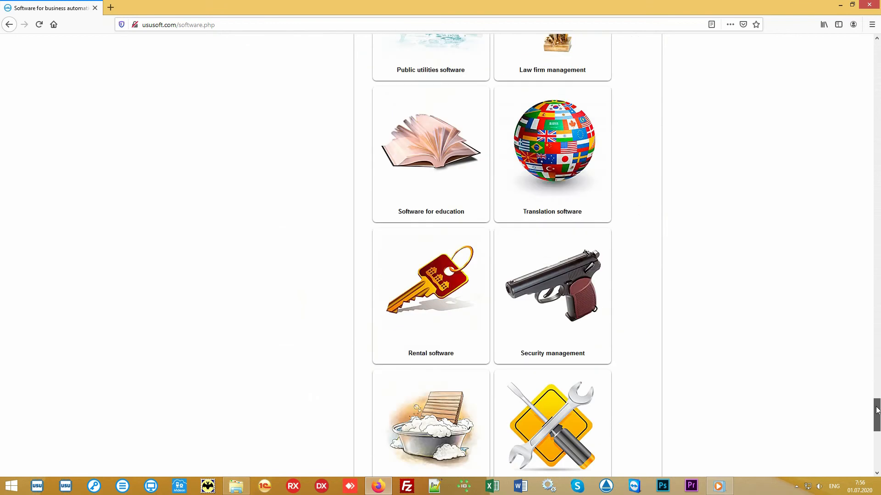
{"action": "scroll", "scroll_direction": "up", "scroll_amount": 3}
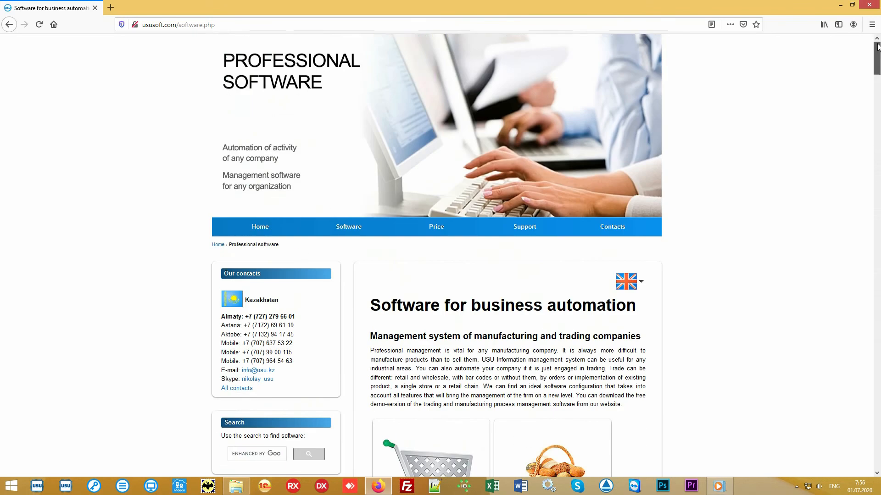
{"action": "scroll", "scroll_direction": "down", "scroll_amount": 3}
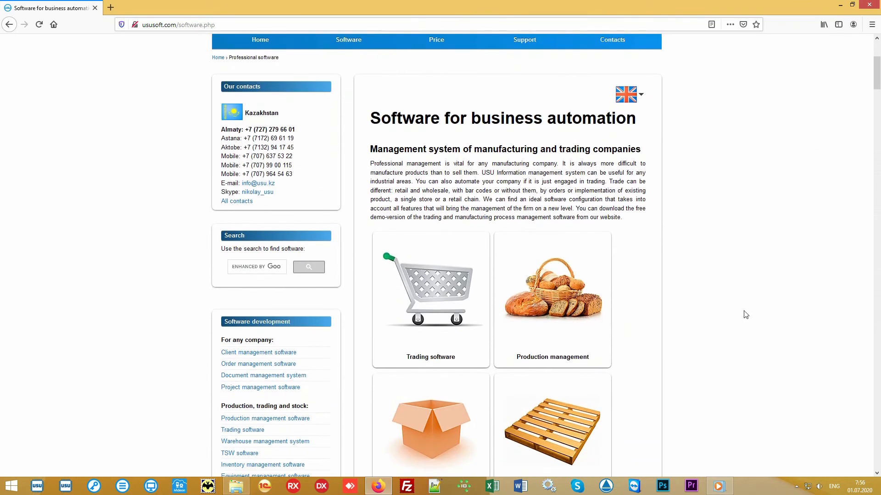
{"action": "mouse_move", "coordinate": [465, 248]}
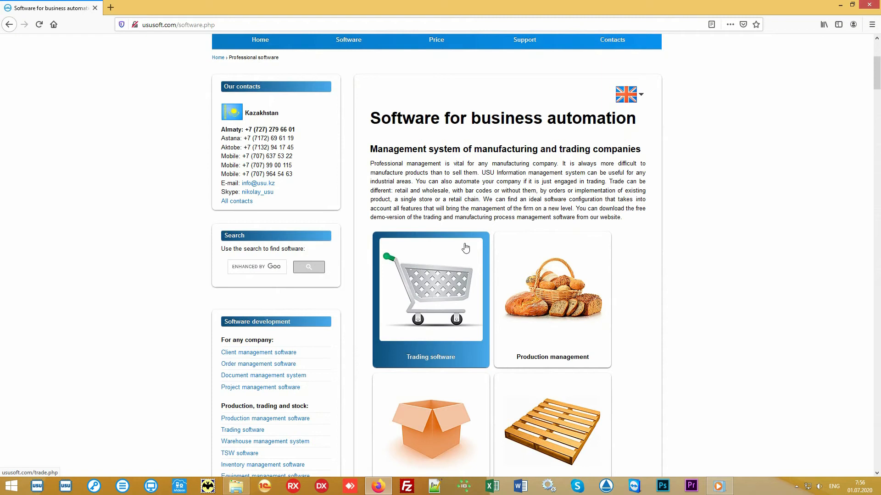
{"action": "left_click", "coordinate": [430, 291]}
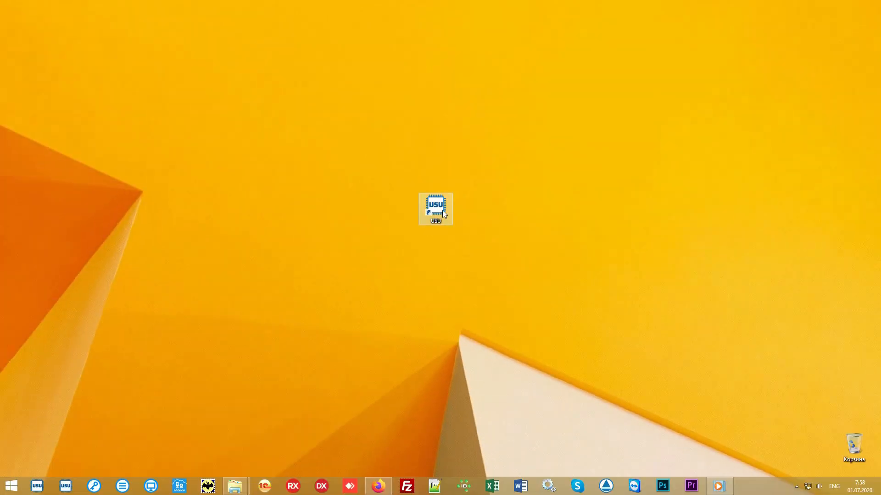
Launch USU from the desktop and log in as user NIKOLAY.
{"action": "double_click", "coordinate": [435, 209]}
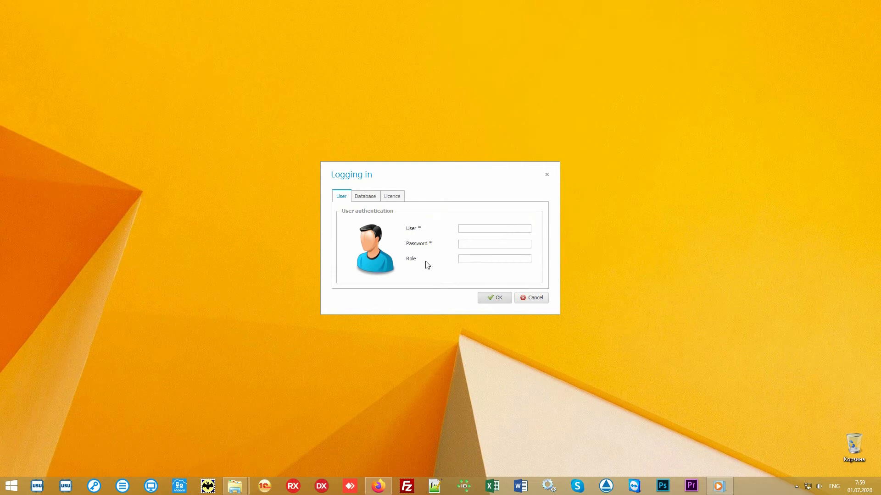
{"action": "left_click", "coordinate": [494, 259]}
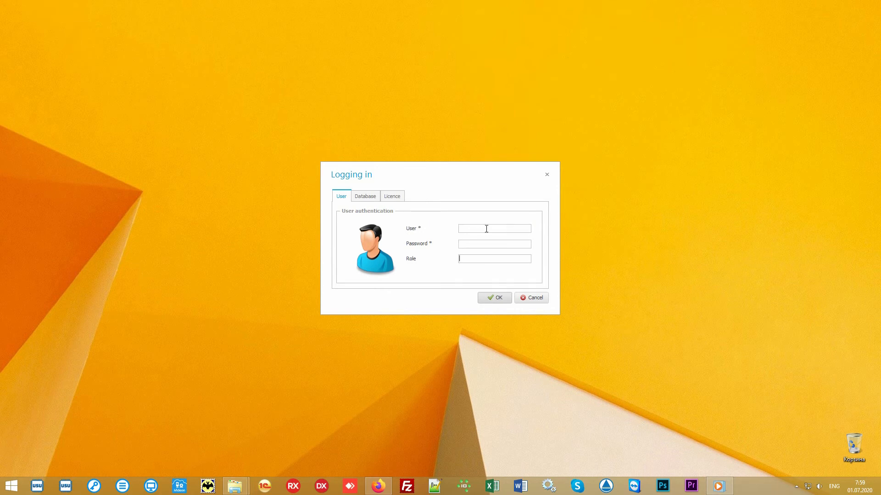
{"action": "type", "text": "NIKOLAY"}
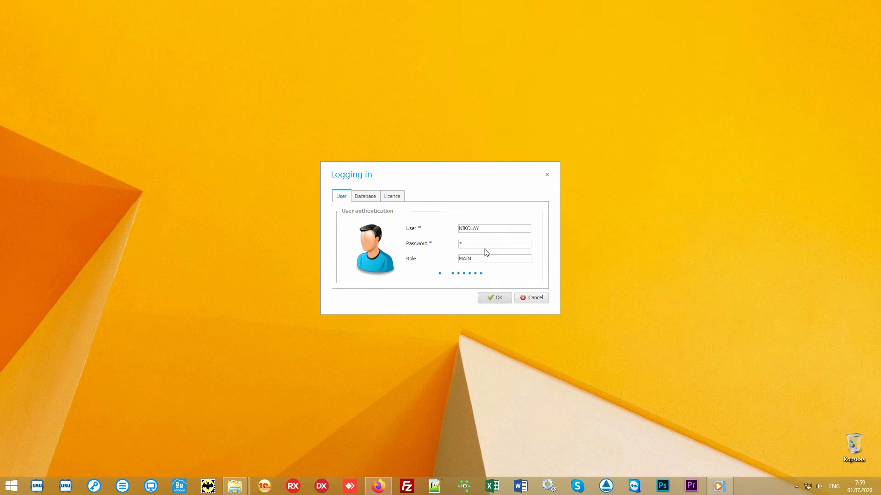
{"action": "left_click", "coordinate": [494, 298]}
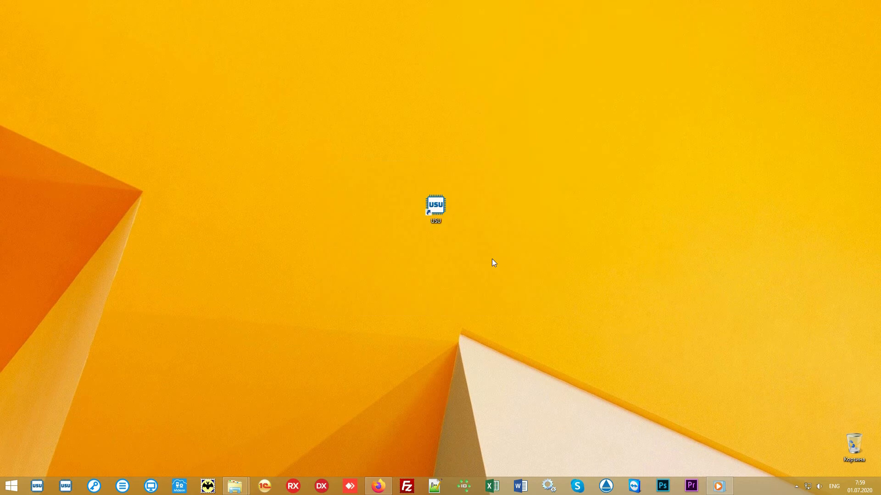
{"action": "double_click", "coordinate": [436, 207]}
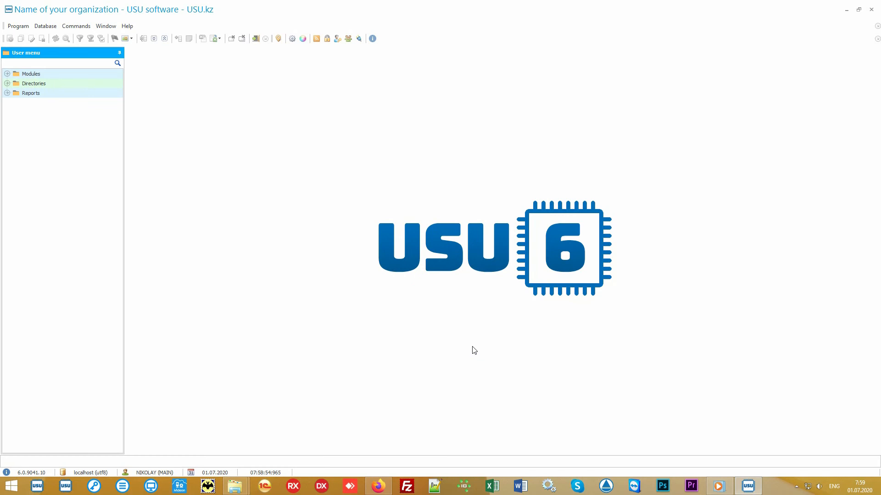
Open the Interface dialog from the toolbar to show the available visual themes.
{"action": "left_click", "coordinate": [31, 74]}
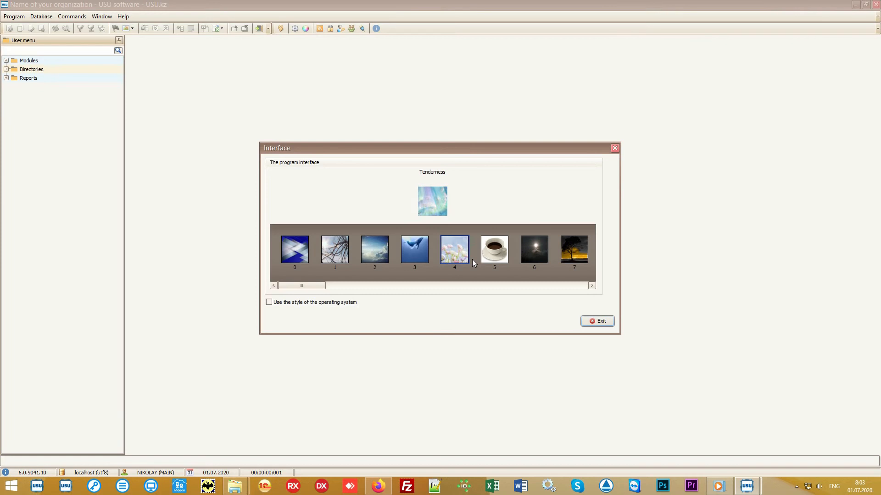
Try the Sunset, First foliage, Lightning, Wonderful time and New Year themes, then apply Northern Lights.
{"action": "left_click", "coordinate": [494, 250]}
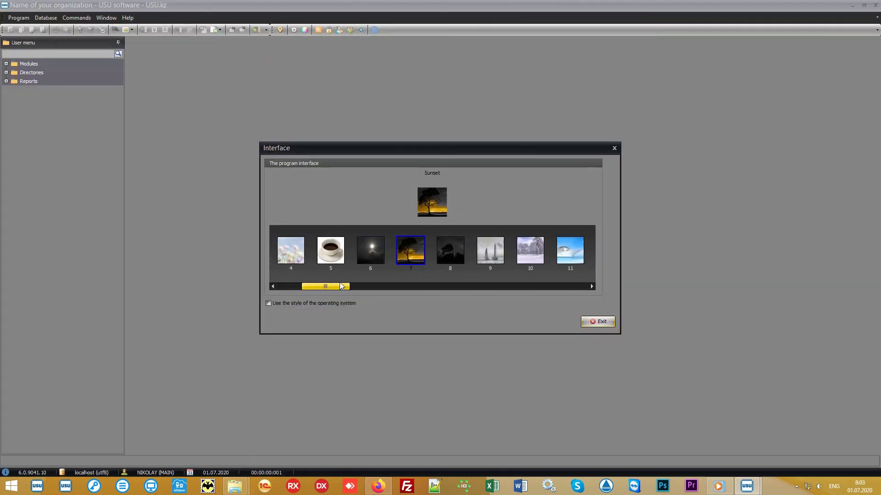
{"action": "left_click_drag", "start_coordinate": [325, 286], "coordinate": [475, 286]}
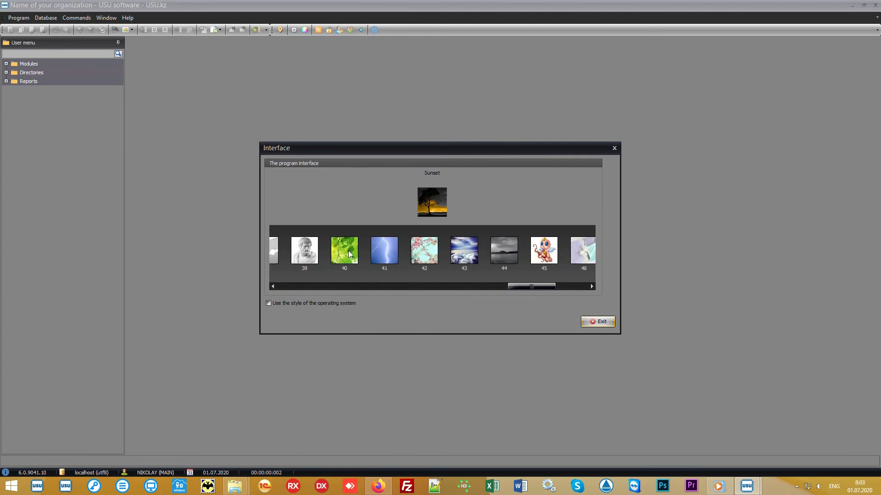
{"action": "left_click", "coordinate": [344, 250]}
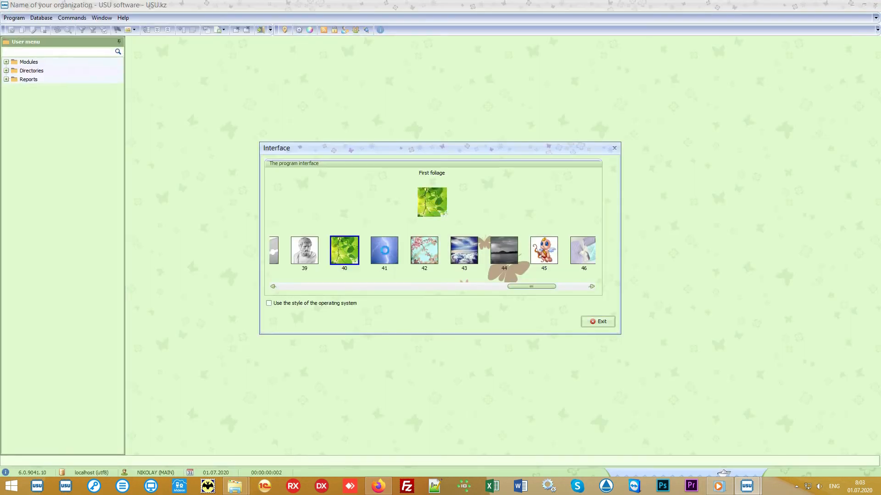
{"action": "left_click", "coordinate": [384, 250]}
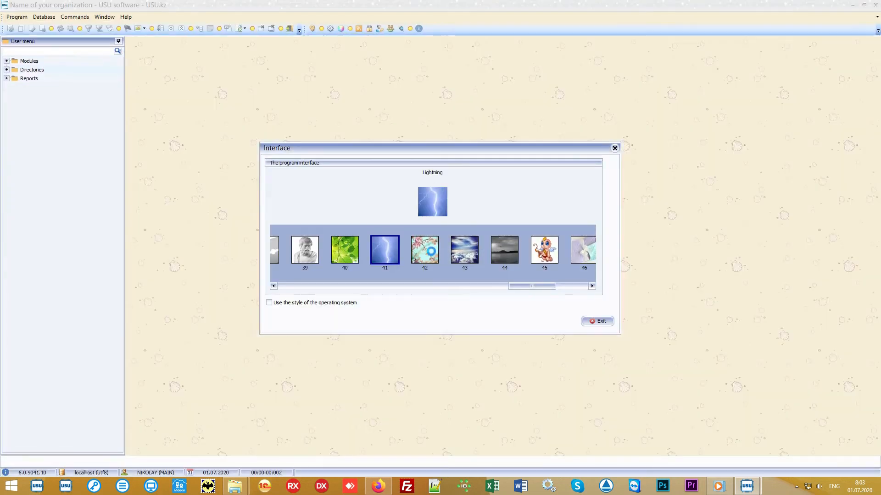
{"action": "left_click", "coordinate": [424, 250]}
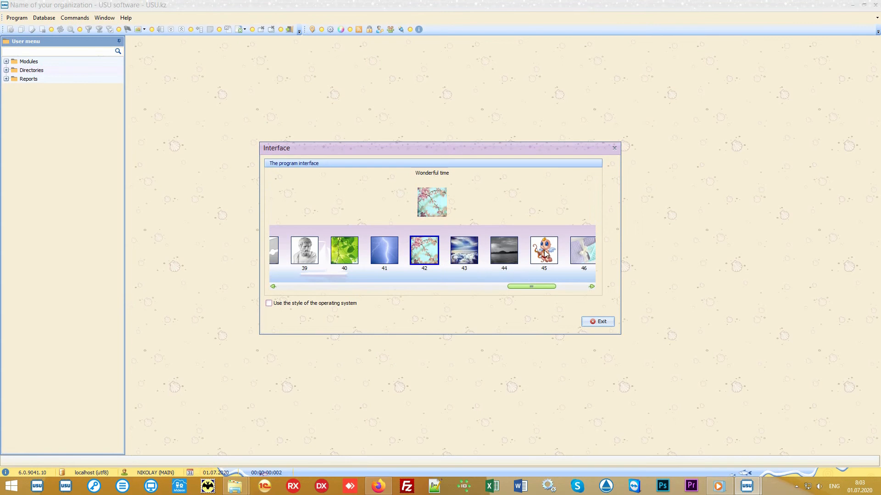
{"action": "left_click", "coordinate": [543, 250]}
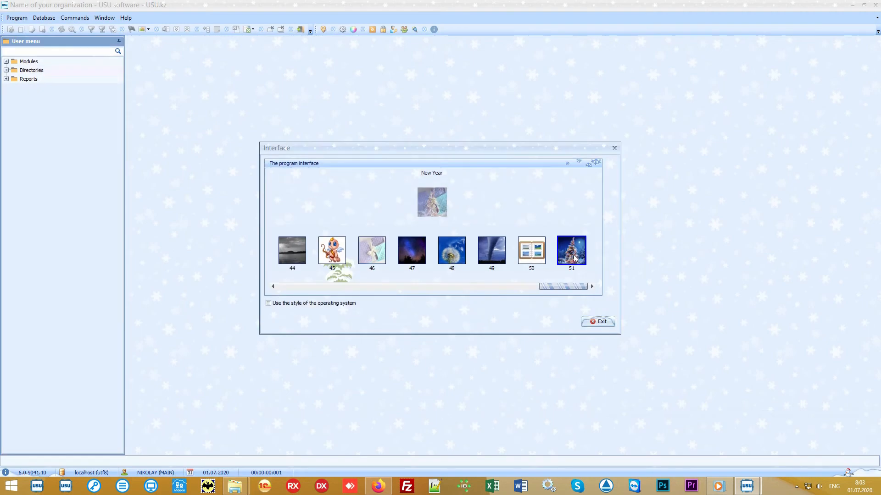
{"action": "left_click", "coordinate": [571, 250]}
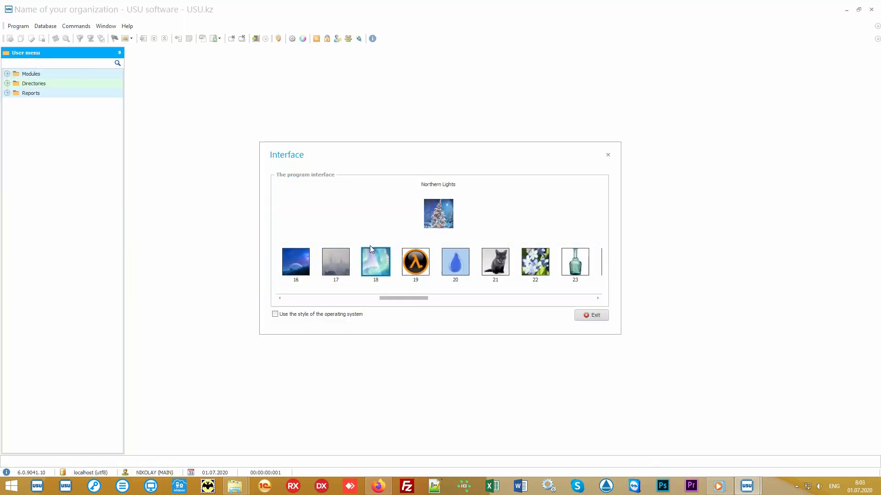
{"action": "left_click", "coordinate": [591, 315]}
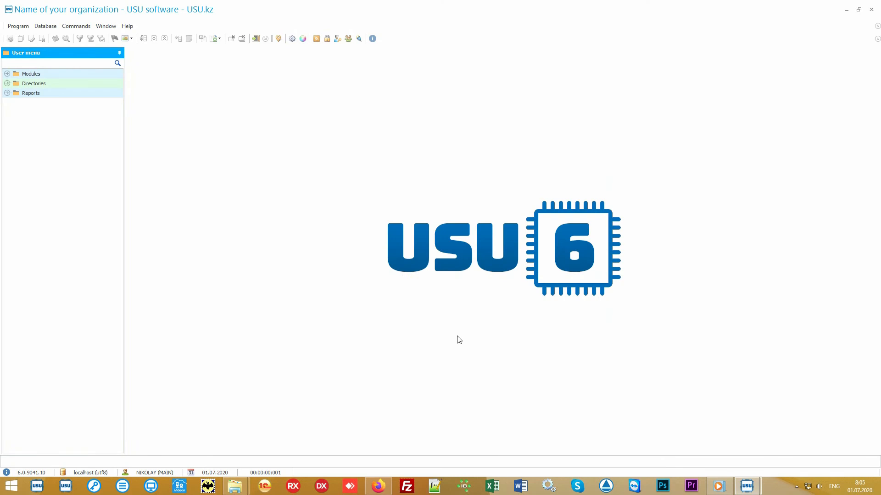
{"action": "mouse_move", "coordinate": [671, 221]}
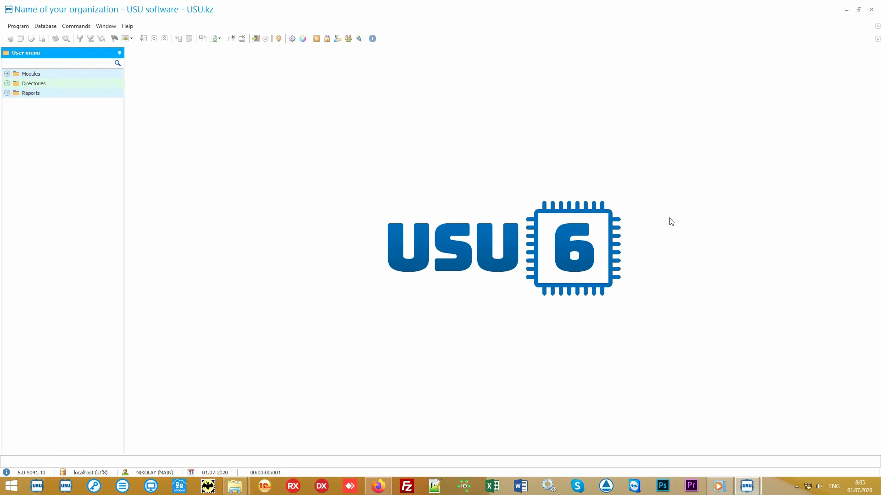
{"action": "mouse_move", "coordinate": [363, 160]}
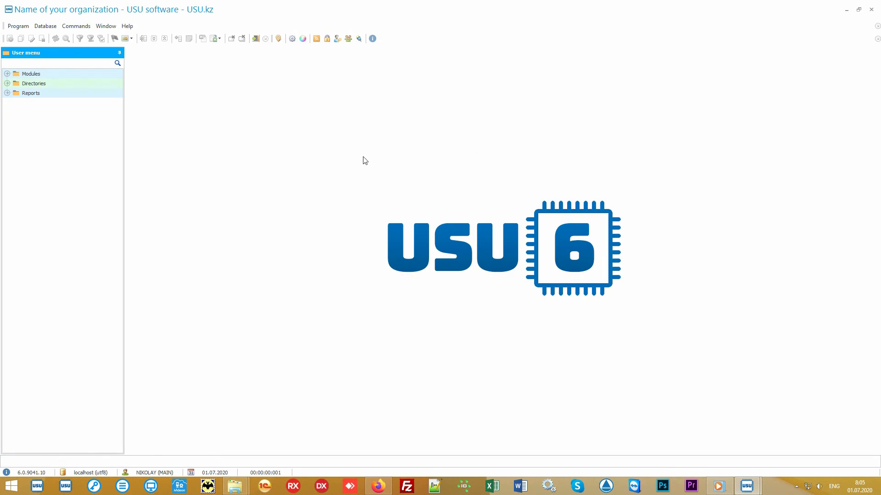
{"action": "mouse_move", "coordinate": [379, 358]}
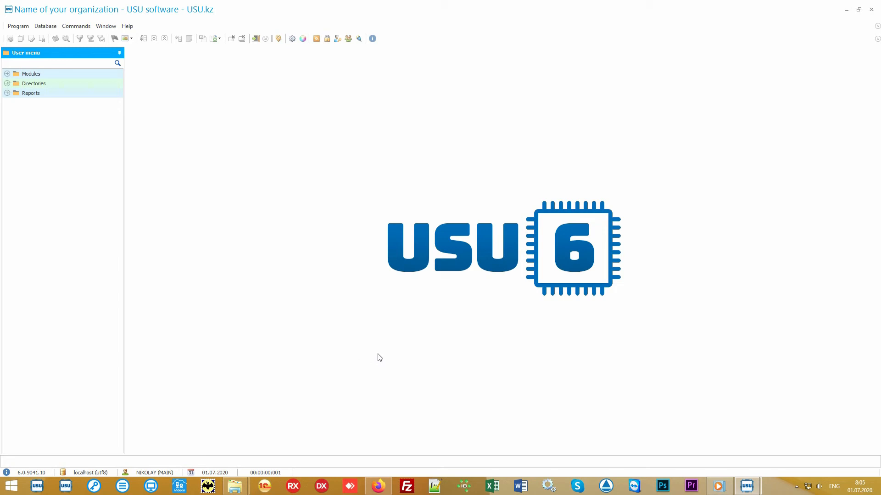
{"action": "mouse_move", "coordinate": [489, 371]}
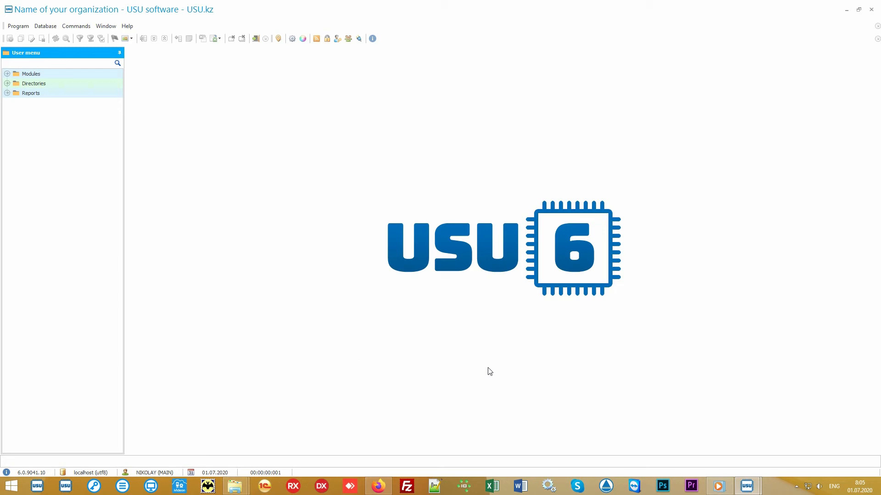
{"action": "mouse_move", "coordinate": [460, 323]}
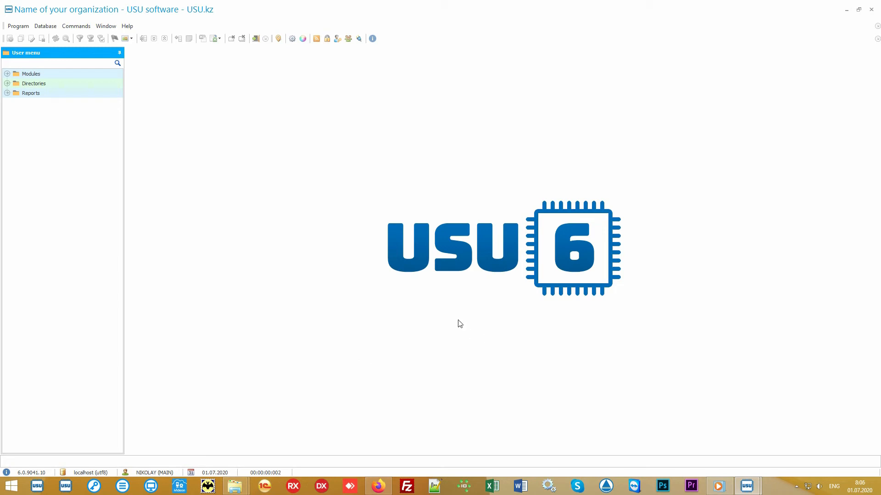
{"action": "mouse_move", "coordinate": [210, 196]}
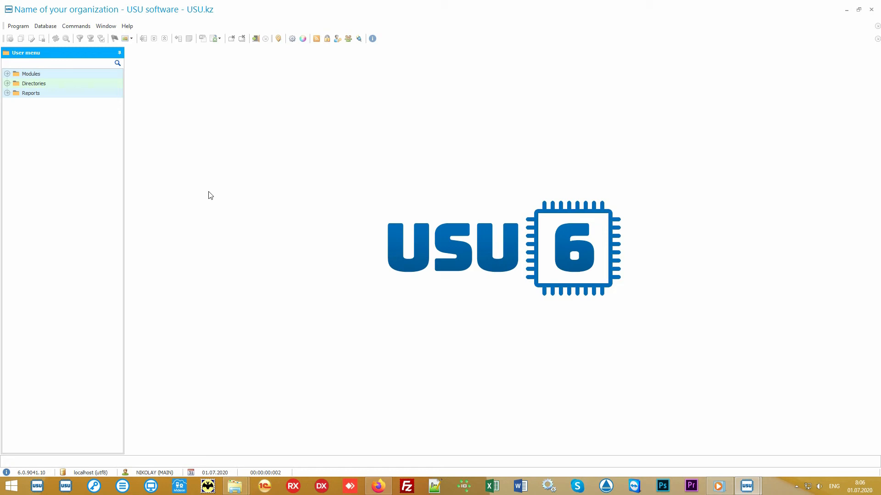
{"action": "mouse_move", "coordinate": [103, 75]}
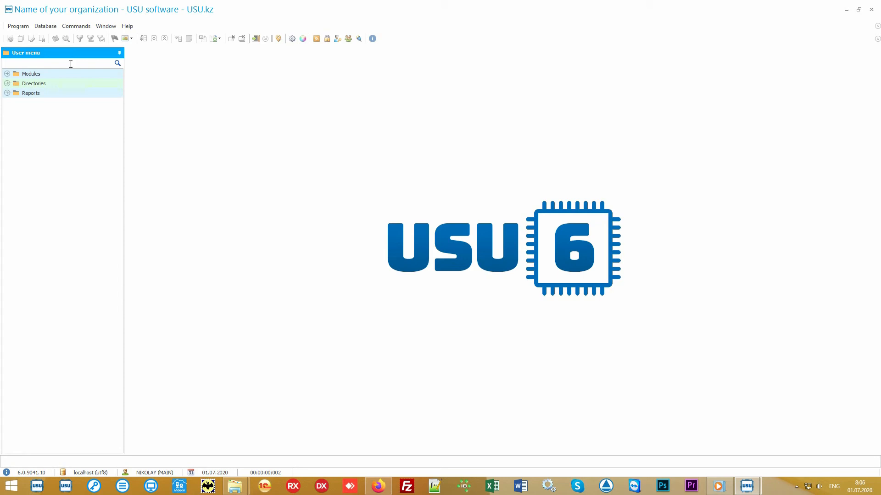
{"action": "mouse_move", "coordinate": [64, 76]}
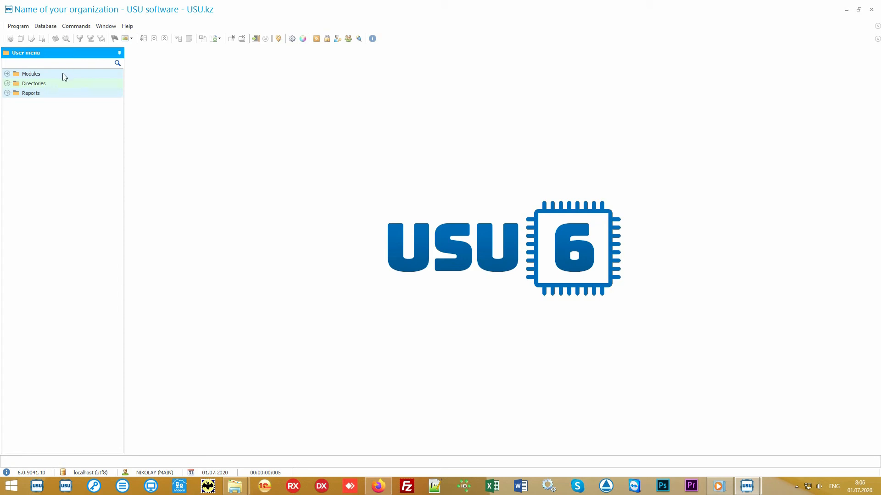
Point out Modules, Directories and Reports in the User menu, then expand Directories.
{"action": "left_click", "coordinate": [31, 73]}
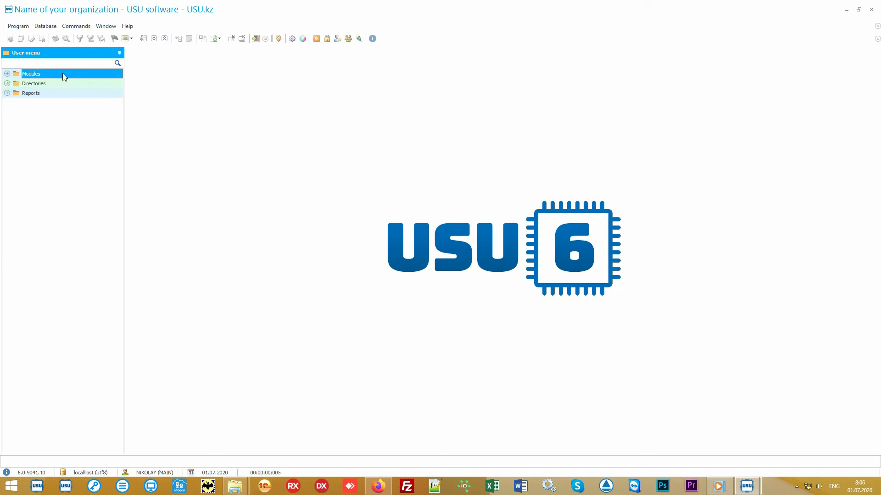
{"action": "left_click", "coordinate": [34, 84]}
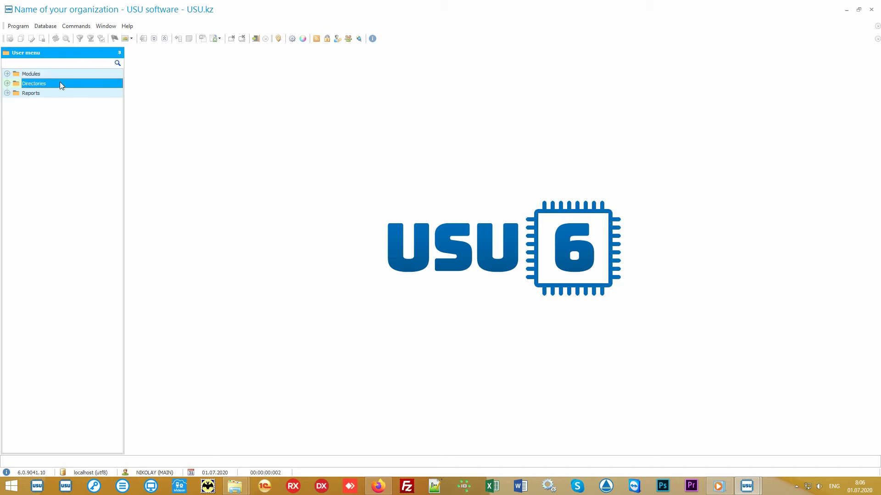
{"action": "mouse_move", "coordinate": [55, 97]}
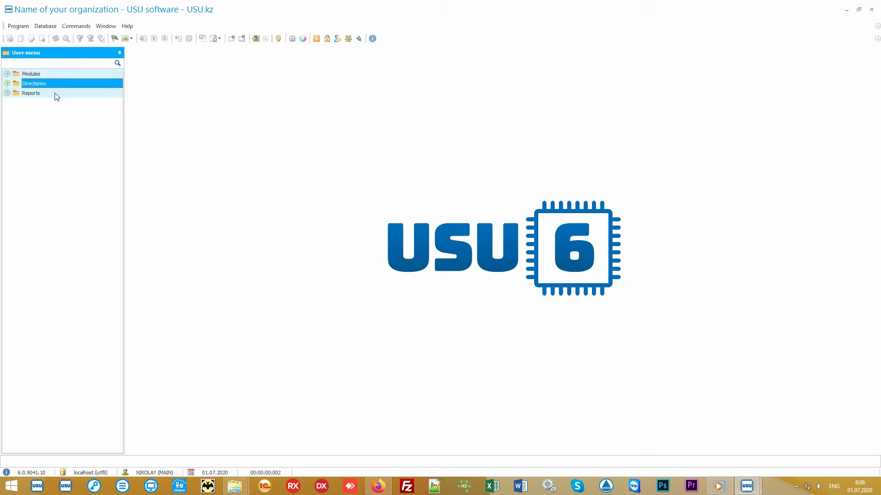
{"action": "left_click", "coordinate": [30, 93]}
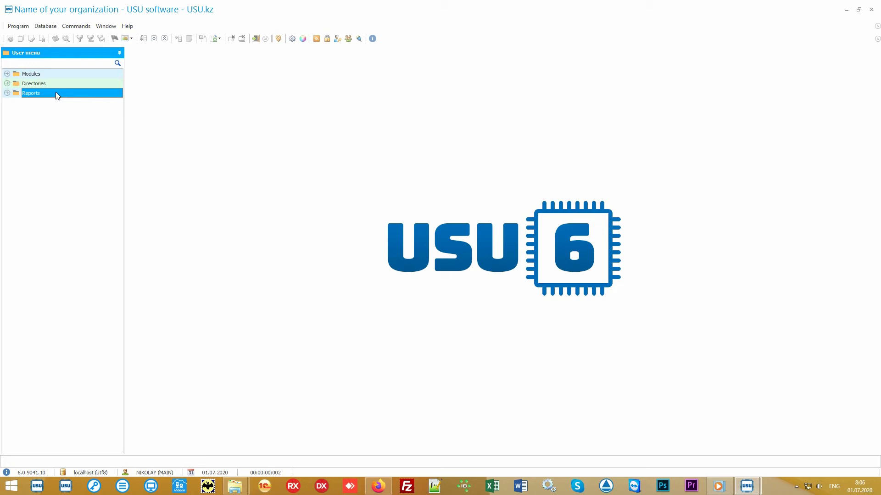
{"action": "mouse_move", "coordinate": [60, 94]}
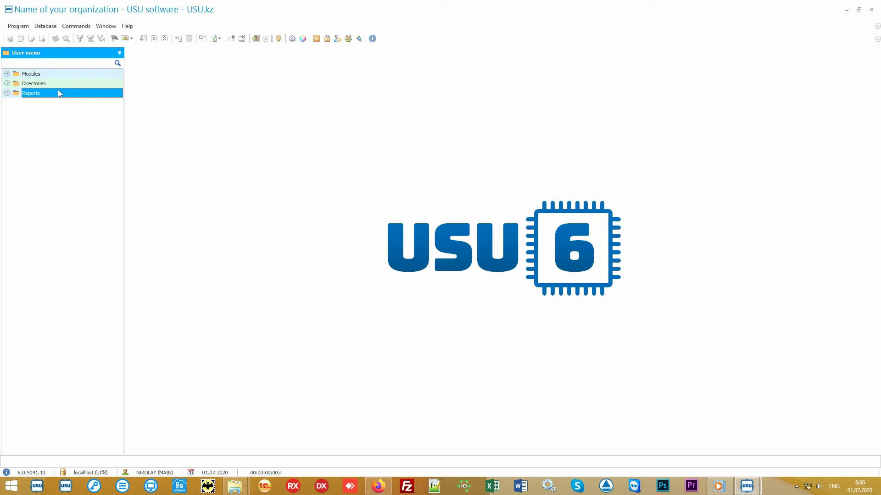
{"action": "left_click", "coordinate": [33, 83]}
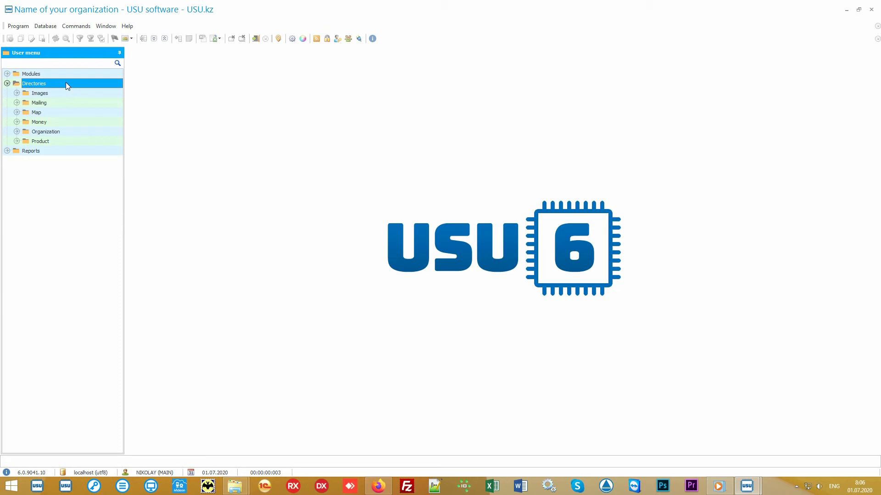
Expand the Money group and open the Currencies and Payment options directories.
{"action": "left_click", "coordinate": [14, 122]}
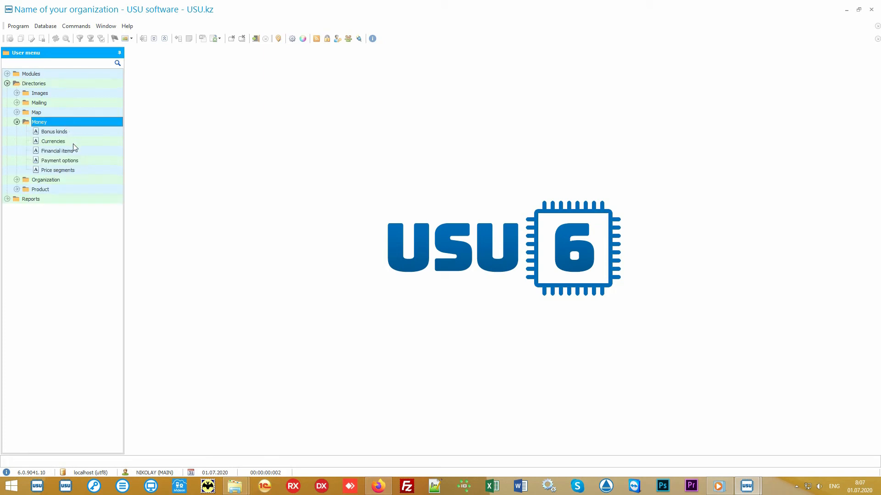
{"action": "double_click", "coordinate": [53, 140]}
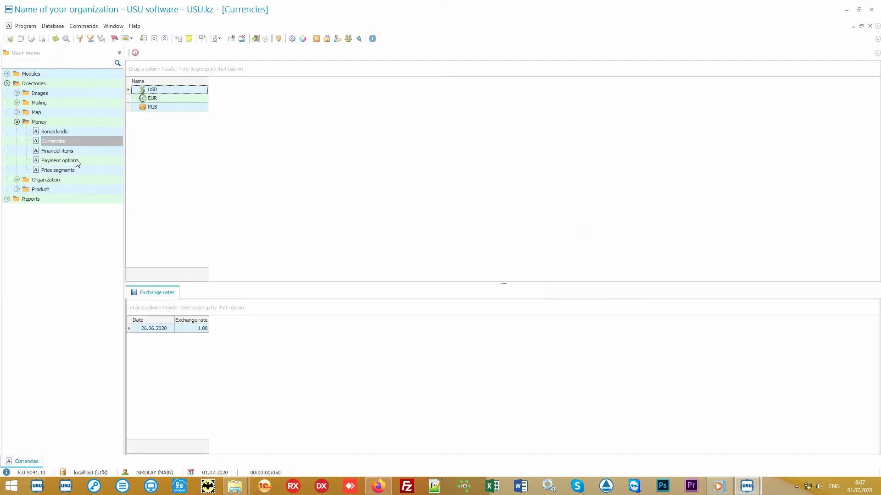
{"action": "left_click", "coordinate": [59, 160]}
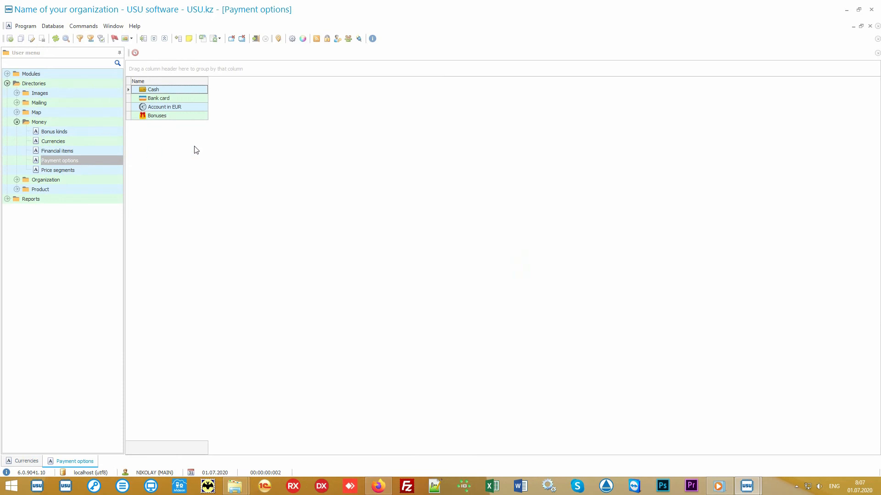
Open Employees with the Main store department expanded, then open Mailing templates.
{"action": "left_click", "coordinate": [55, 199]}
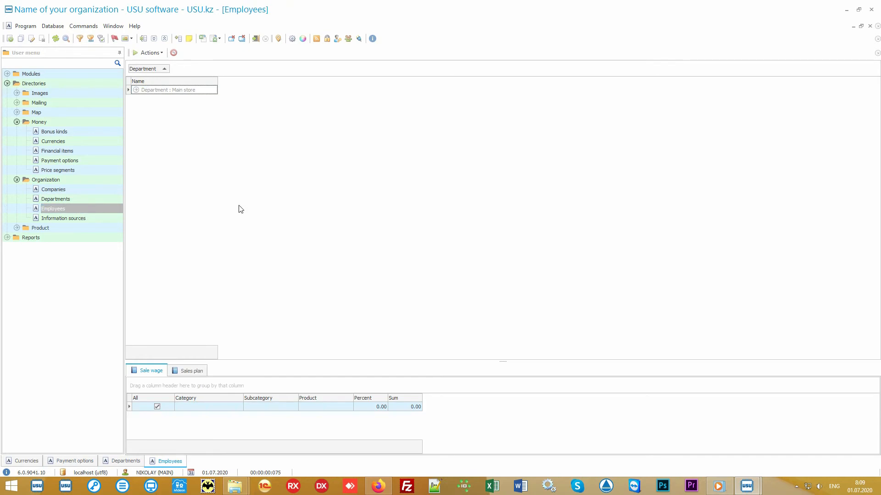
{"action": "left_click", "coordinate": [135, 89]}
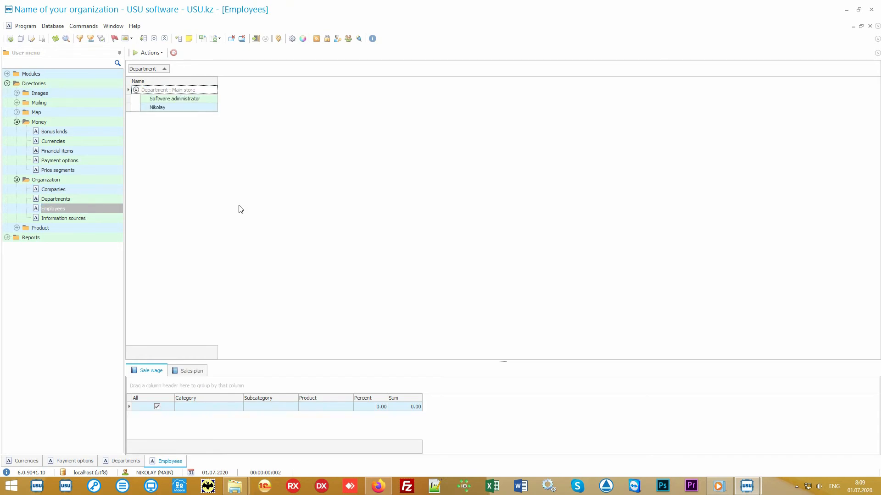
{"action": "left_click", "coordinate": [14, 102]}
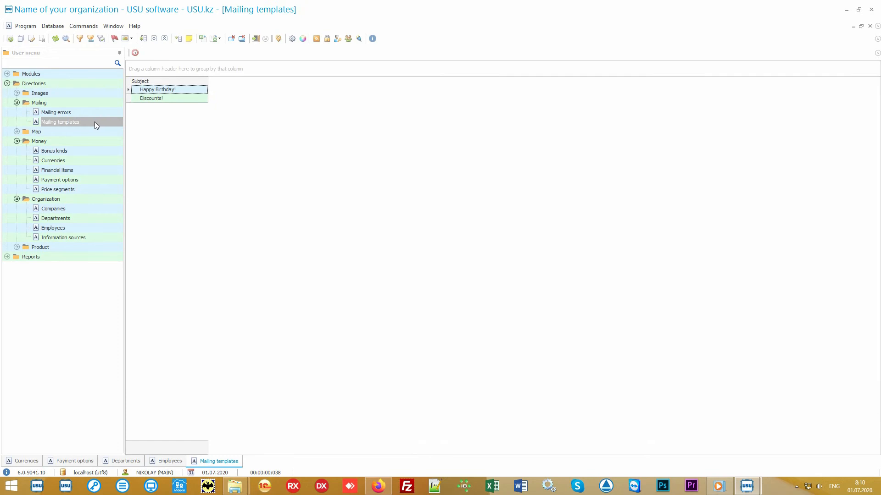
{"action": "mouse_move", "coordinate": [209, 128]}
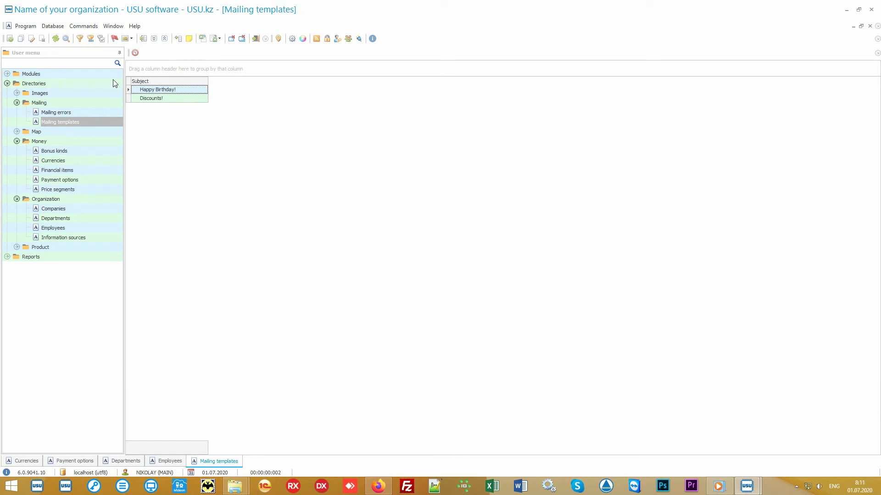
Open the Mailing module with its two pending messages and show the Actions dropdown.
{"action": "left_click", "coordinate": [6, 74]}
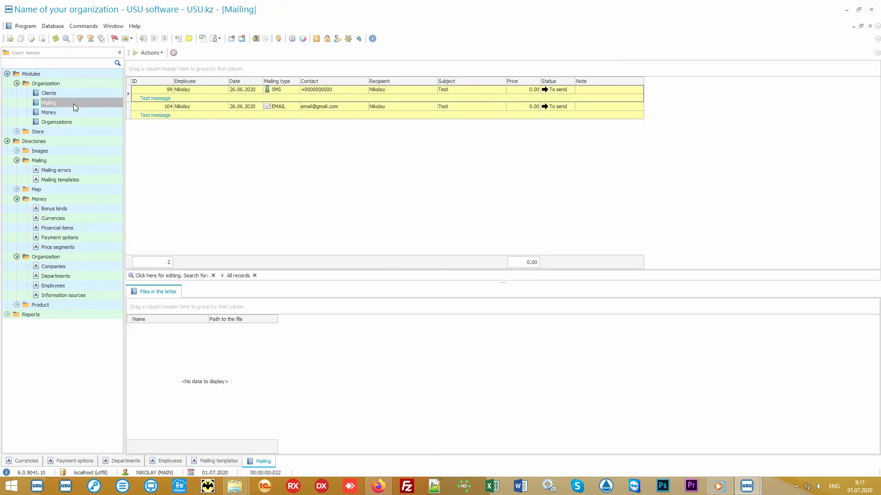
{"action": "mouse_move", "coordinate": [157, 70]}
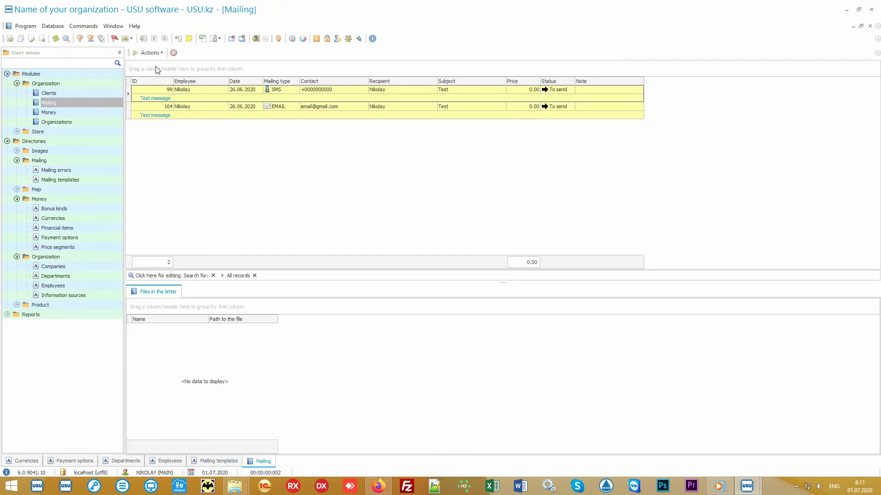
{"action": "left_click", "coordinate": [147, 53]}
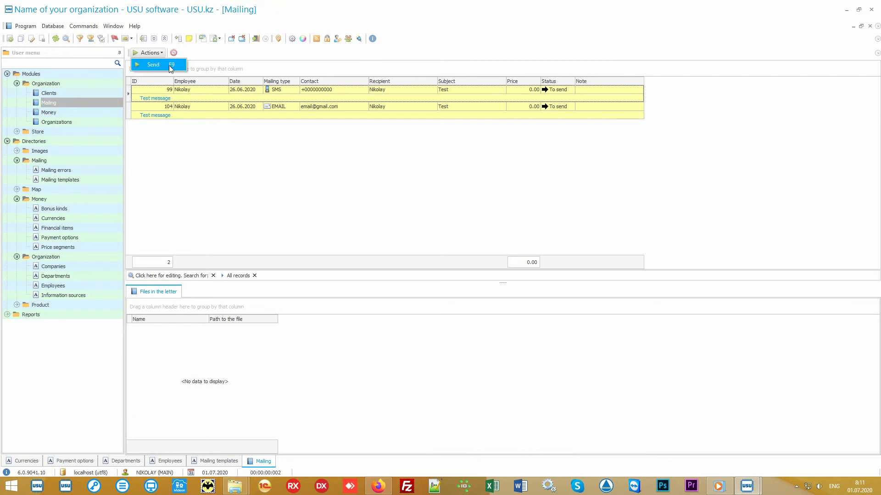
{"action": "left_click", "coordinate": [154, 64]}
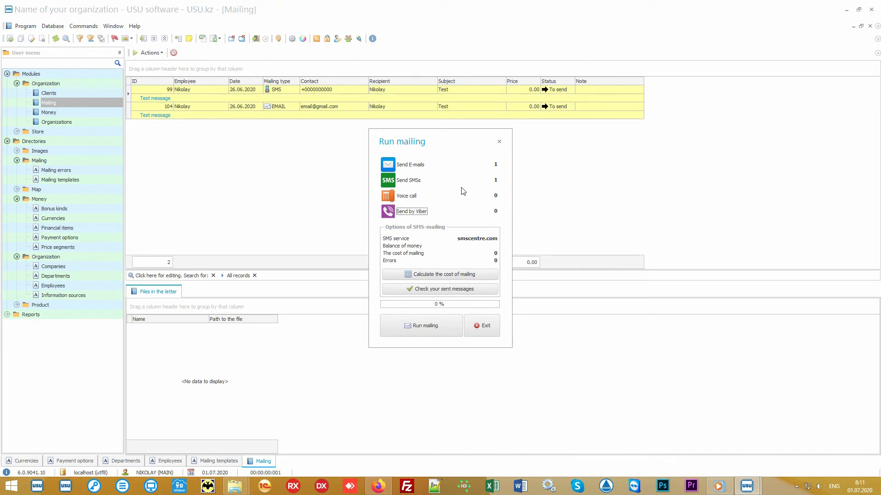
{"action": "mouse_move", "coordinate": [427, 197]}
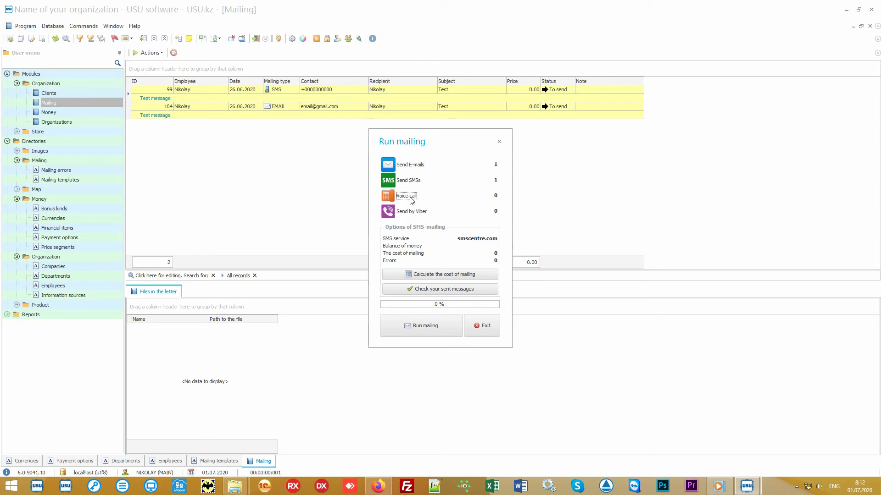
{"action": "mouse_move", "coordinate": [420, 200]}
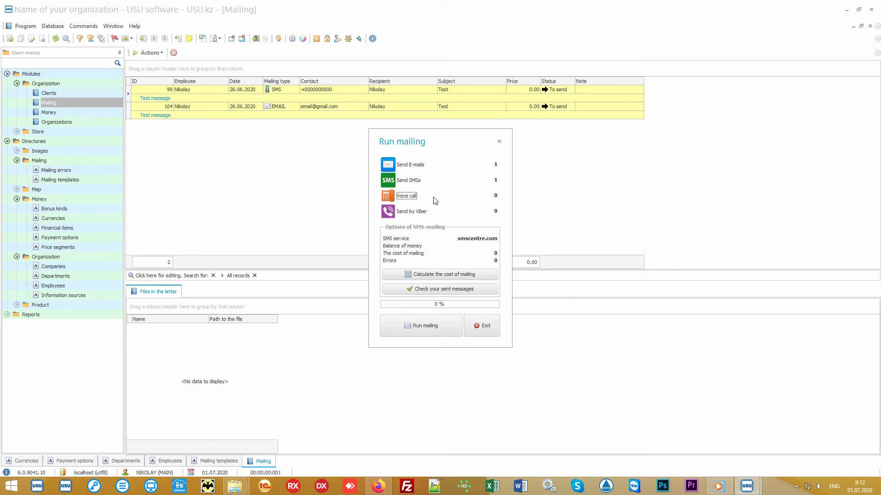
{"action": "left_click", "coordinate": [482, 325]}
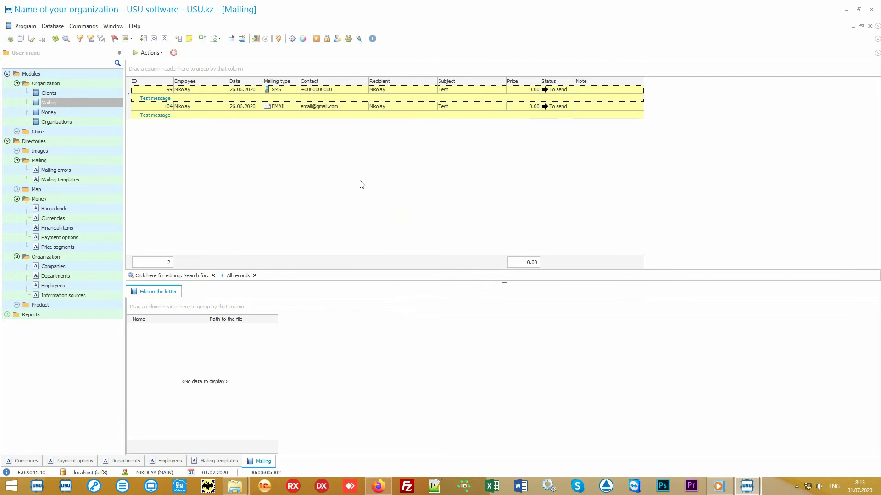
Select the pending SMS and e-mail rows, then open the Product names directory.
{"action": "left_click", "coordinate": [393, 90]}
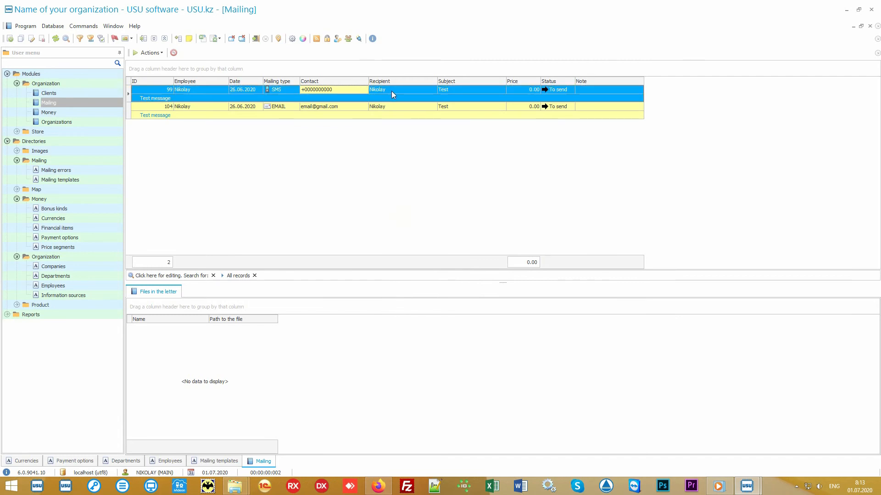
{"action": "left_click", "coordinate": [414, 107]}
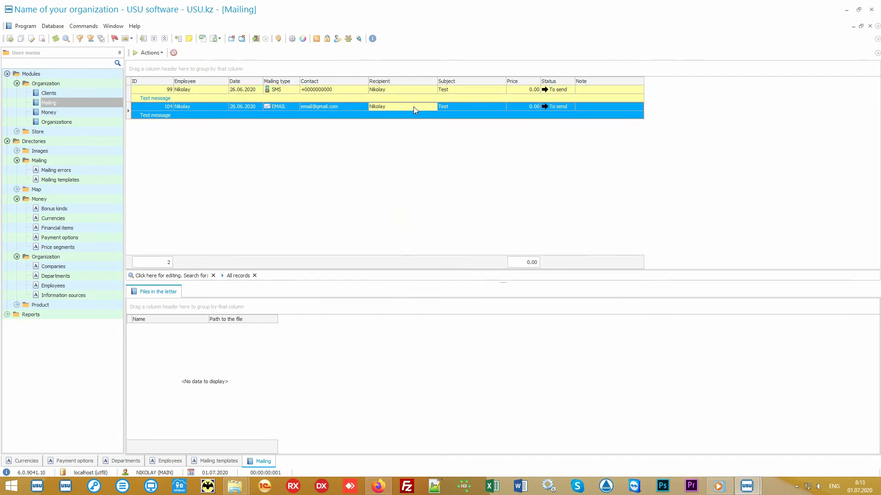
{"action": "mouse_move", "coordinate": [288, 164]}
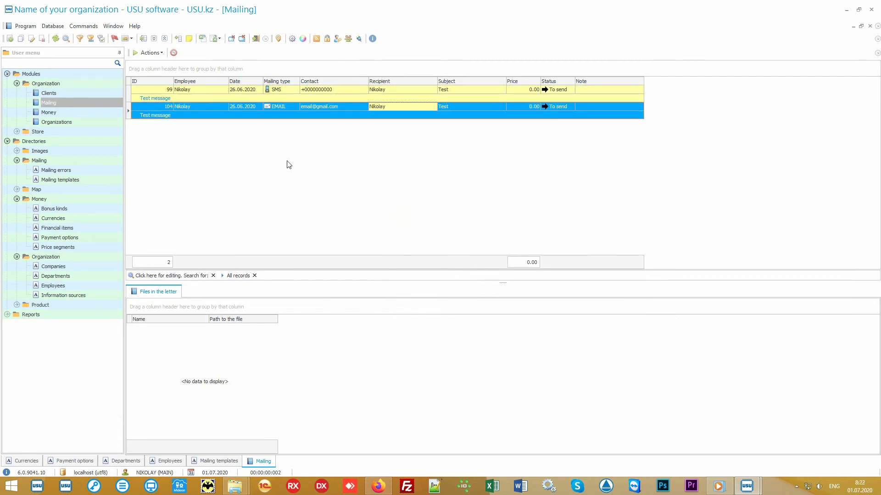
{"action": "left_click", "coordinate": [40, 305]}
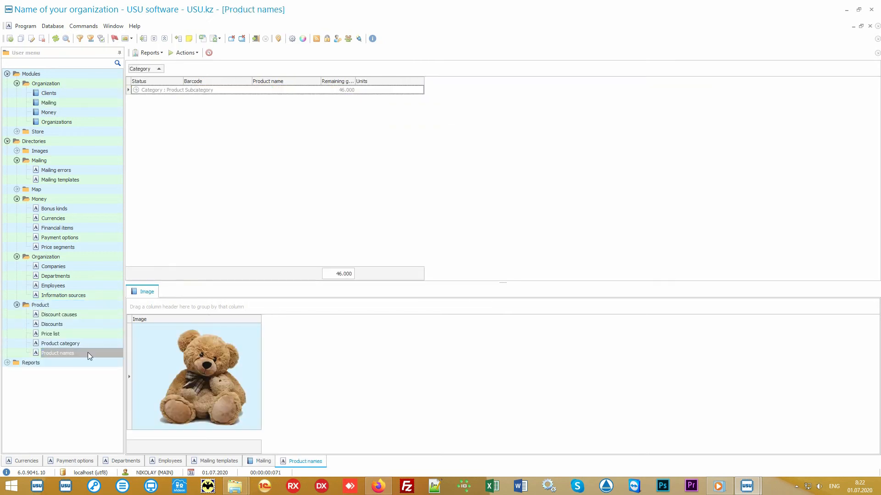
Select the Some product record, open the Import data wizard, and cancel it.
{"action": "left_click", "coordinate": [135, 89]}
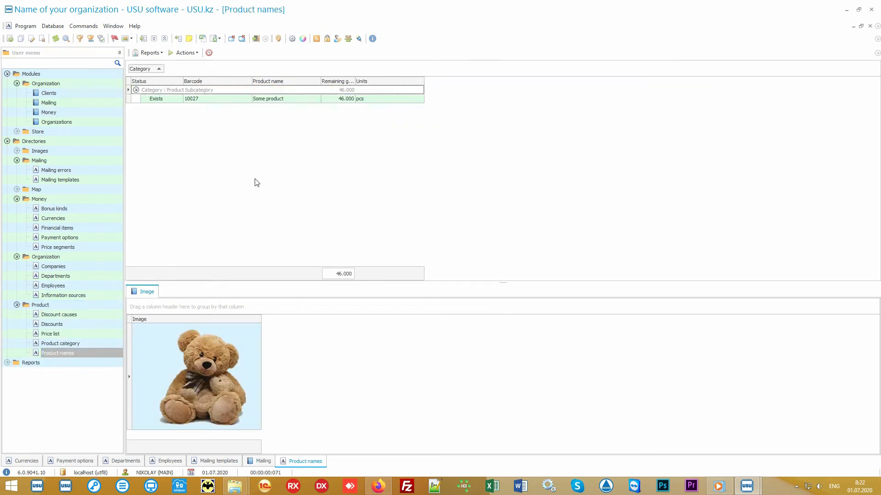
{"action": "left_click", "coordinate": [277, 98]}
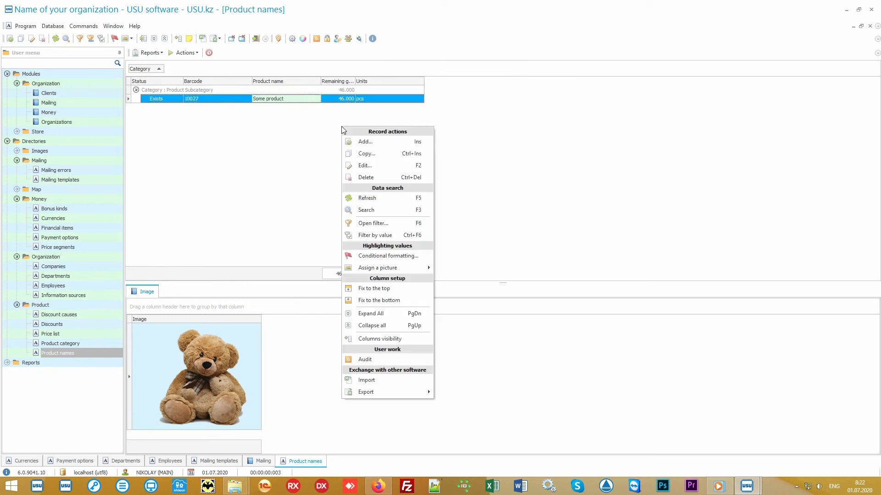
{"action": "mouse_move", "coordinate": [343, 171]}
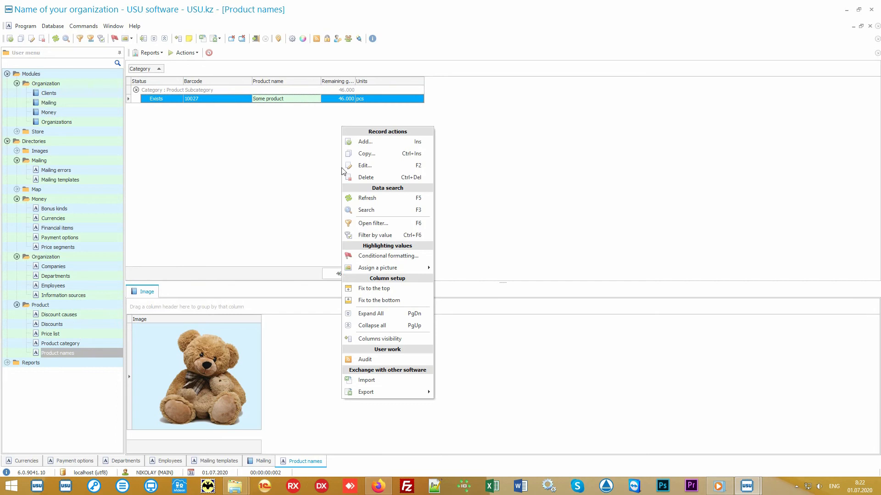
{"action": "mouse_move", "coordinate": [370, 380]}
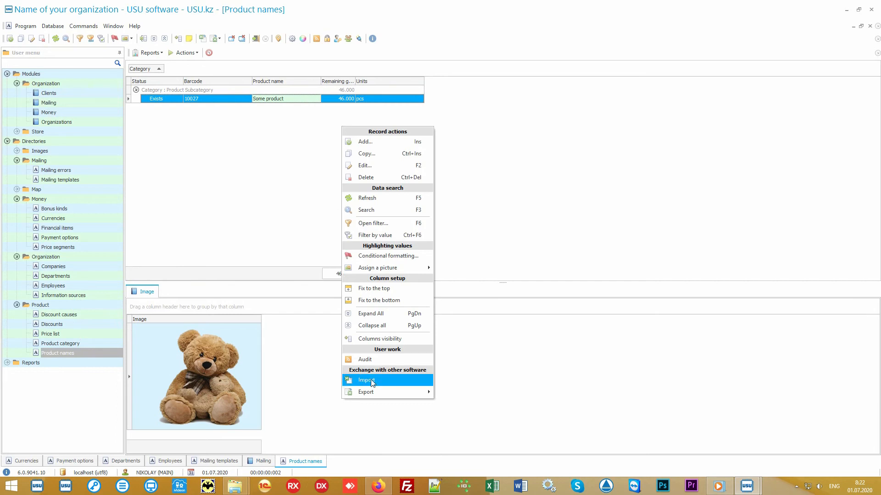
{"action": "left_click", "coordinate": [366, 380]}
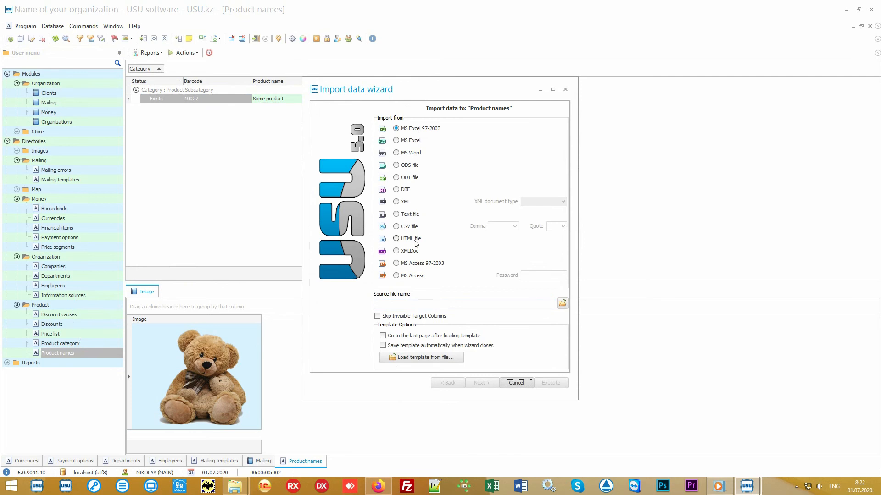
{"action": "mouse_move", "coordinate": [520, 392]}
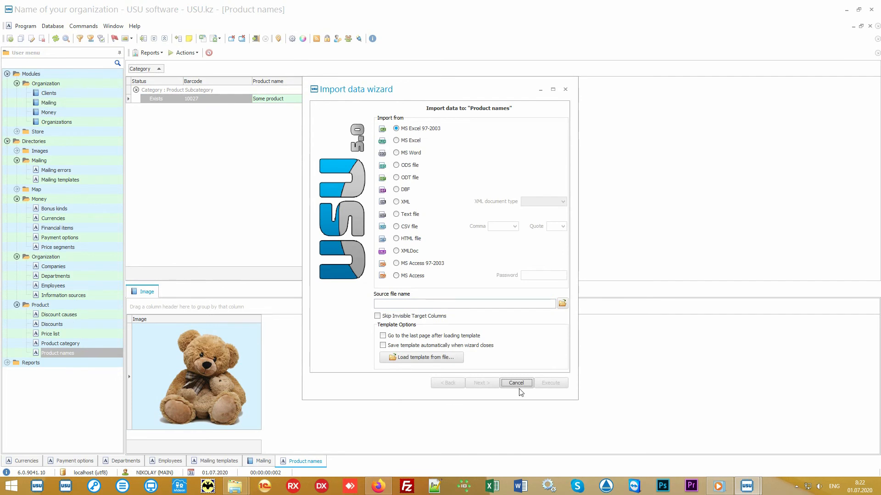
{"action": "left_click", "coordinate": [516, 383]}
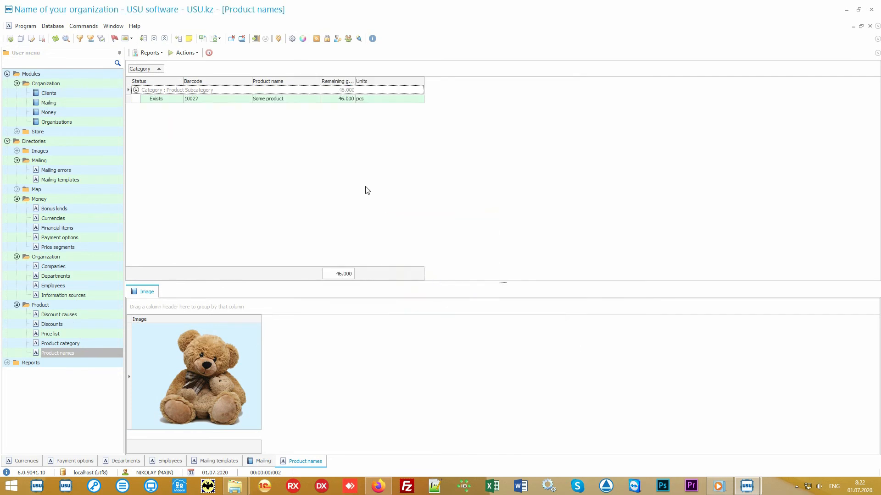
{"action": "mouse_move", "coordinate": [819, 36]}
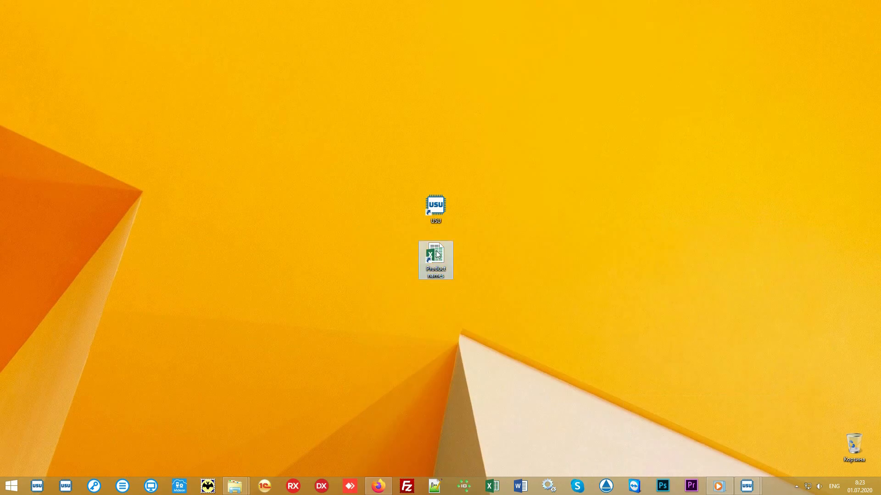
Open Product names.xlsx in Excel and select the two sample product rows.
{"action": "double_click", "coordinate": [435, 260]}
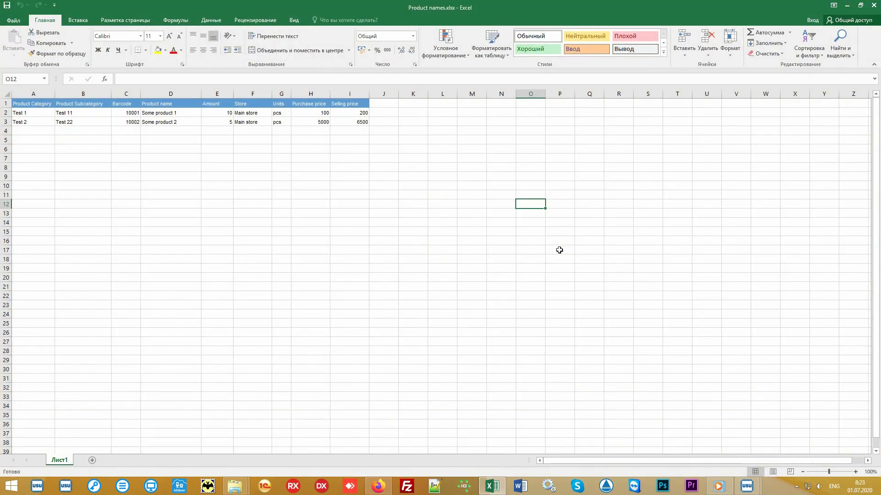
{"action": "left_click_drag", "start_coordinate": [17, 104], "coordinate": [362, 122]}
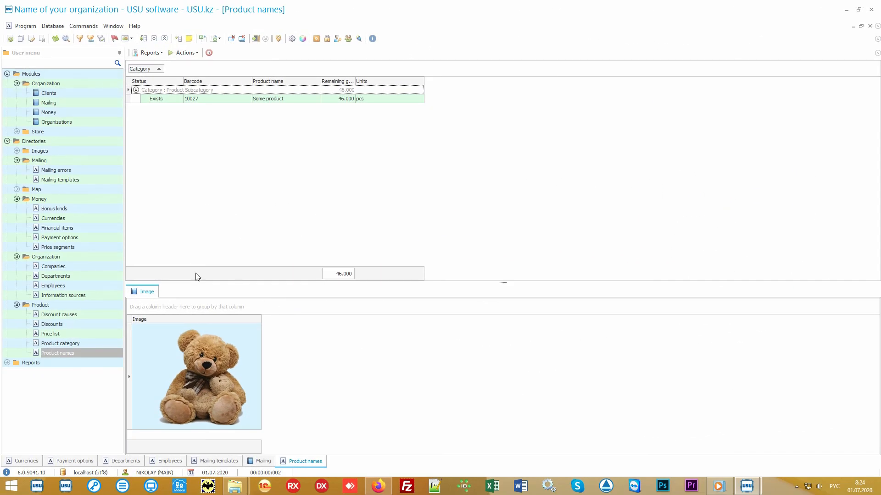
{"action": "mouse_move", "coordinate": [282, 398]}
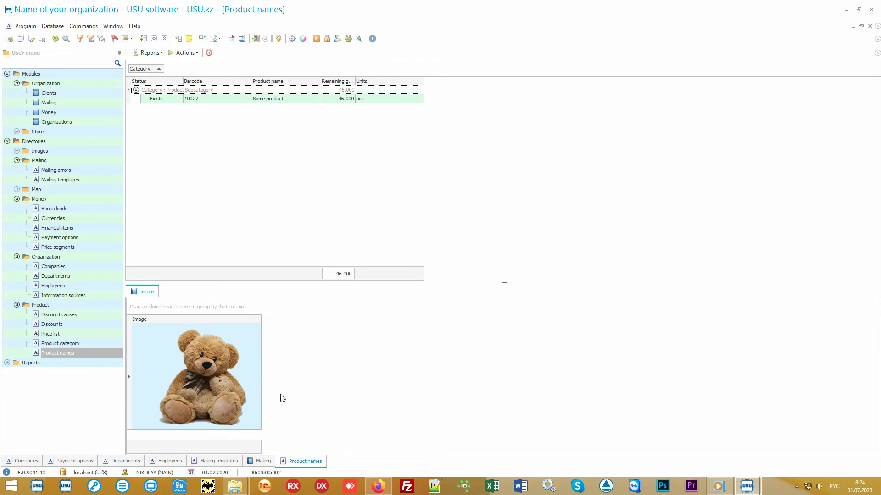
{"action": "mouse_move", "coordinate": [210, 452]}
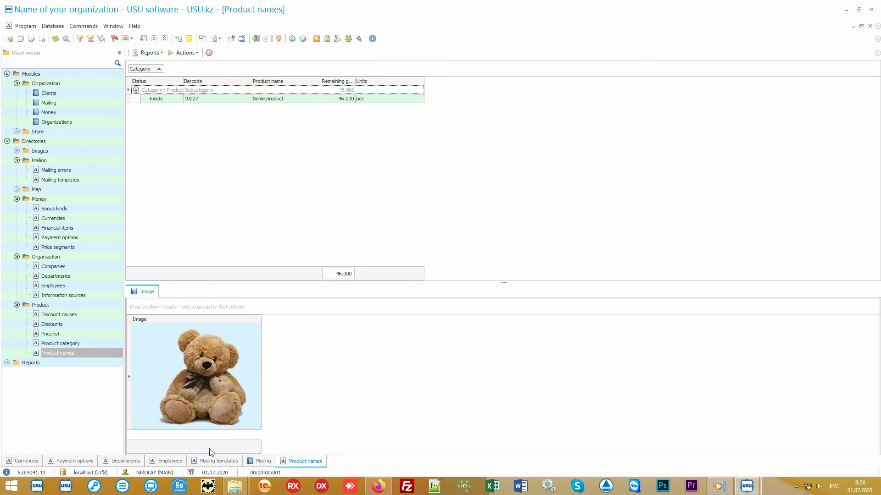
{"action": "mouse_move", "coordinate": [314, 233]}
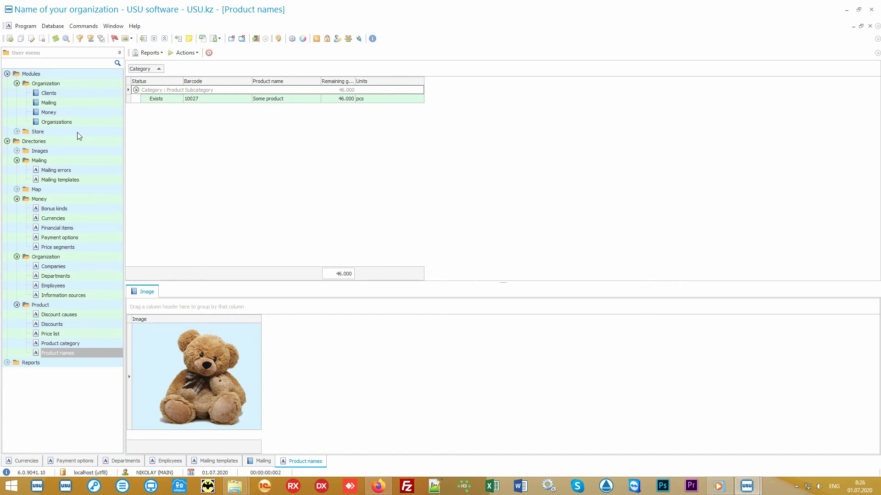
Expand the Store folder to list Inventory, Product, Requests and Sales.
{"action": "left_click", "coordinate": [38, 132]}
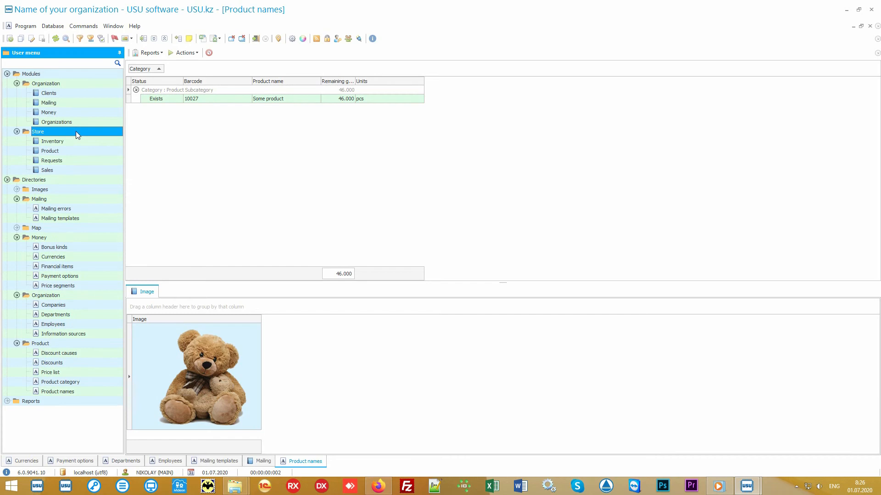
Show Store product receipts with the 5 000.00 USD Main store delivery and its Label/Waybill reports.
{"action": "left_click", "coordinate": [50, 150]}
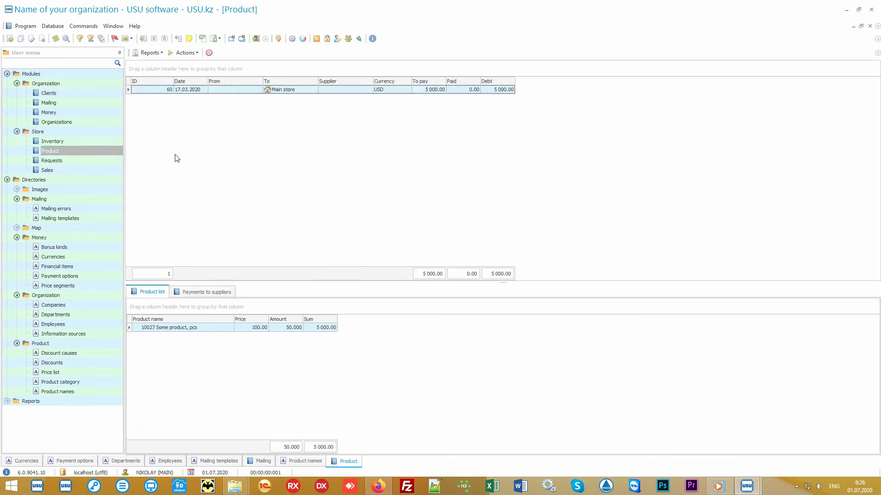
{"action": "mouse_move", "coordinate": [278, 181]}
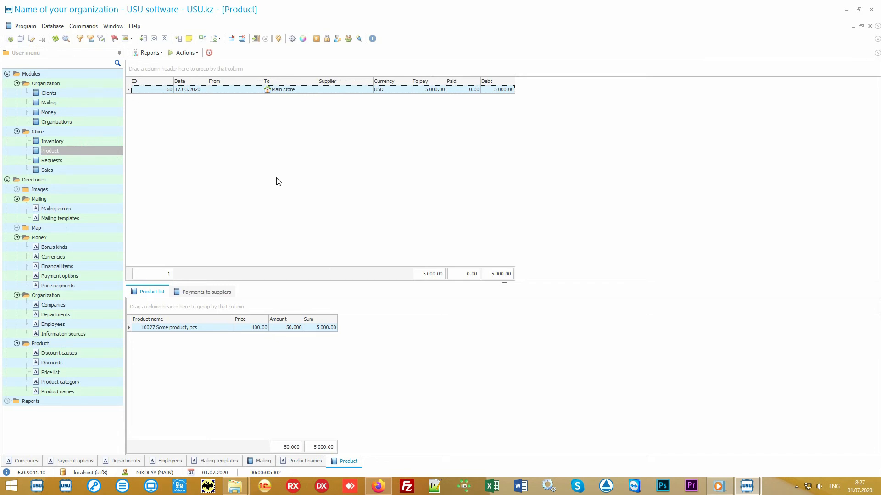
{"action": "mouse_move", "coordinate": [292, 105]}
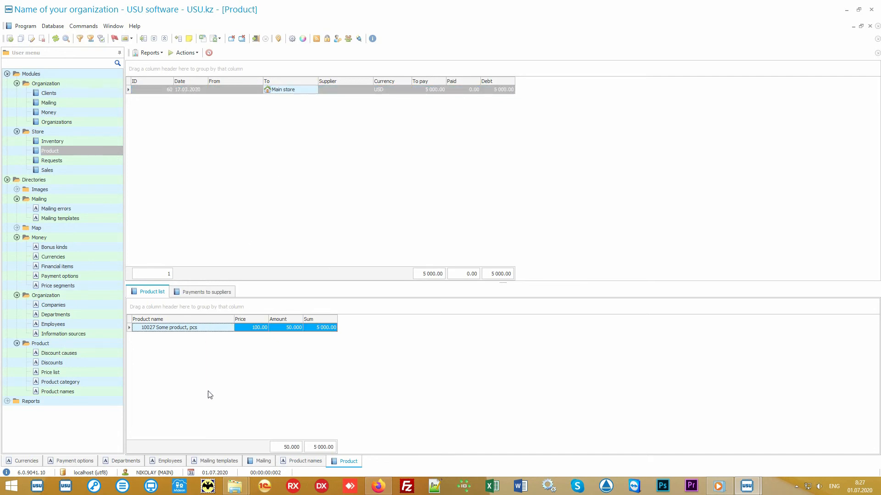
{"action": "mouse_move", "coordinate": [207, 393]}
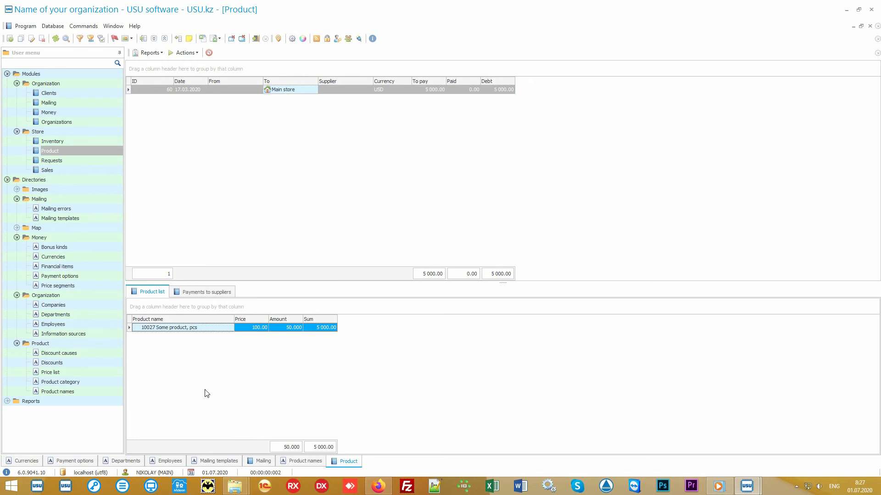
{"action": "mouse_move", "coordinate": [199, 281]}
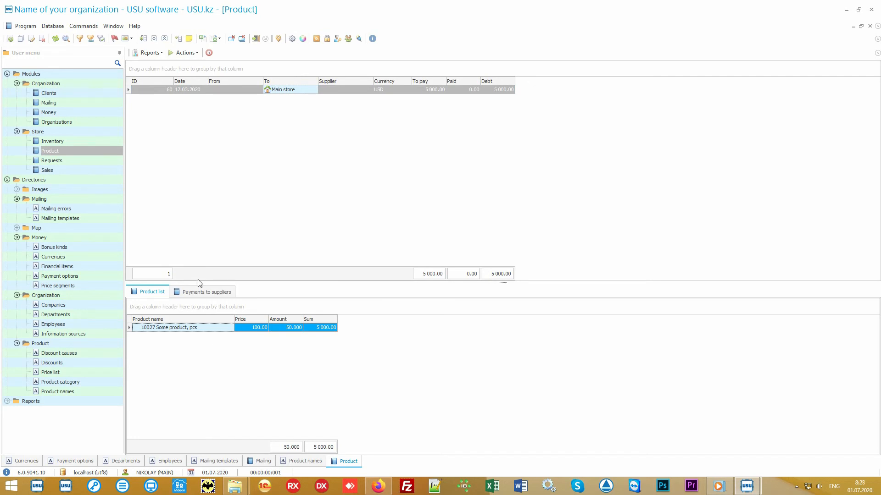
{"action": "mouse_move", "coordinate": [157, 55]}
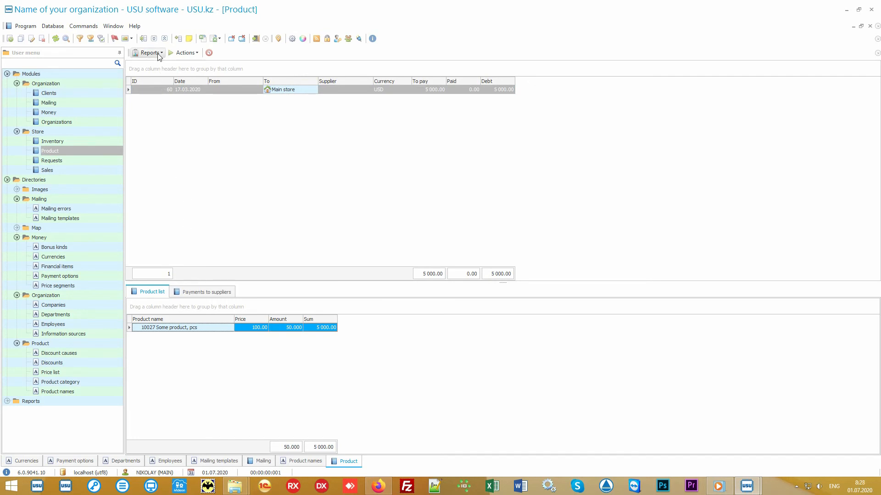
{"action": "left_click", "coordinate": [147, 52]}
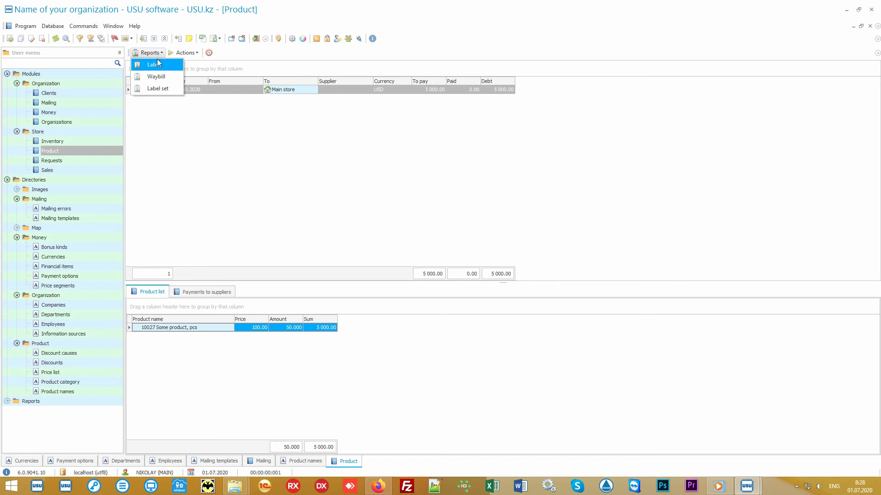
{"action": "mouse_move", "coordinate": [160, 92]}
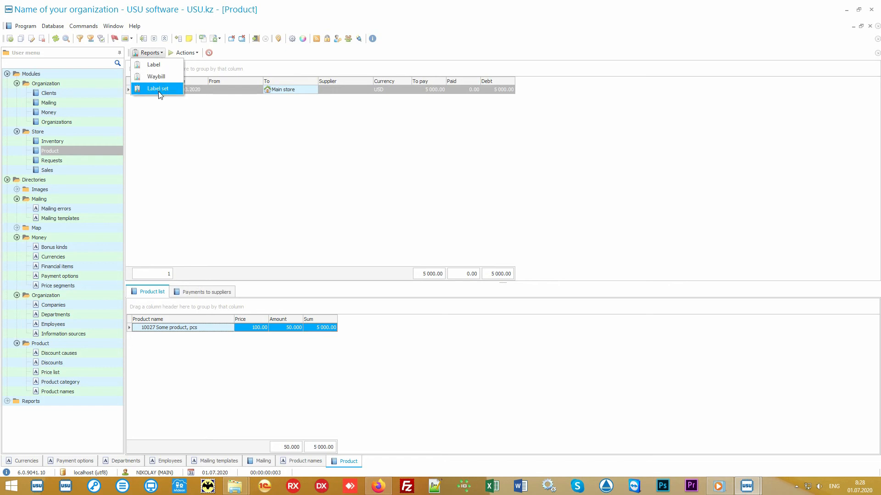
{"action": "mouse_move", "coordinate": [178, 94]}
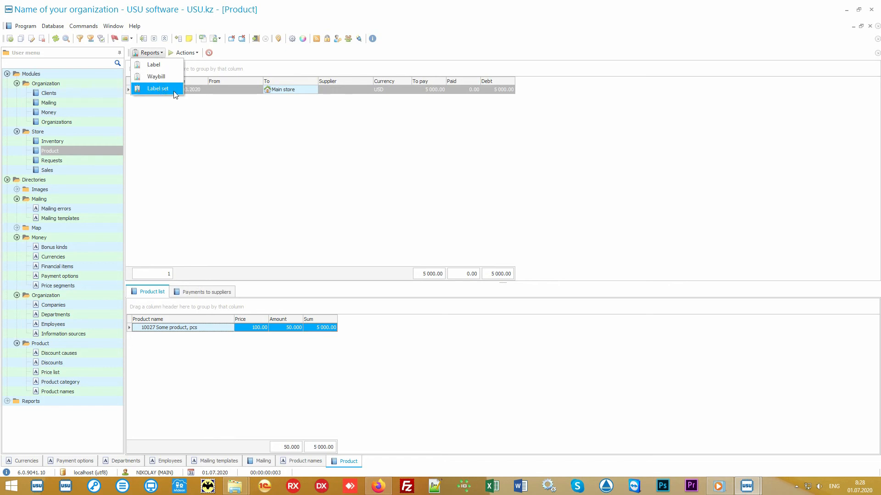
{"action": "left_click", "coordinate": [157, 89]}
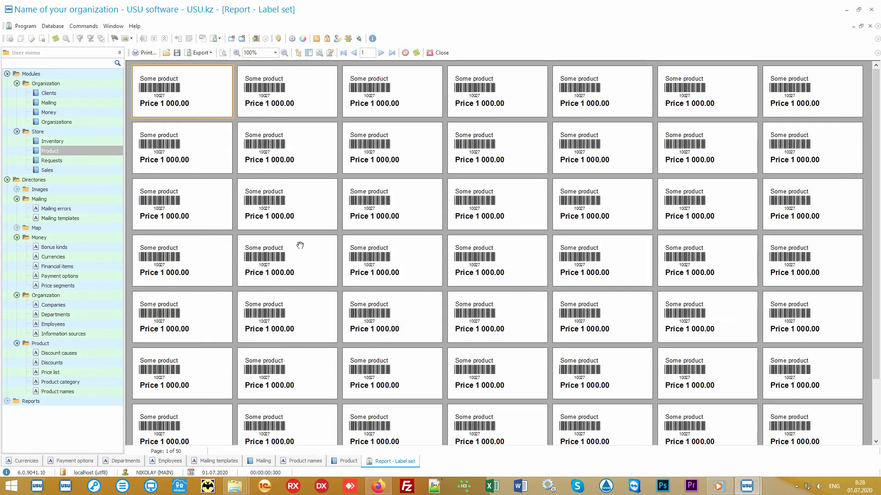
{"action": "mouse_move", "coordinate": [365, 298]}
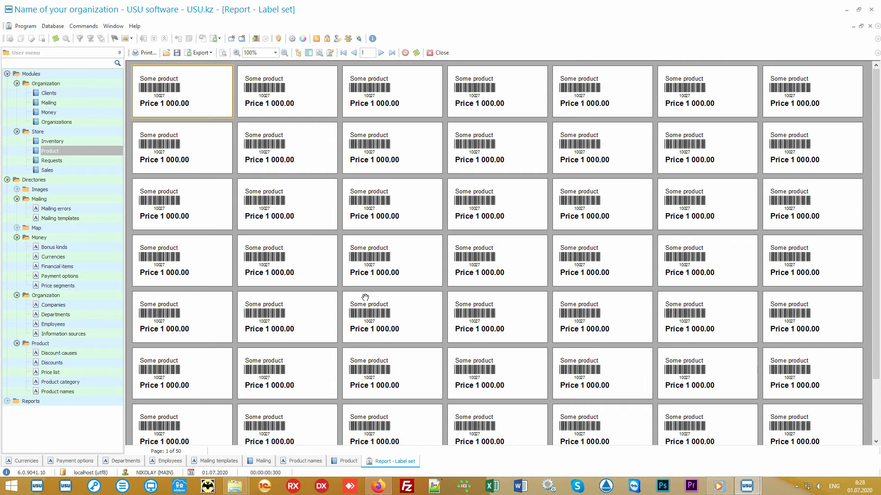
{"action": "mouse_move", "coordinate": [428, 81]}
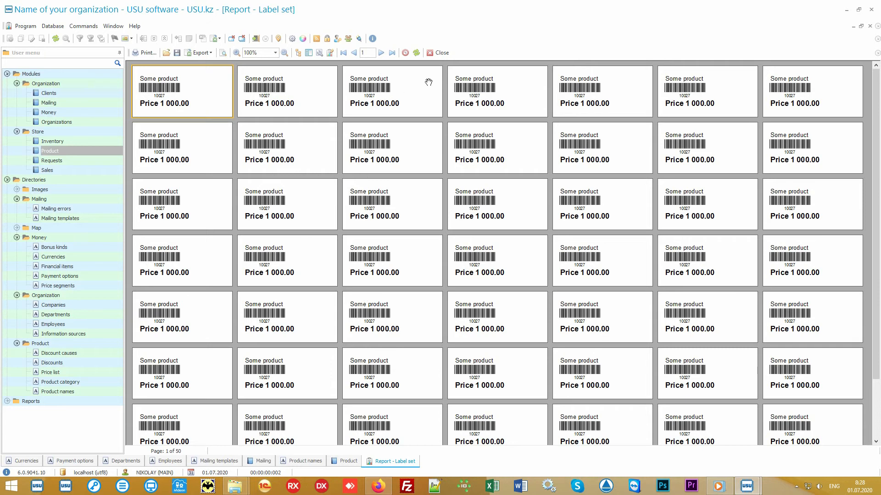
{"action": "left_click", "coordinate": [433, 52]}
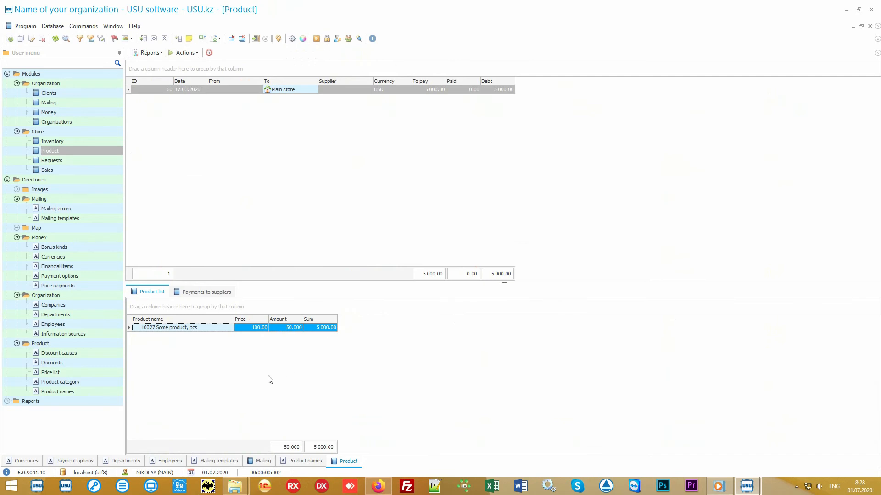
{"action": "mouse_move", "coordinate": [310, 379]}
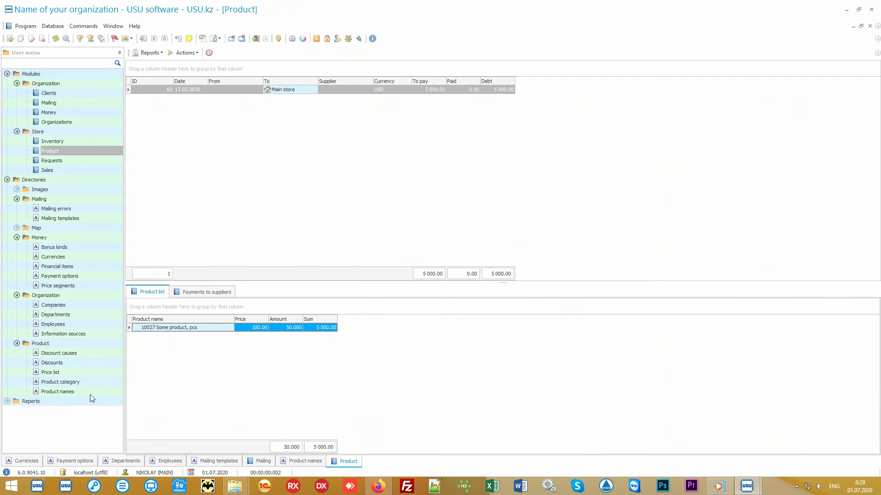
Open the Product names directory and bring up the records report for Some product.
{"action": "left_click", "coordinate": [58, 391]}
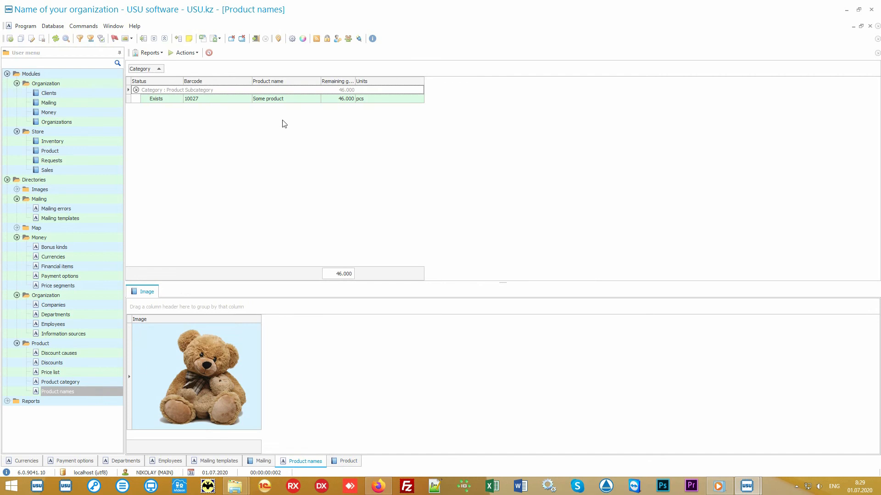
{"action": "left_click", "coordinate": [268, 99]}
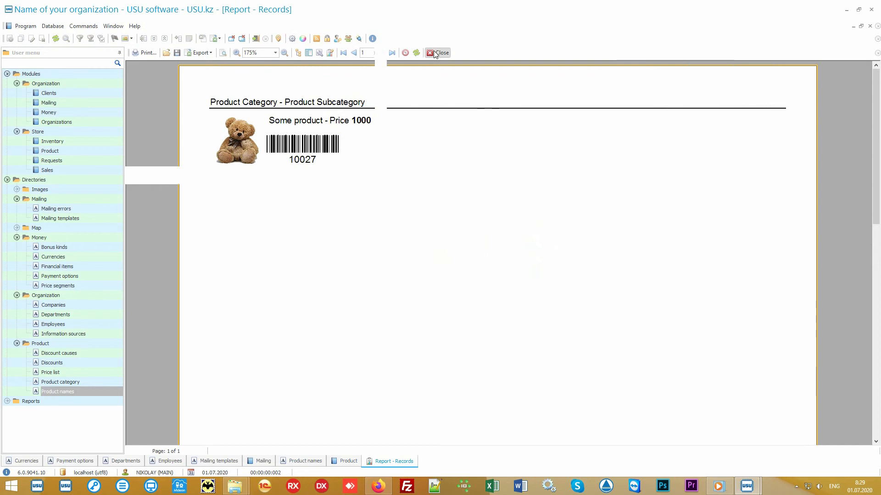
Close the Some product records report (barcode 10027) and return to Store product receipts.
{"action": "left_click", "coordinate": [436, 53]}
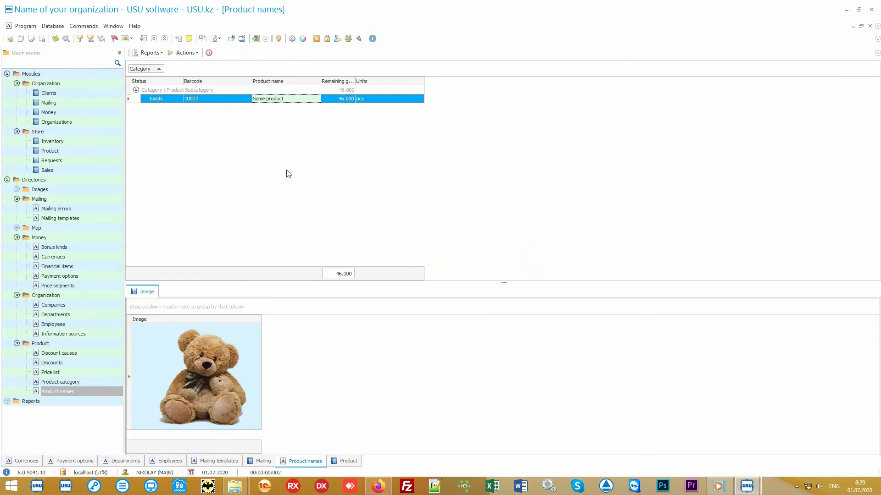
{"action": "left_click", "coordinate": [50, 150]}
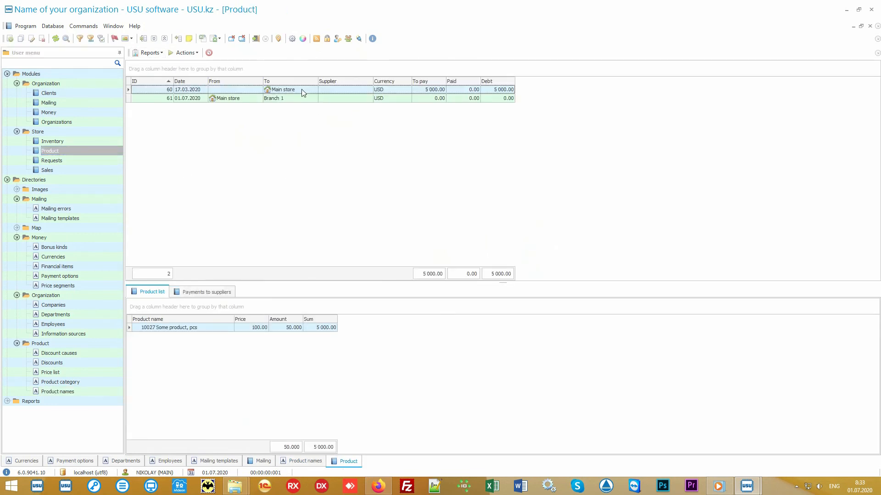
Complete transfer 61 moving goods from Main store to Branch 1.
{"action": "left_click", "coordinate": [280, 90]}
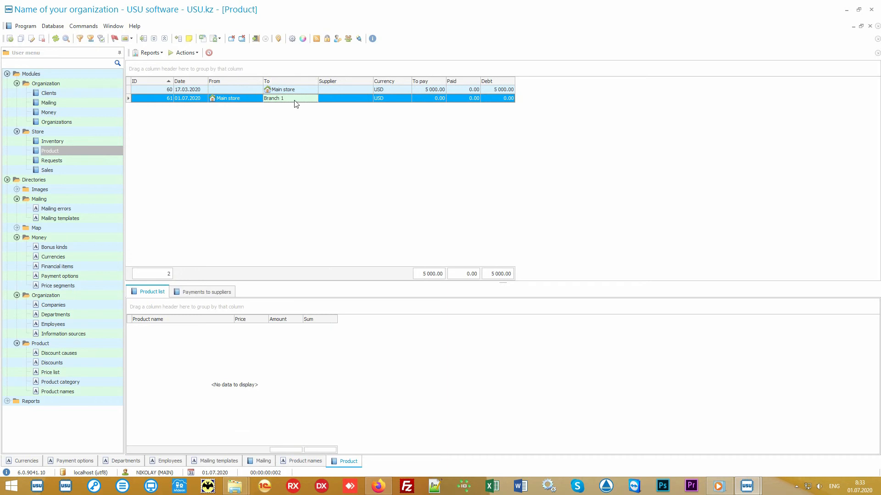
{"action": "mouse_move", "coordinate": [303, 106]}
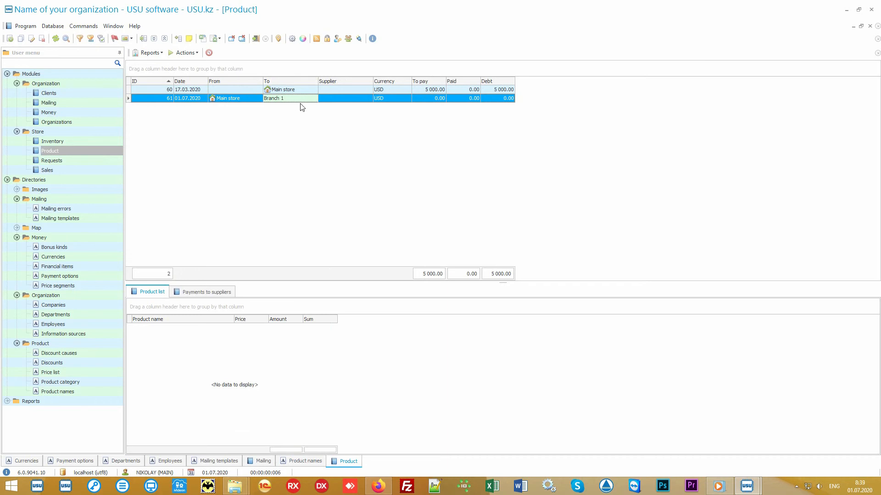
{"action": "left_click", "coordinate": [47, 170]}
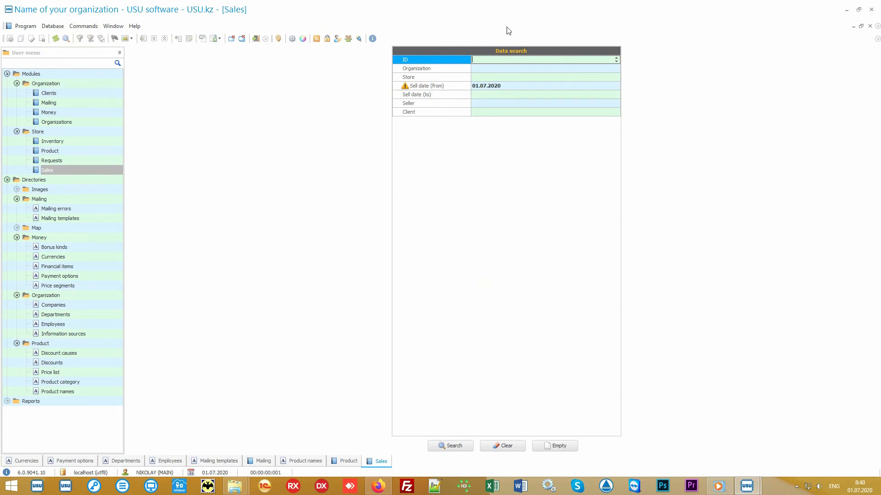
{"action": "mouse_move", "coordinate": [536, 59]}
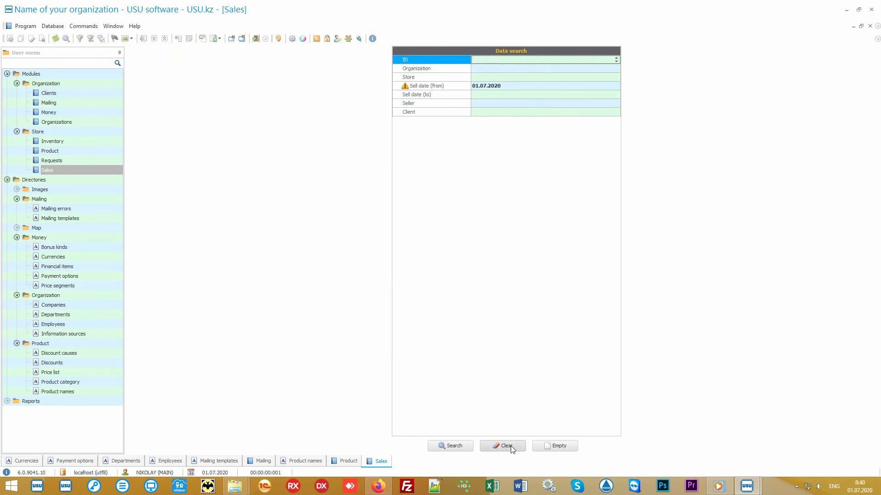
{"action": "mouse_move", "coordinate": [512, 448]}
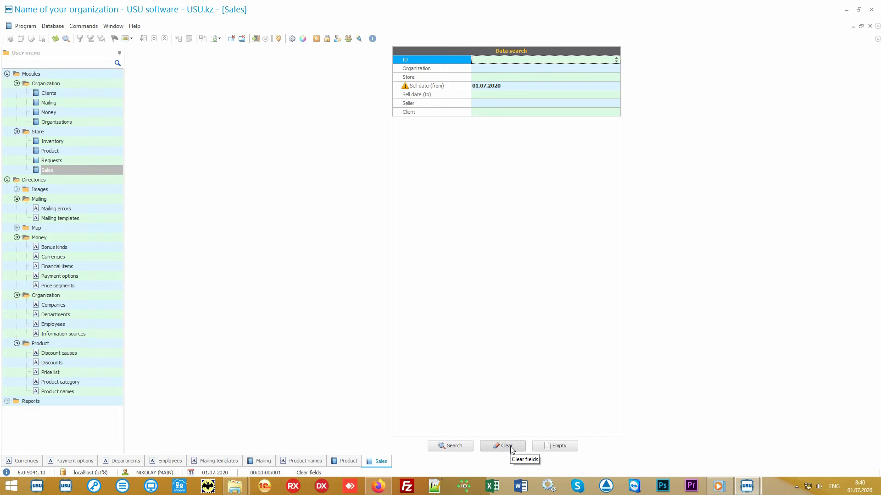
Search sales with sell date from 01.07.2020, which returns no records.
{"action": "left_click", "coordinate": [502, 446]}
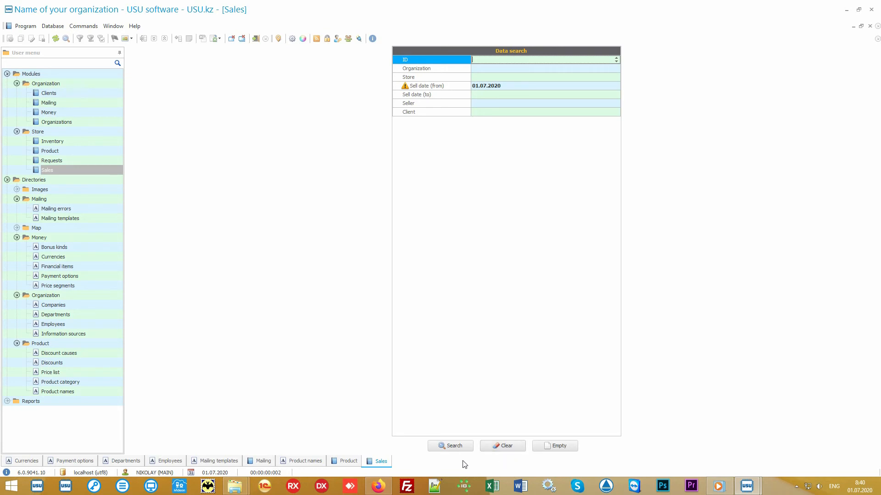
{"action": "left_click", "coordinate": [450, 445]}
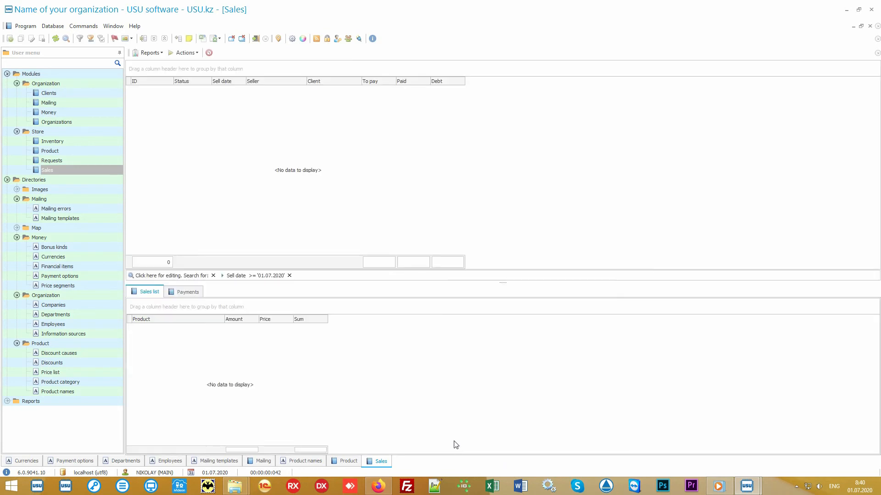
{"action": "mouse_move", "coordinate": [292, 191]}
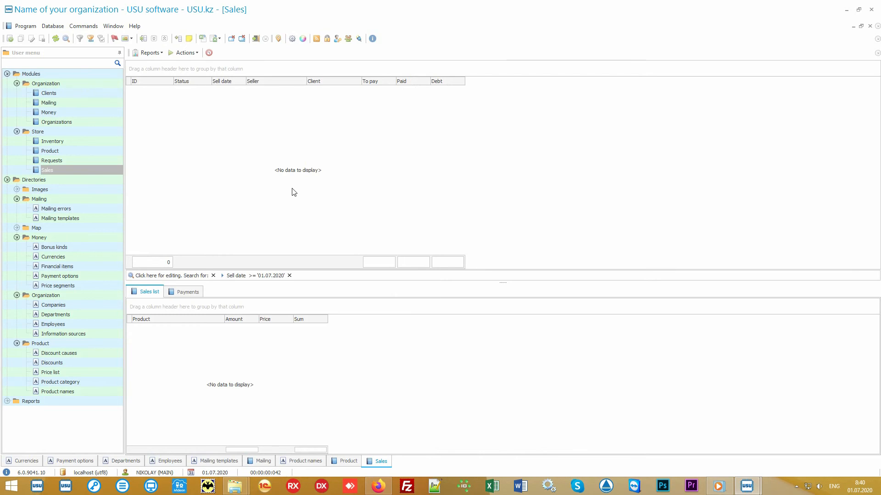
{"action": "mouse_move", "coordinate": [332, 154]}
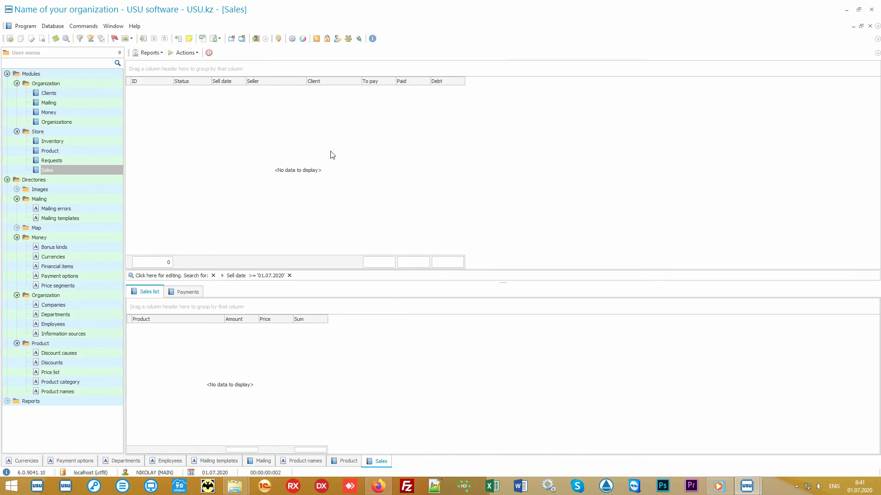
{"action": "mouse_move", "coordinate": [312, 190]}
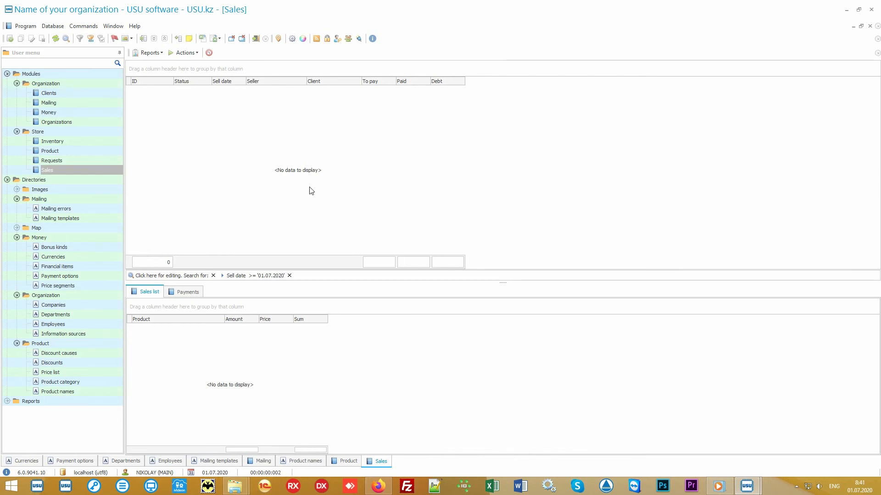
{"action": "mouse_move", "coordinate": [196, 72]}
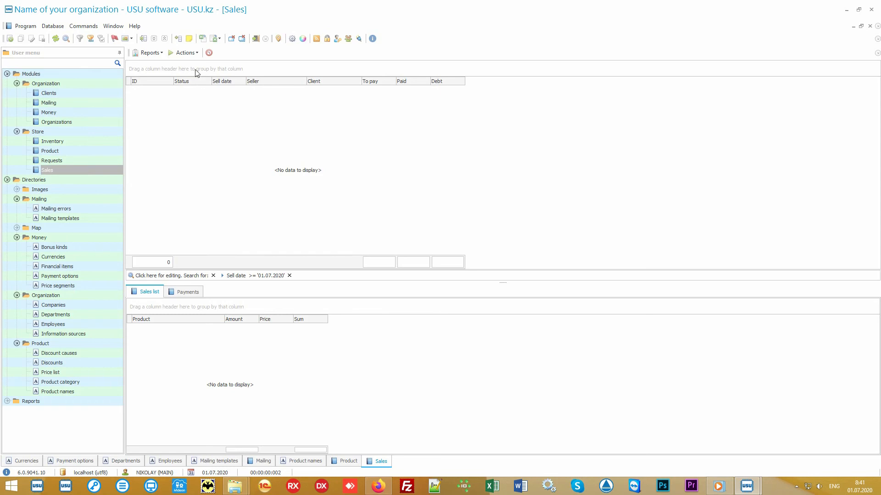
{"action": "left_click", "coordinate": [184, 52]}
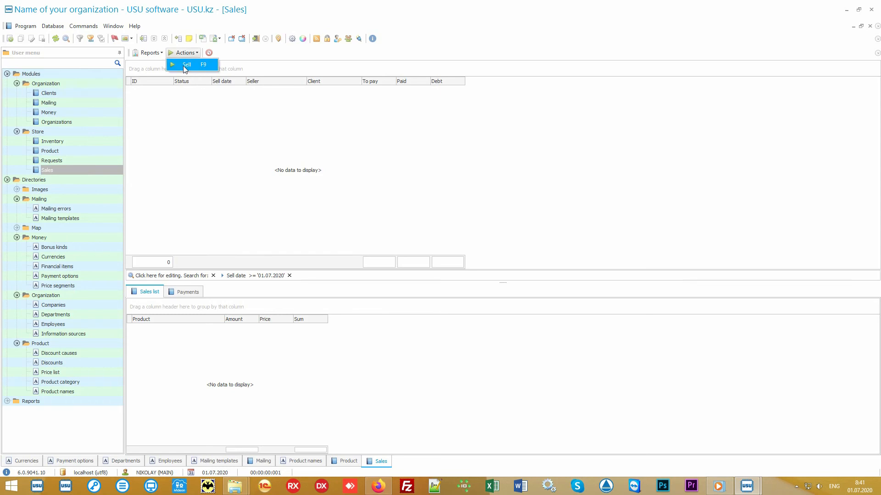
Start a new sale and enter card 111 to load John Smith at 10% discount.
{"action": "left_click", "coordinate": [187, 64]}
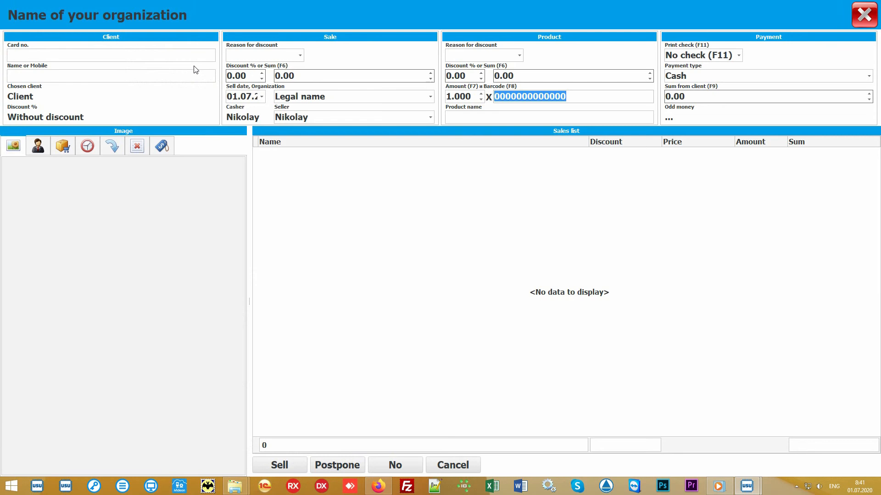
{"action": "mouse_move", "coordinate": [372, 231]}
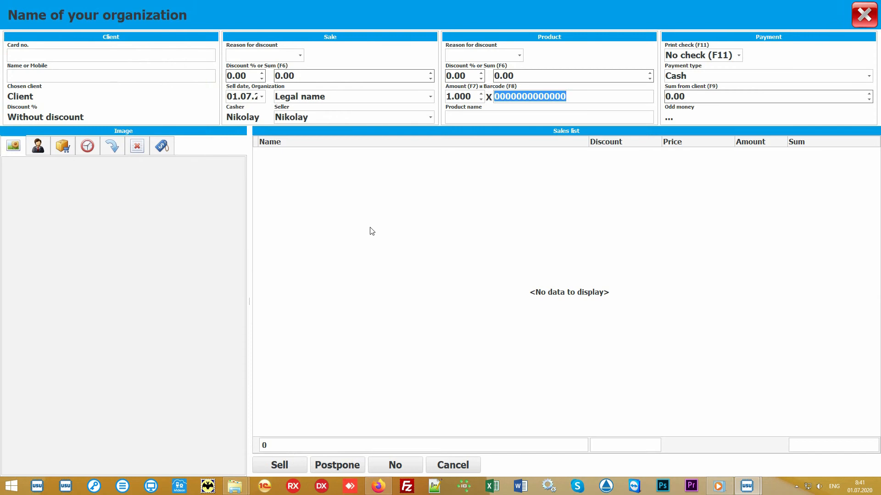
{"action": "mouse_move", "coordinate": [563, 44]}
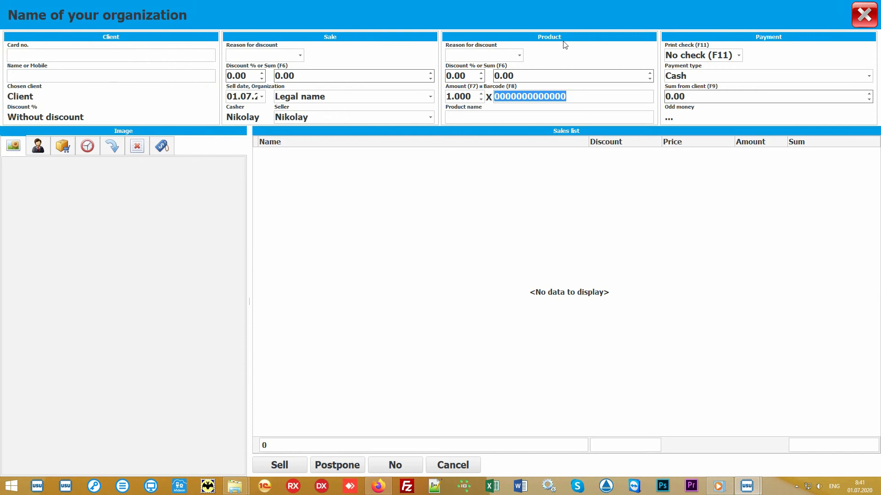
{"action": "mouse_move", "coordinate": [403, 234]}
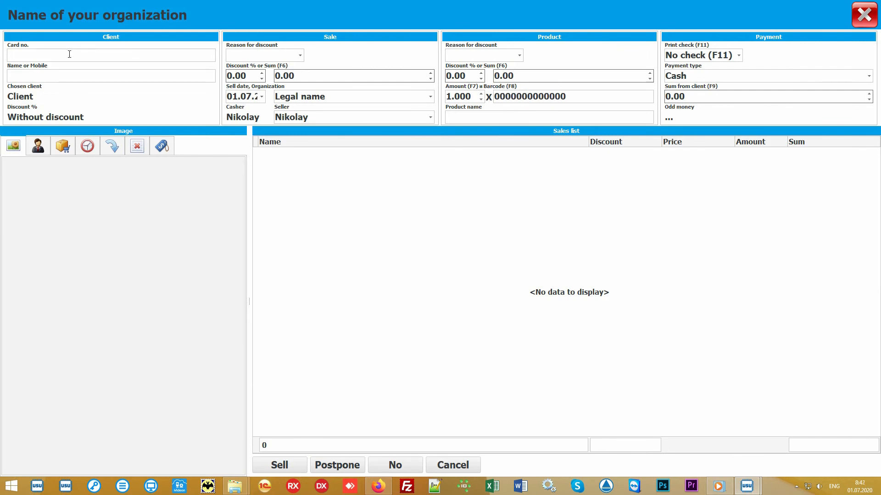
{"action": "type", "text": "111"}
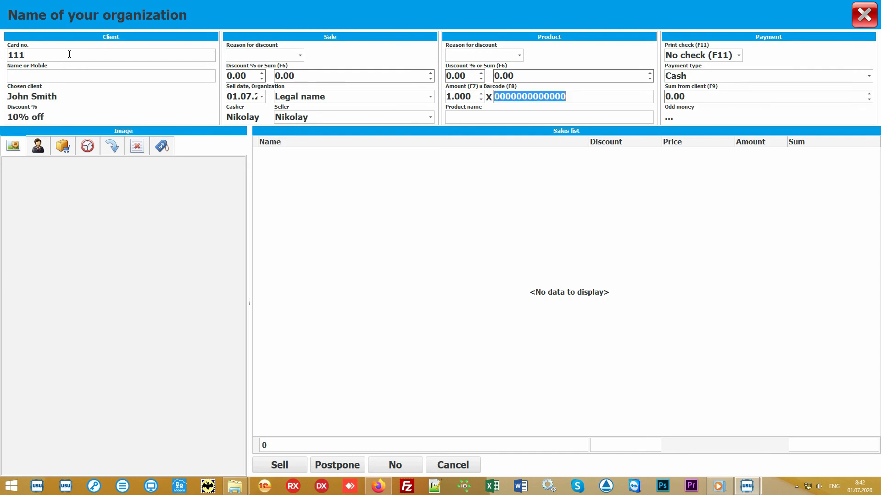
{"action": "mouse_move", "coordinate": [78, 56]}
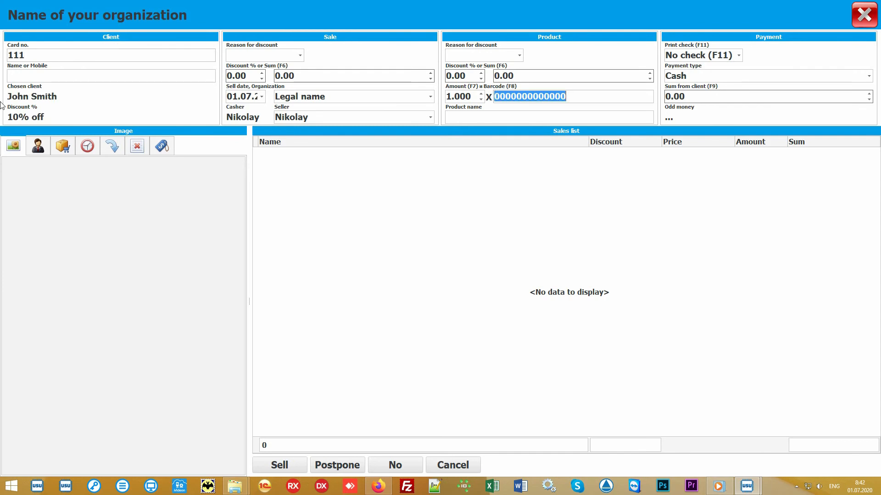
{"action": "mouse_move", "coordinate": [68, 123]}
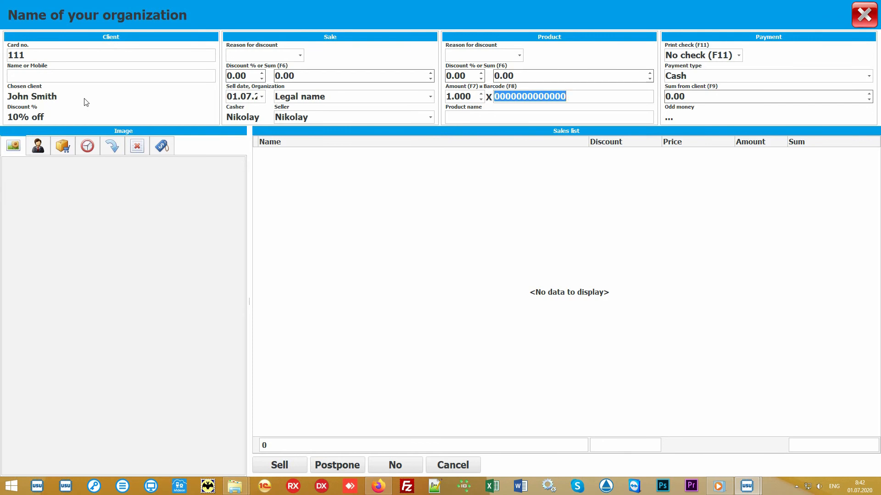
{"action": "mouse_move", "coordinate": [360, 35]}
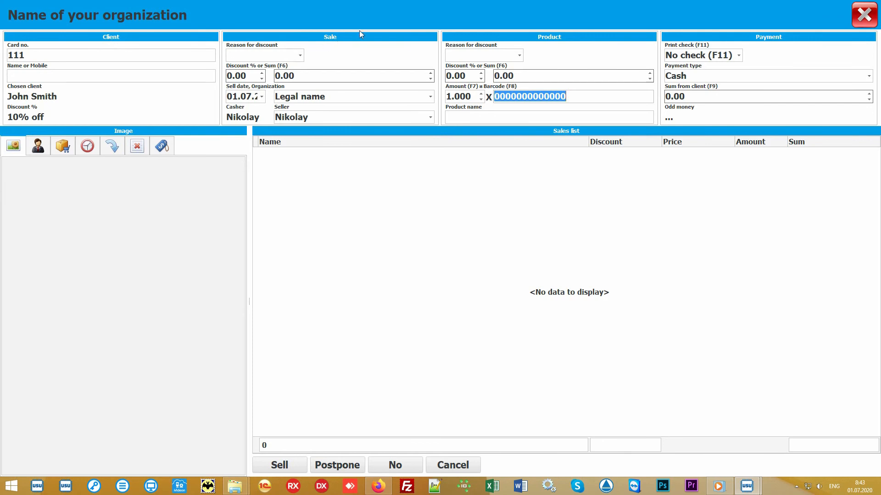
{"action": "mouse_move", "coordinate": [344, 45]}
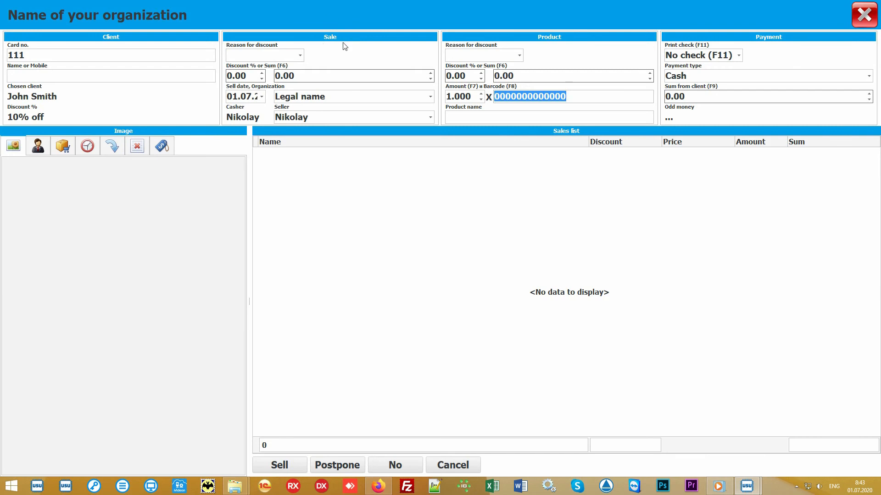
{"action": "left_click", "coordinate": [430, 97]}
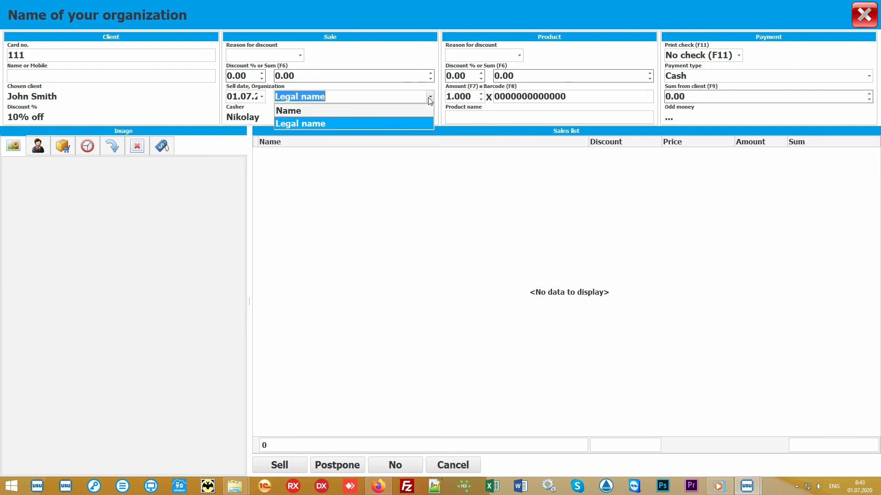
{"action": "left_click", "coordinate": [300, 124]}
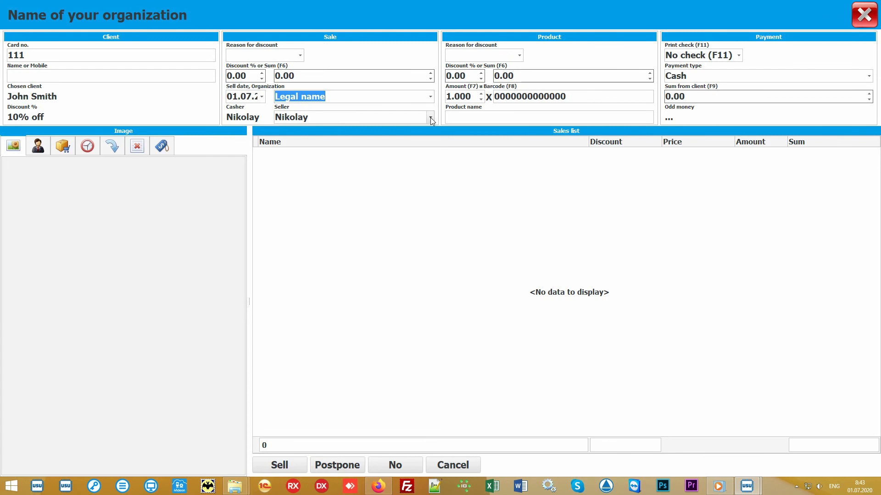
{"action": "left_click", "coordinate": [429, 117]}
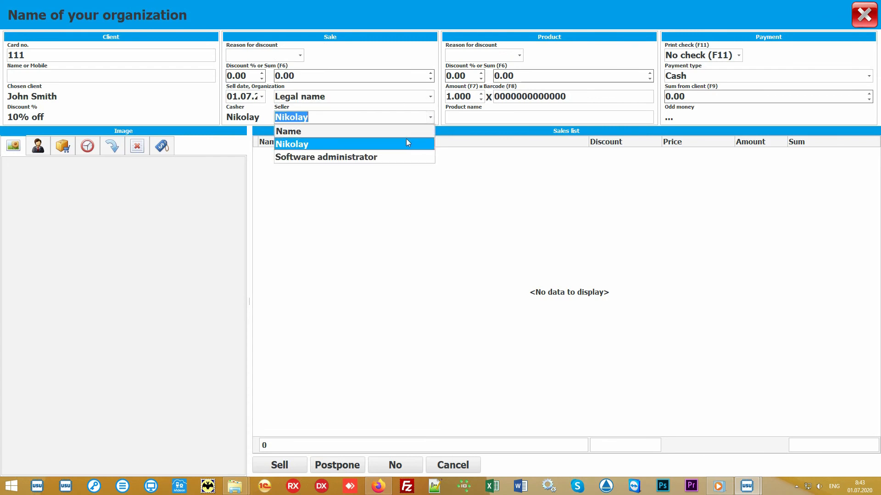
{"action": "left_click", "coordinate": [292, 144]}
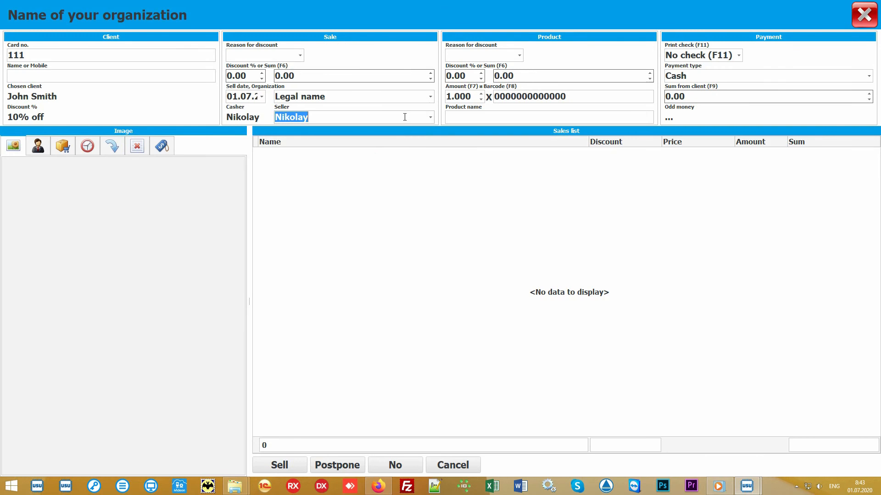
{"action": "mouse_move", "coordinate": [647, 109]}
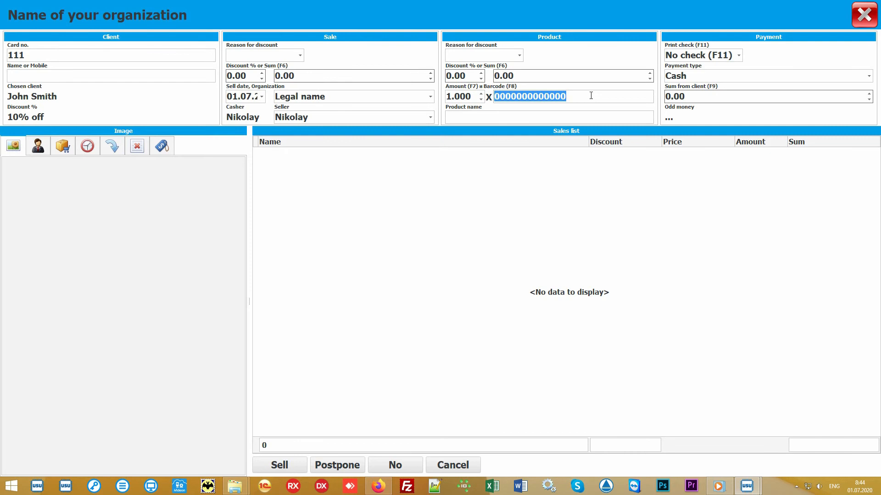
Add product barcode 10027 (Some product, 900.00) to the sale list.
{"action": "type", "text": "10027"}
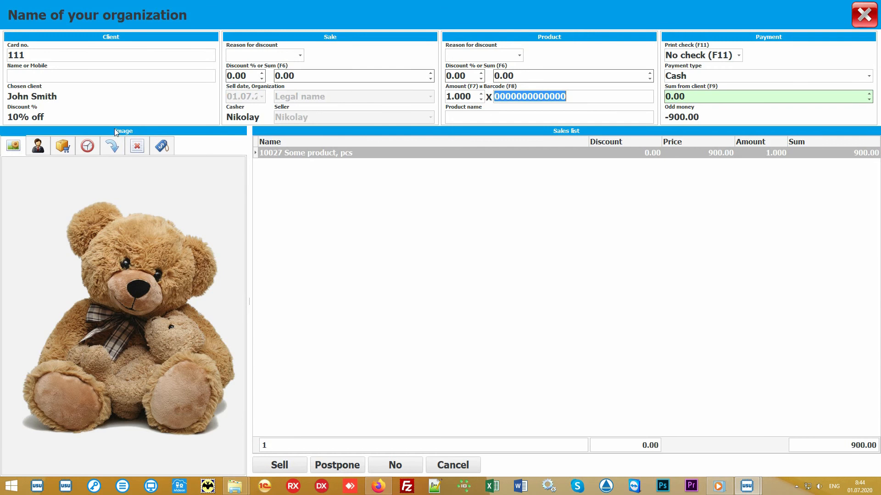
{"action": "mouse_move", "coordinate": [213, 434]}
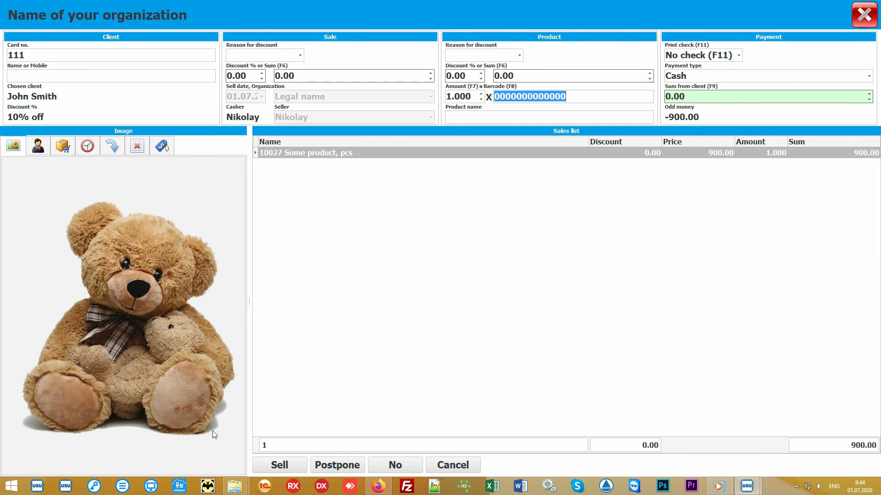
{"action": "mouse_move", "coordinate": [429, 298]}
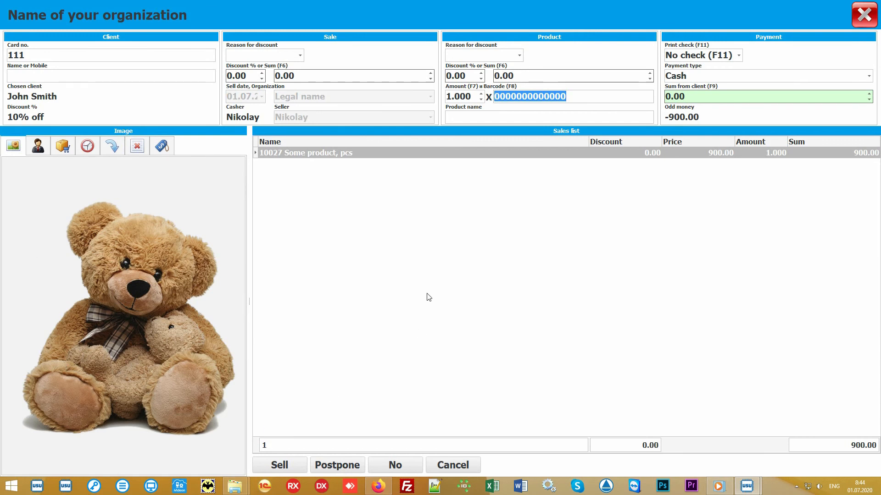
{"action": "left_click", "coordinate": [306, 152]}
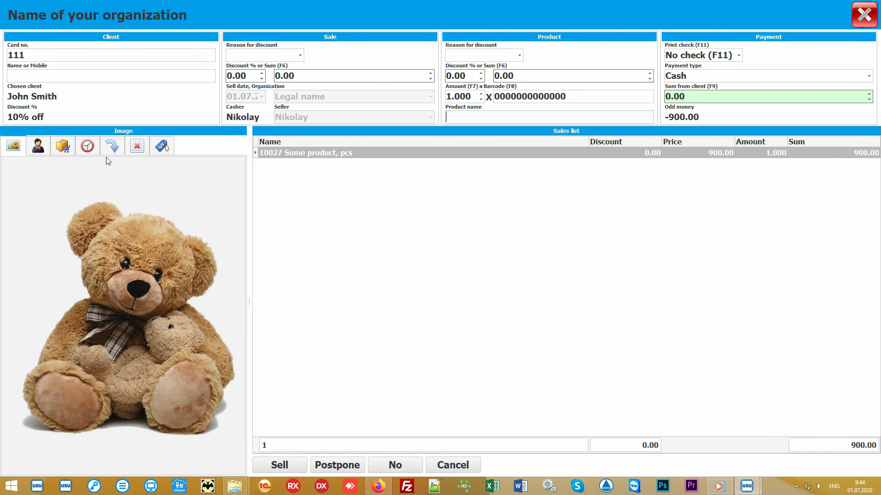
Switch the side panel to the product chooser and select the Product Category group.
{"action": "left_click", "coordinate": [62, 145]}
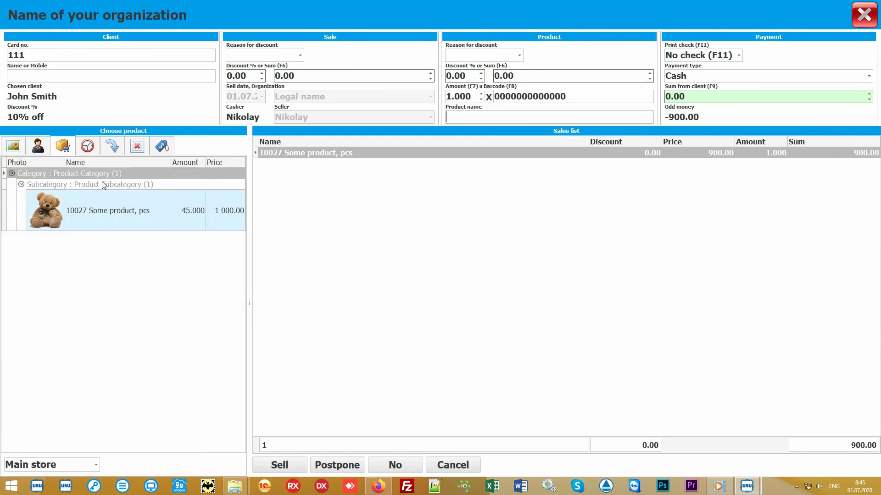
{"action": "mouse_move", "coordinate": [143, 307]}
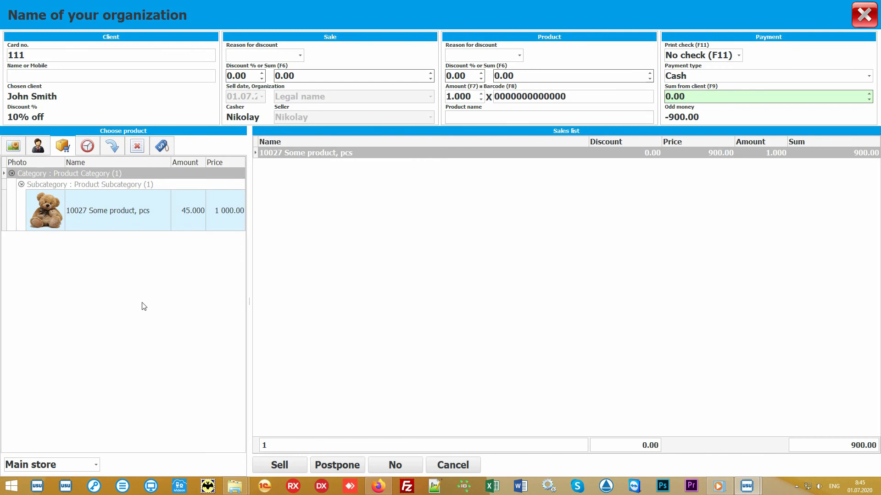
{"action": "left_click", "coordinate": [69, 174]}
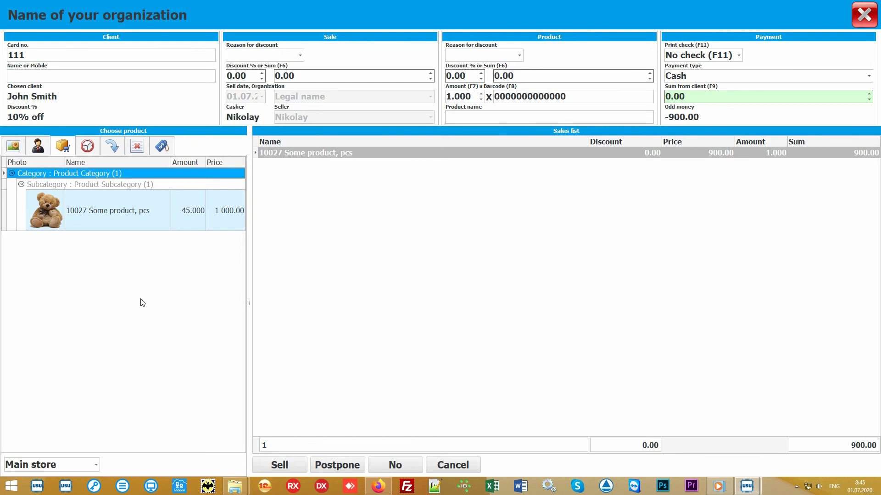
{"action": "mouse_move", "coordinate": [491, 221]}
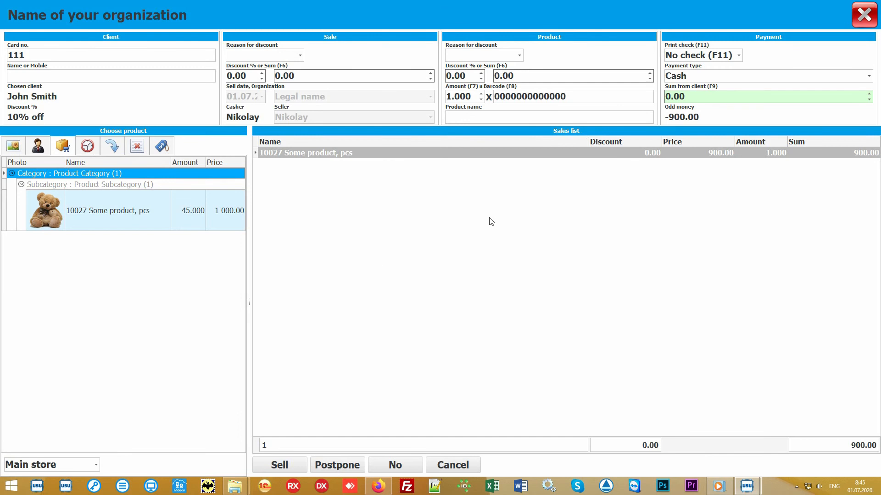
{"action": "mouse_move", "coordinate": [747, 47]}
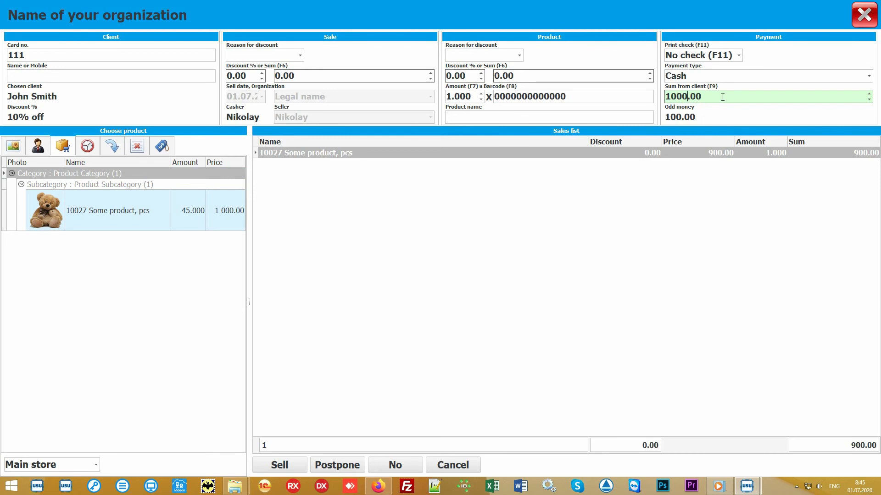
{"action": "mouse_move", "coordinate": [667, 129]}
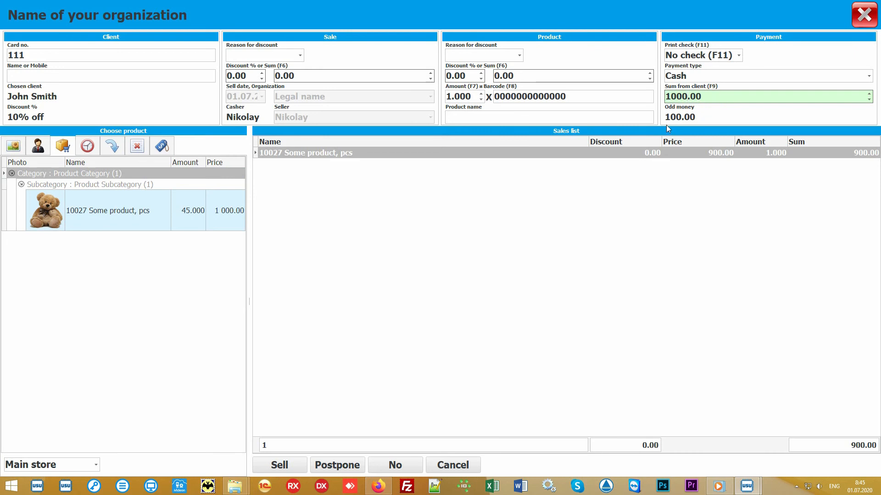
{"action": "mouse_move", "coordinate": [818, 95]}
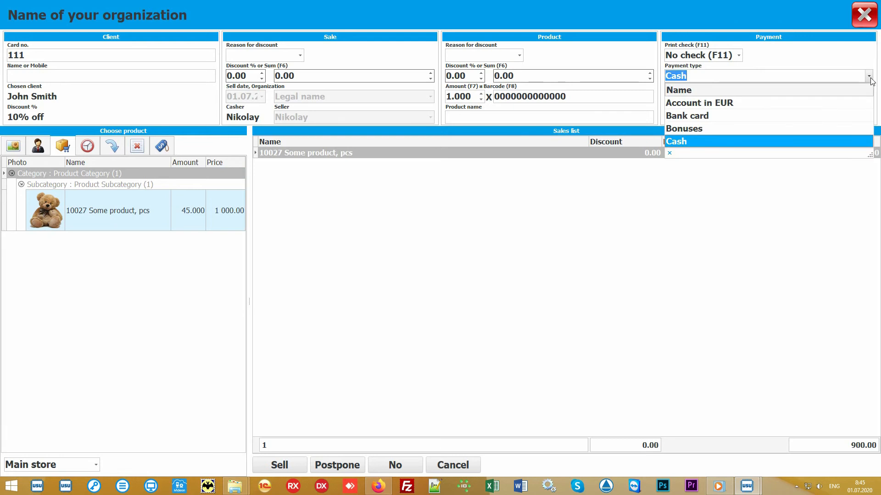
Sell the 900.00 order paid in cash with 1000 received, no check, 100 change.
{"action": "left_click", "coordinate": [676, 141]}
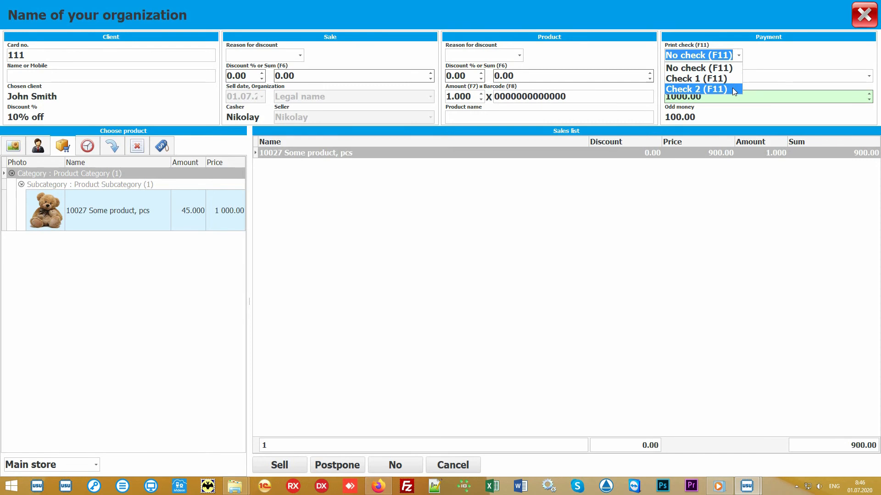
{"action": "left_click", "coordinate": [698, 68]}
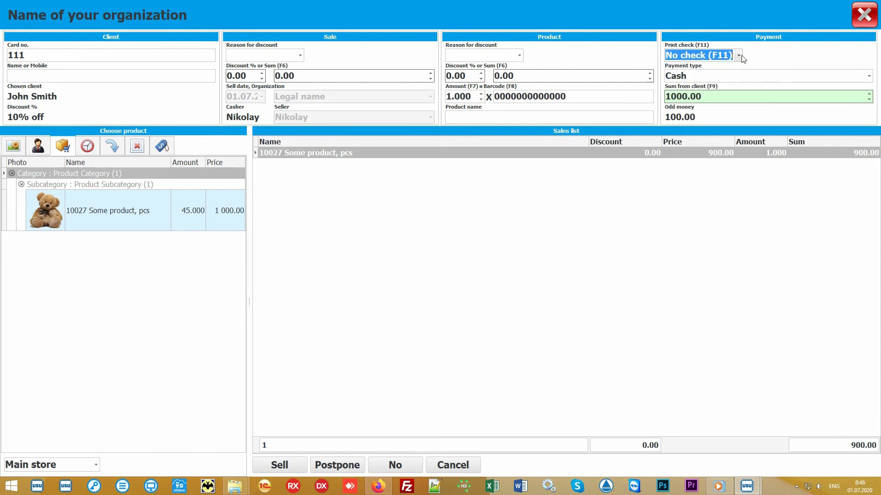
{"action": "mouse_move", "coordinate": [755, 63]}
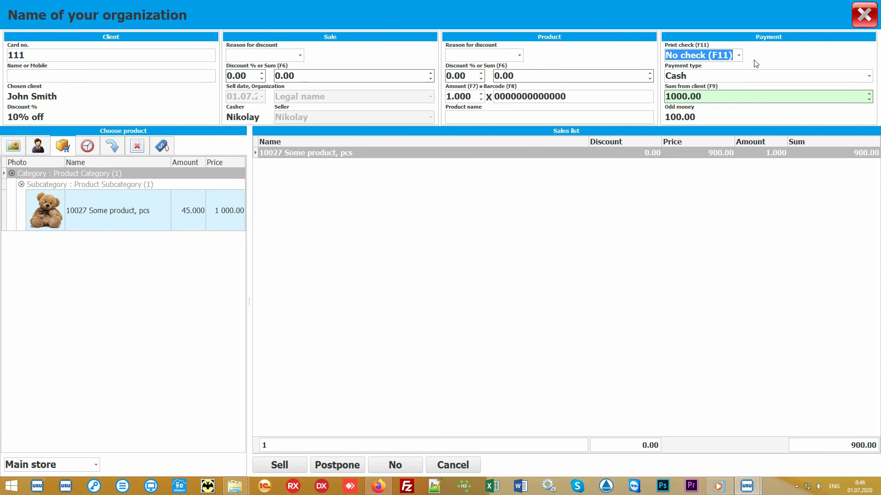
{"action": "mouse_move", "coordinate": [449, 262]}
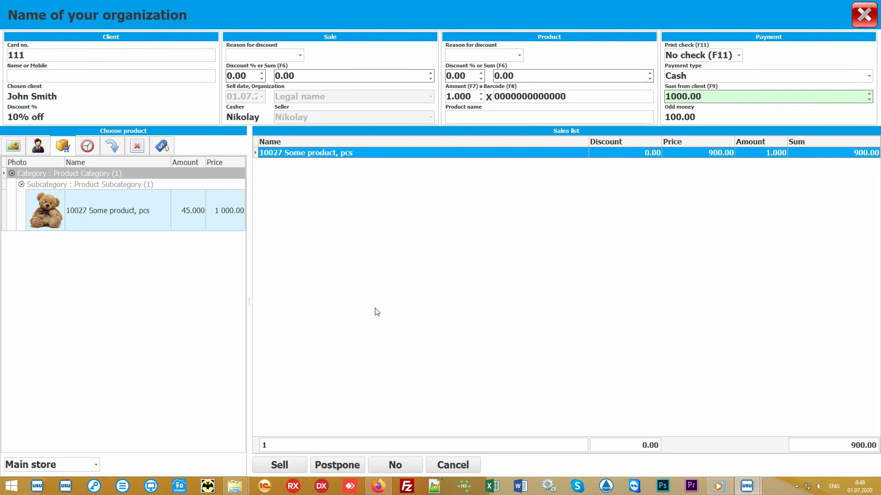
{"action": "left_click", "coordinate": [279, 465]}
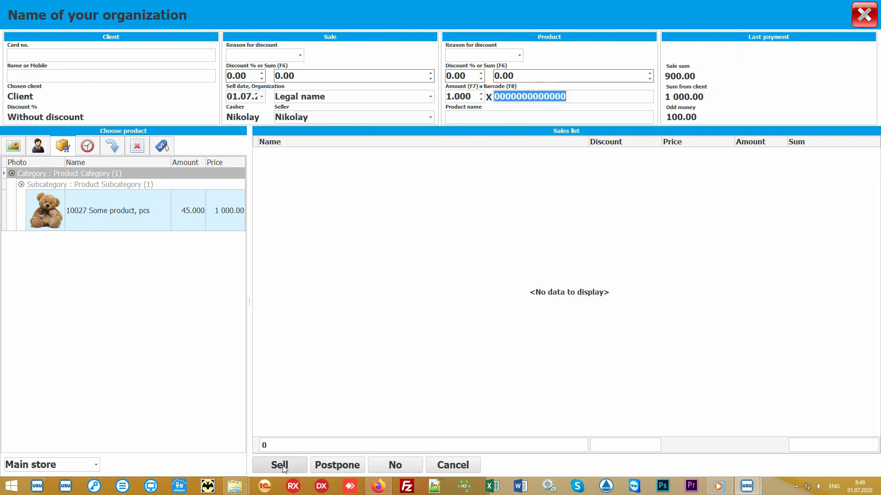
Display the sale's Check receipt at 250% zoom, showing 1000 received and 100 change.
{"action": "left_click", "coordinate": [279, 465]}
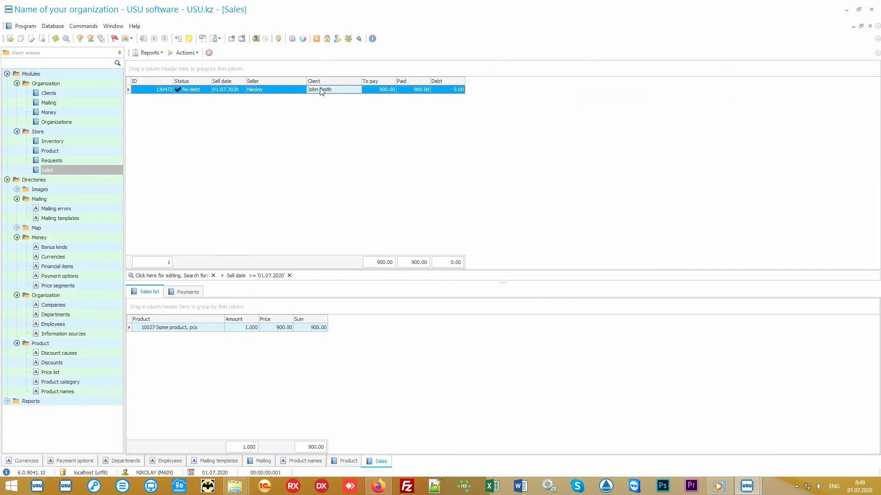
{"action": "left_click", "coordinate": [148, 53]}
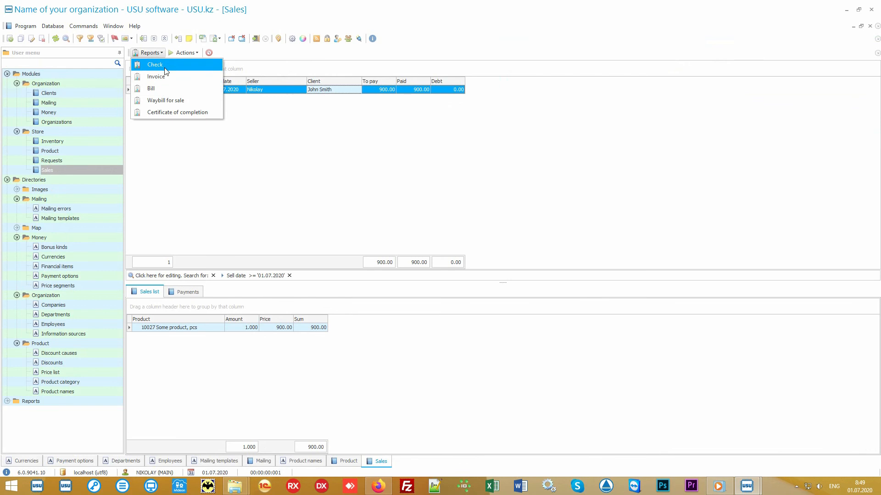
{"action": "left_click", "coordinate": [155, 65]}
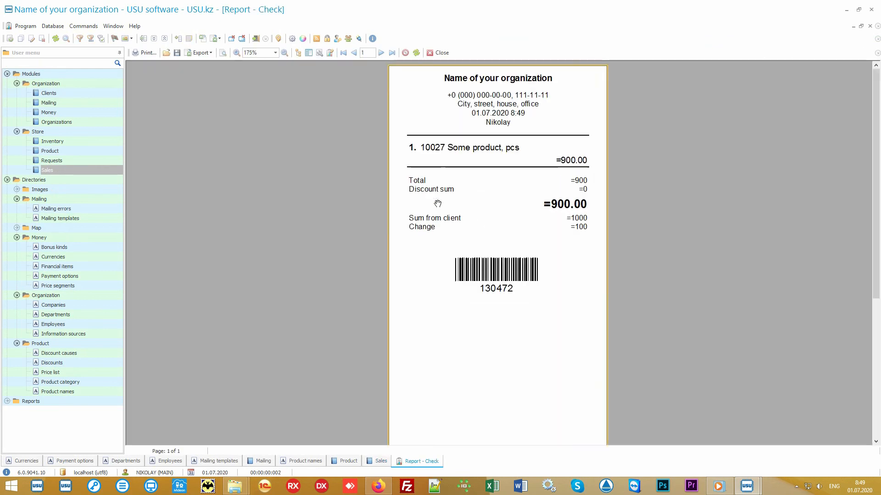
{"action": "left_click", "coordinate": [249, 52]}
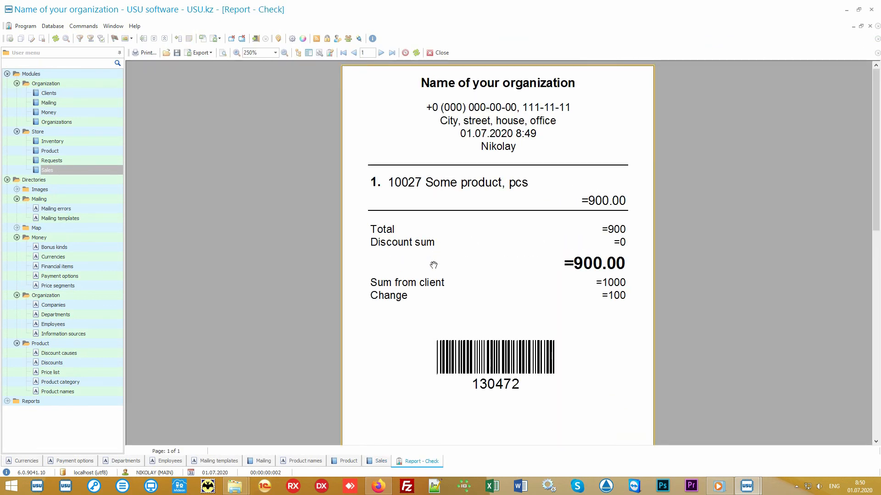
{"action": "mouse_move", "coordinate": [437, 321]}
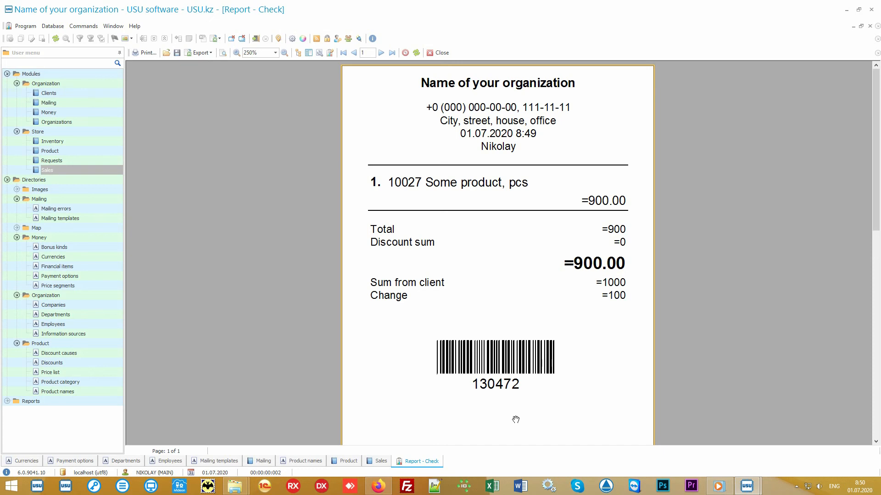
{"action": "mouse_move", "coordinate": [493, 413]}
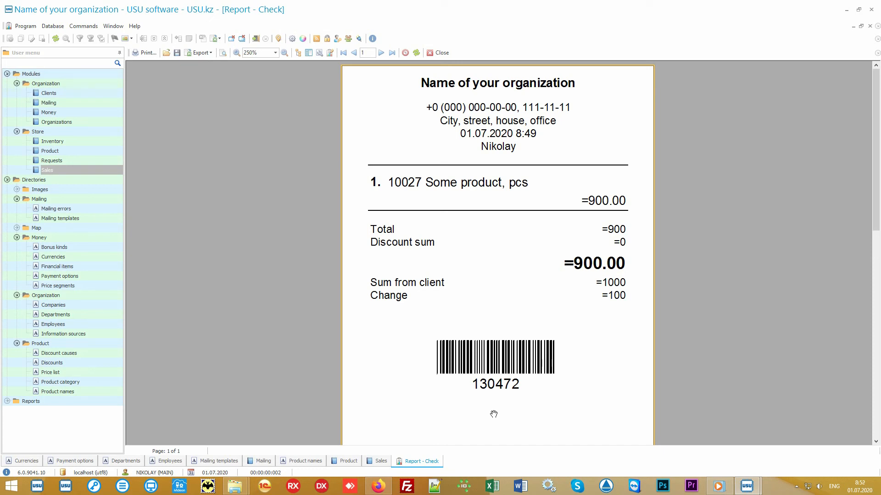
{"action": "mouse_move", "coordinate": [442, 124]}
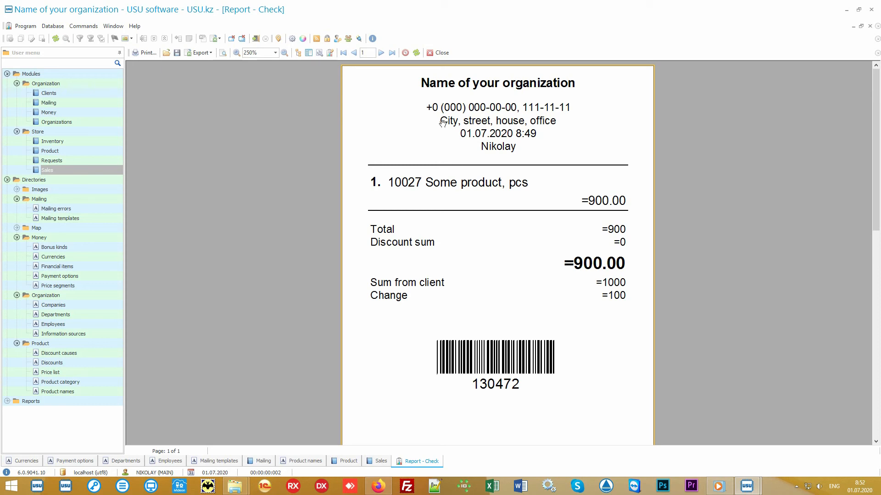
Close the check receipt preview to get back to the Sales list.
{"action": "left_click", "coordinate": [438, 53]}
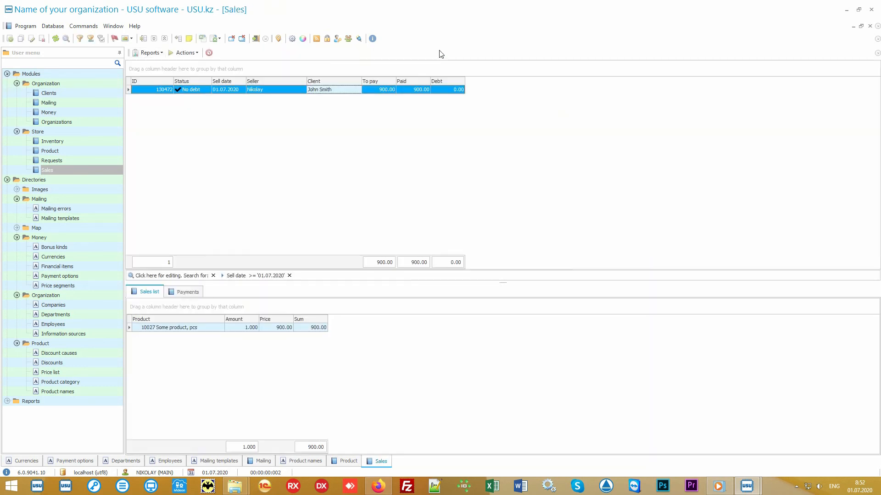
{"action": "mouse_move", "coordinate": [353, 137]}
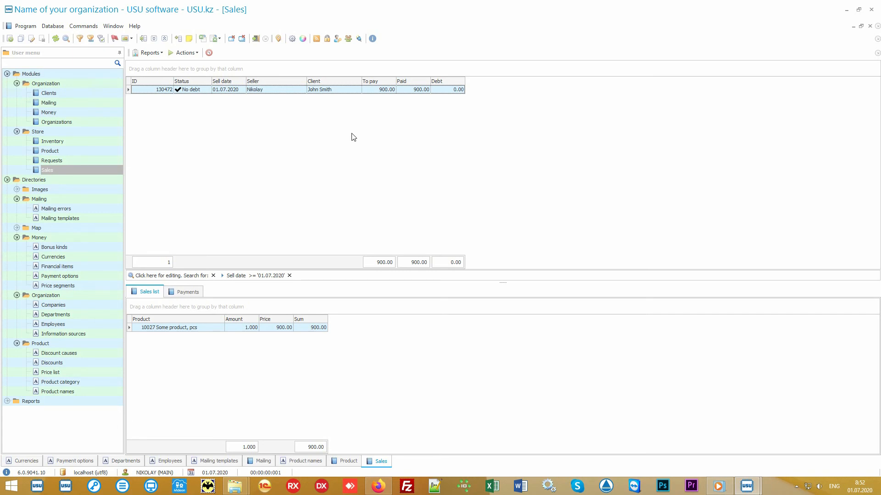
Open Store > Inventory to see the Main store count: 50 planned, 47 actual, −3.
{"action": "left_click", "coordinate": [52, 141]}
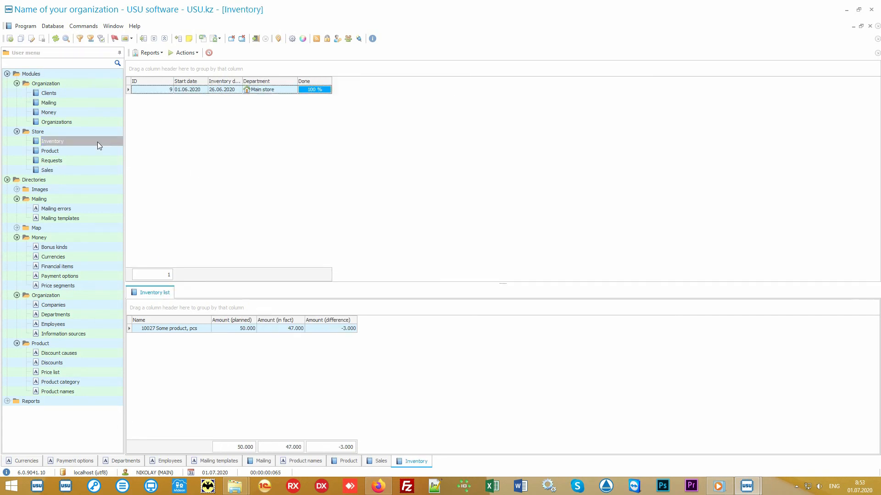
{"action": "mouse_move", "coordinate": [291, 96]}
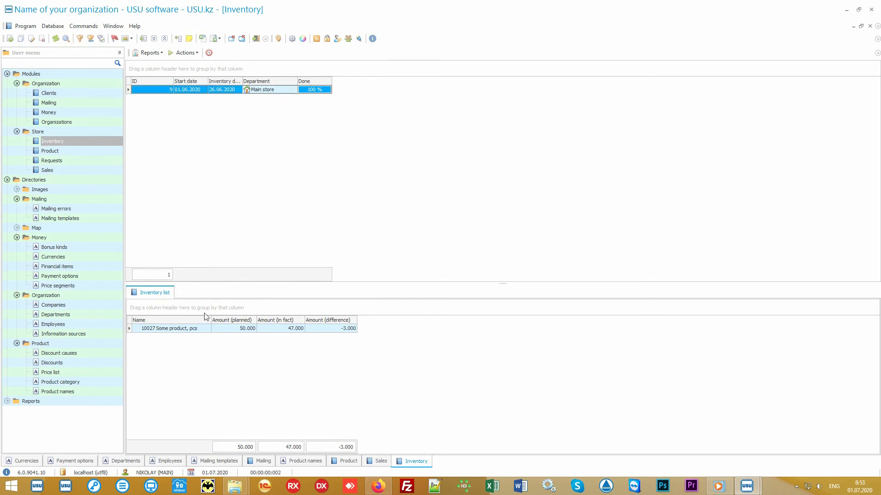
{"action": "left_click", "coordinate": [233, 329]}
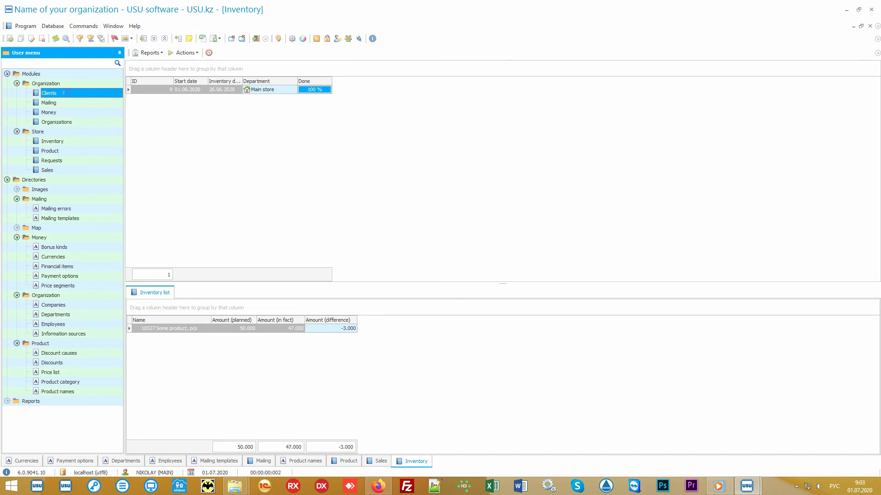
Browse the Clients list, viewing the supplier client's and then the VIP client's work tasks.
{"action": "left_click", "coordinate": [49, 93]}
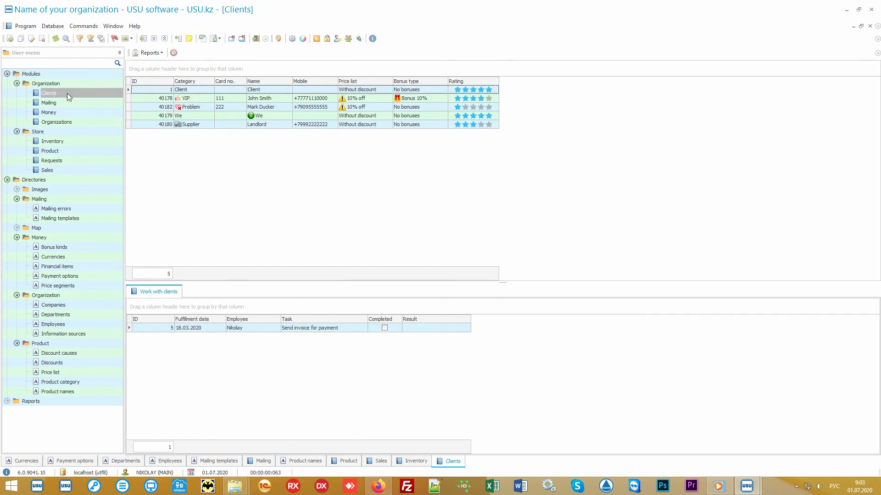
{"action": "mouse_move", "coordinate": [100, 117]}
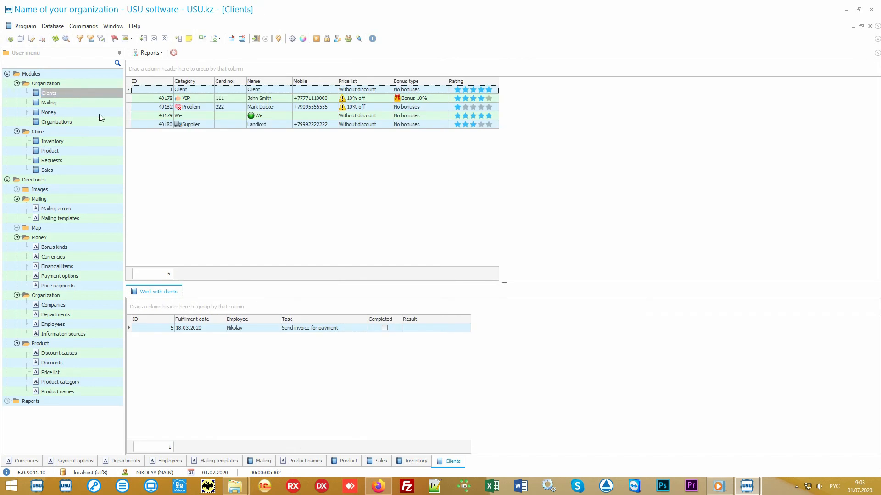
{"action": "mouse_move", "coordinate": [268, 168]}
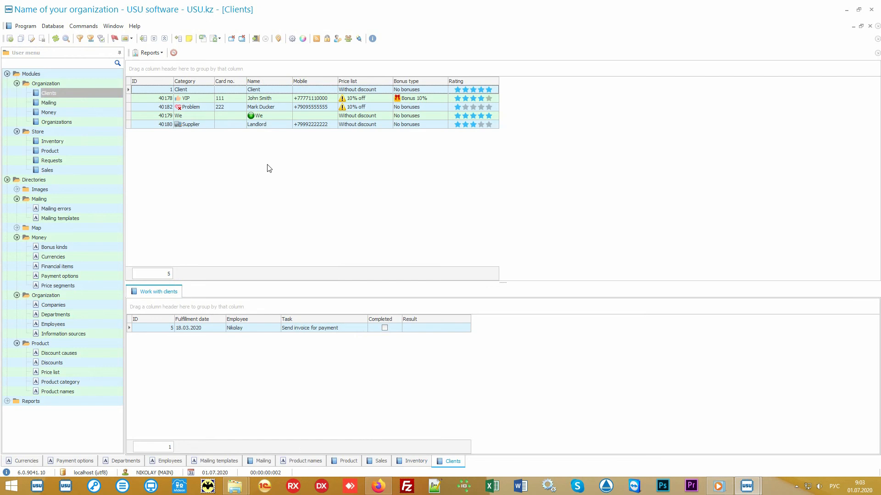
{"action": "left_click", "coordinate": [47, 170]}
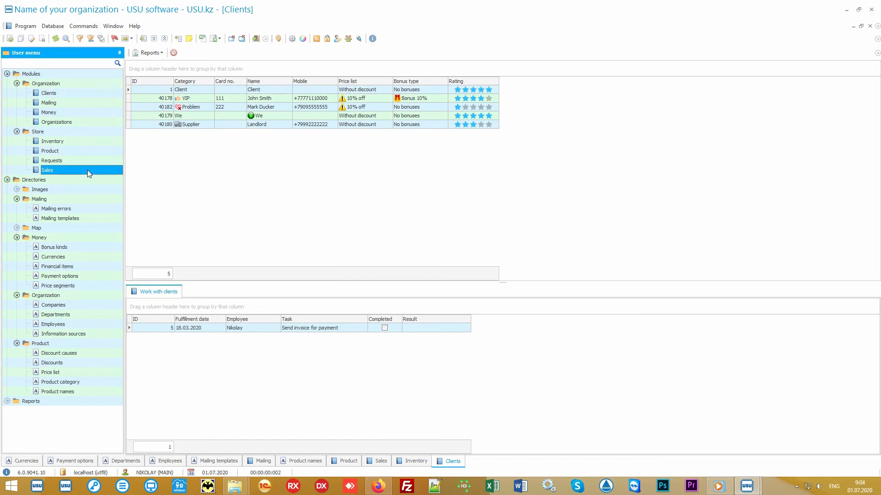
{"action": "mouse_move", "coordinate": [90, 153]}
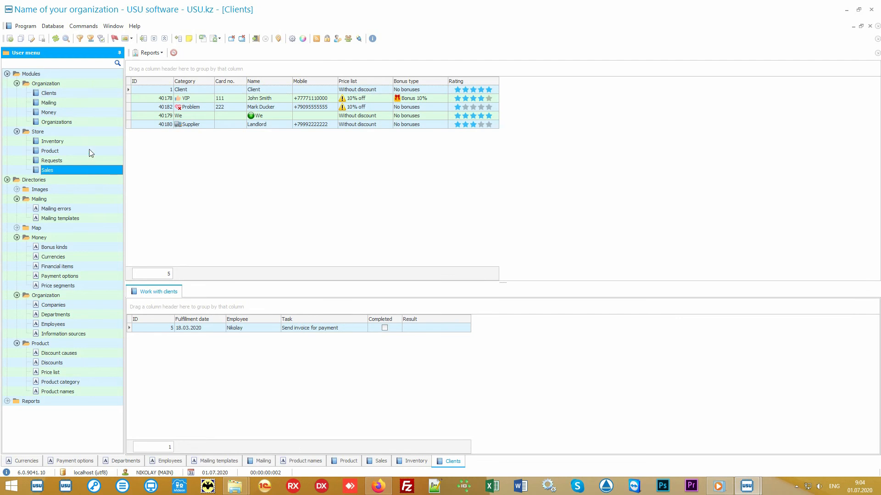
{"action": "left_click", "coordinate": [46, 93]}
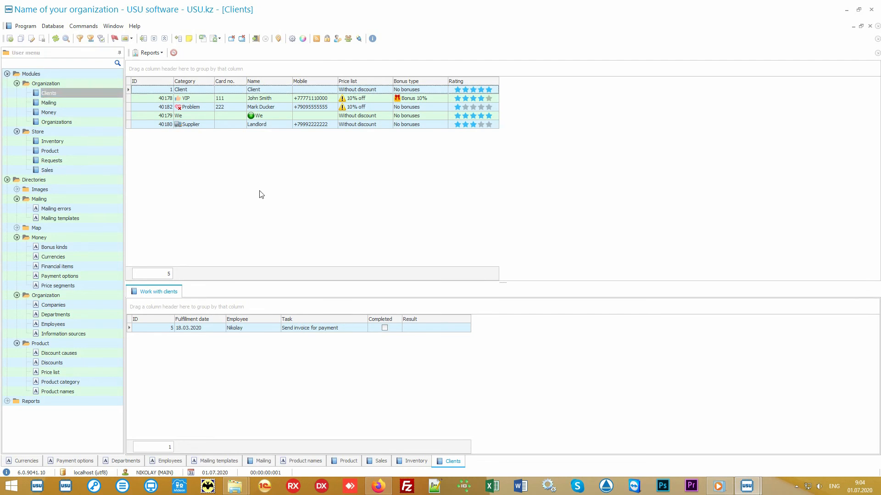
{"action": "mouse_move", "coordinate": [232, 176]}
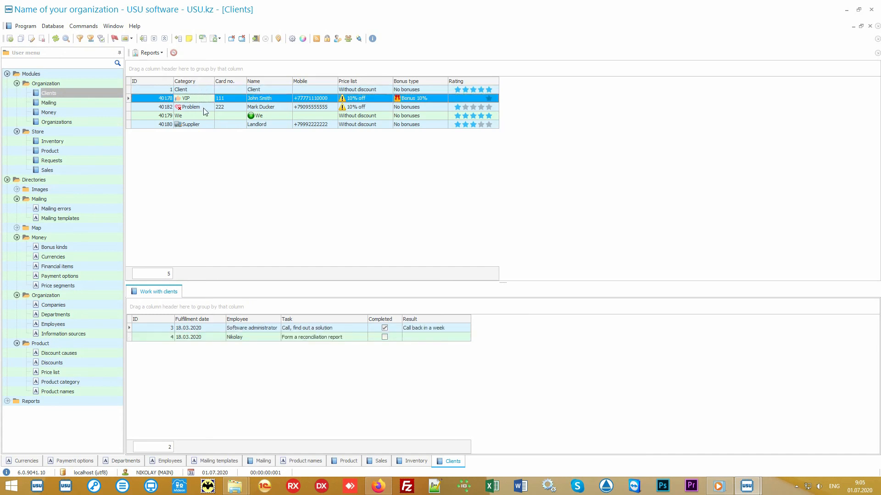
{"action": "left_click", "coordinate": [202, 125]}
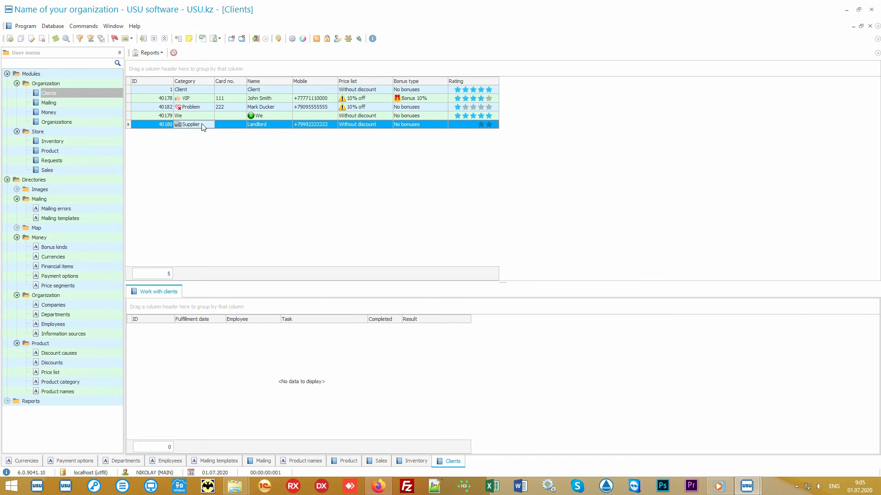
{"action": "left_click", "coordinate": [206, 98]}
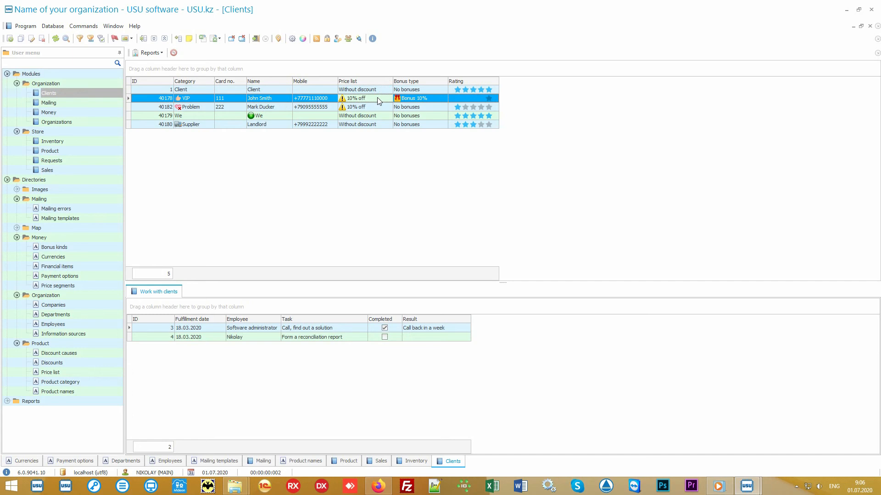
{"action": "mouse_move", "coordinate": [523, 108]}
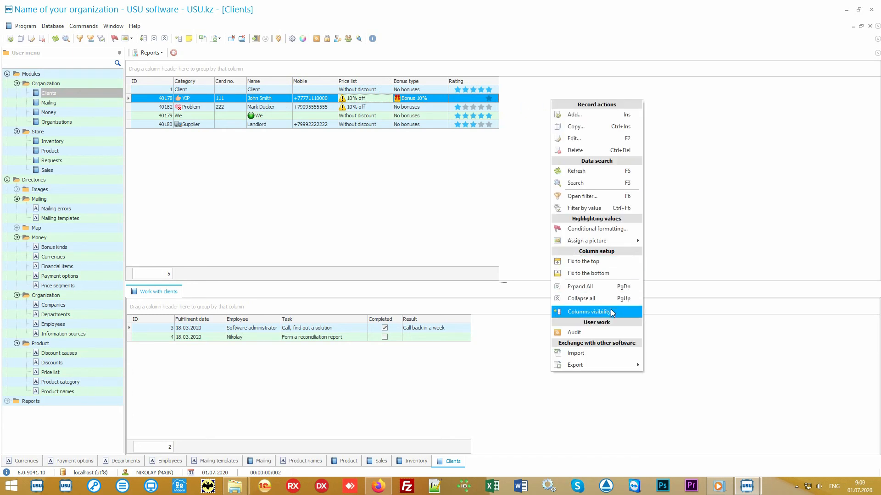
Enable the Information source column (Mailing or Unknown) and reselect the VIP client.
{"action": "left_click", "coordinate": [595, 312]}
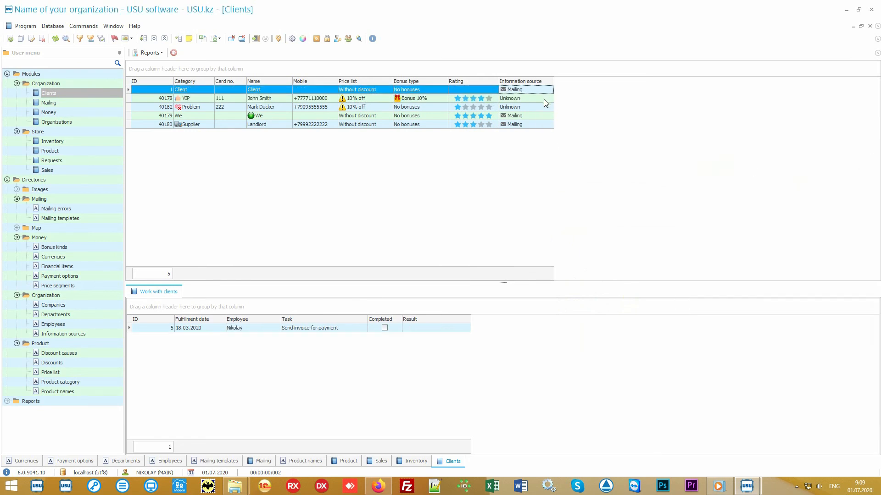
{"action": "left_click", "coordinate": [259, 98]}
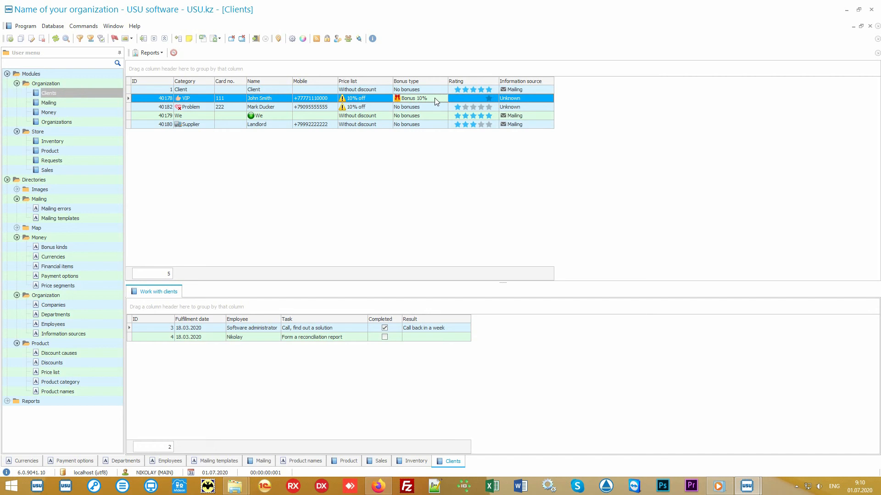
{"action": "mouse_move", "coordinate": [89, 245]}
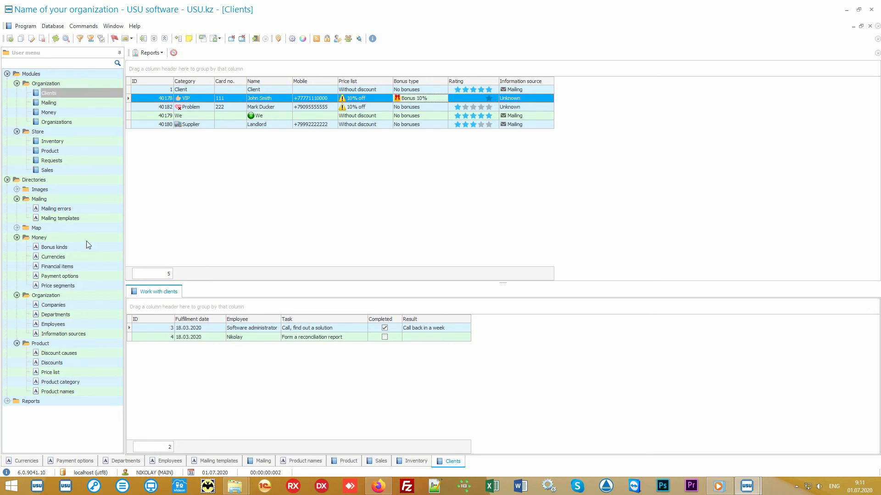
Generate the Mailing report of five clients' e-mails and phones, cancelling the send dialog.
{"action": "left_click", "coordinate": [6, 189]}
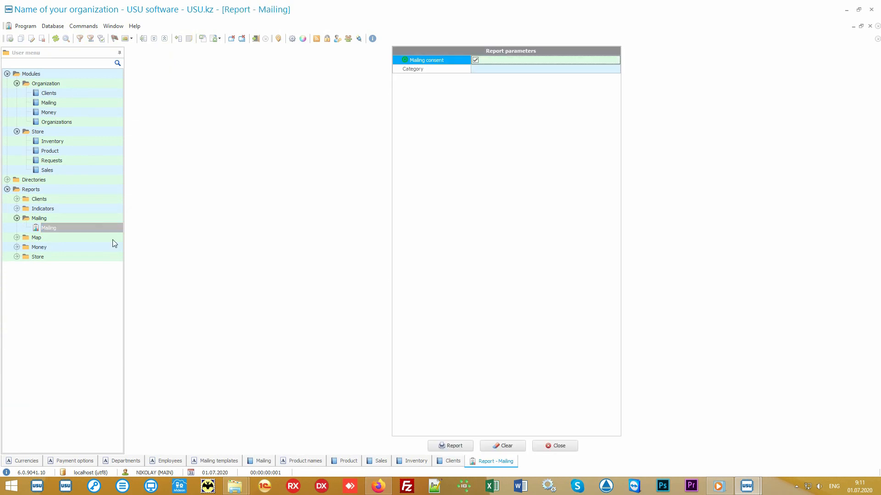
{"action": "left_click", "coordinate": [450, 446]}
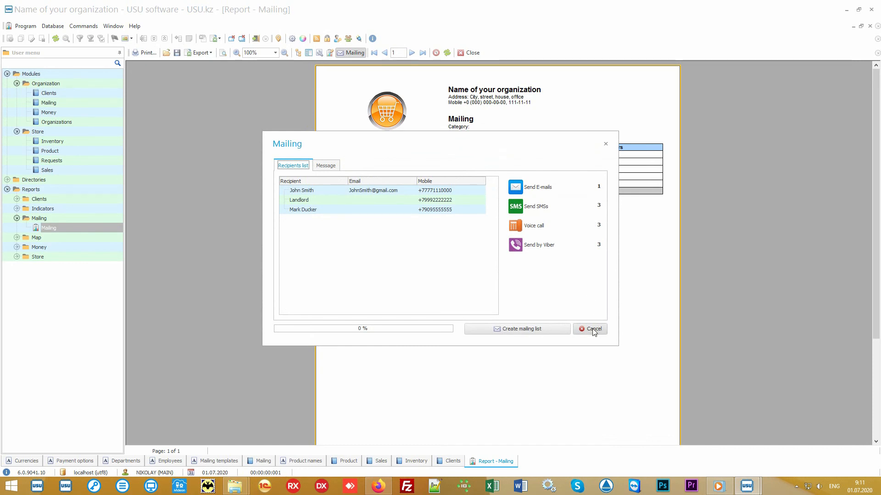
{"action": "left_click", "coordinate": [590, 329]}
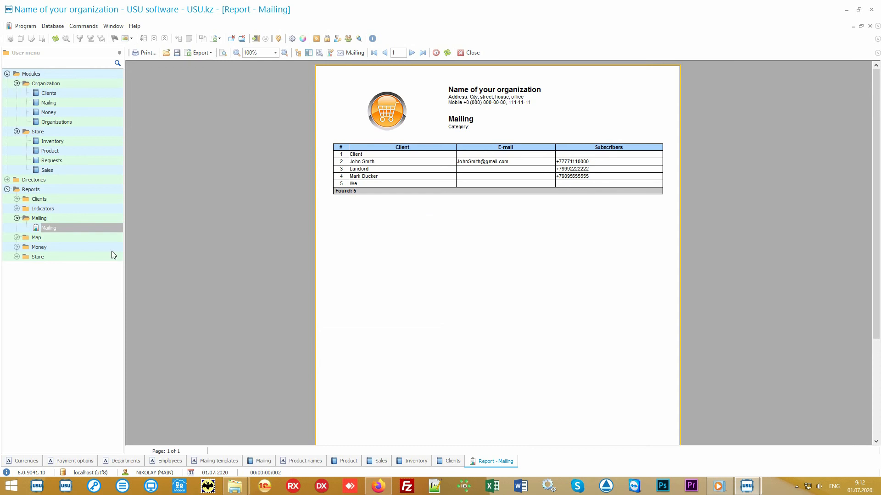
{"action": "left_click", "coordinate": [39, 247]}
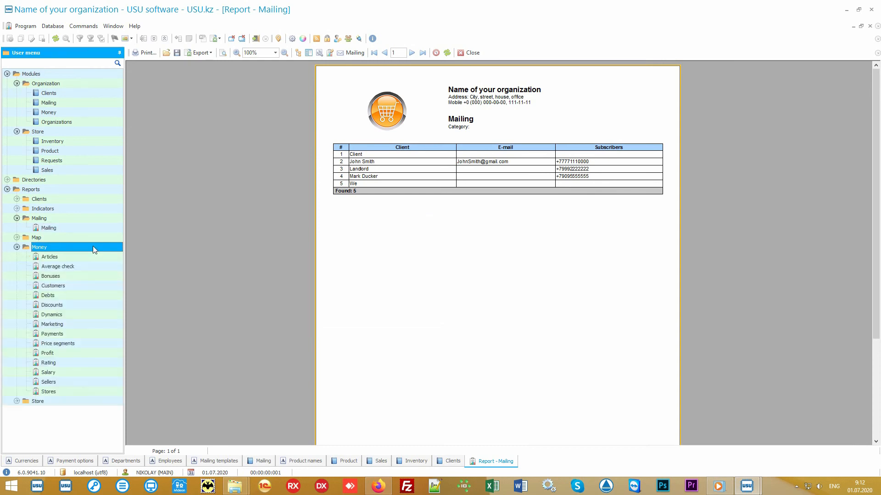
Open the Money > Salary report for 2010–2020, showing Nikolay and administrator with zero wages.
{"action": "left_click", "coordinate": [48, 372]}
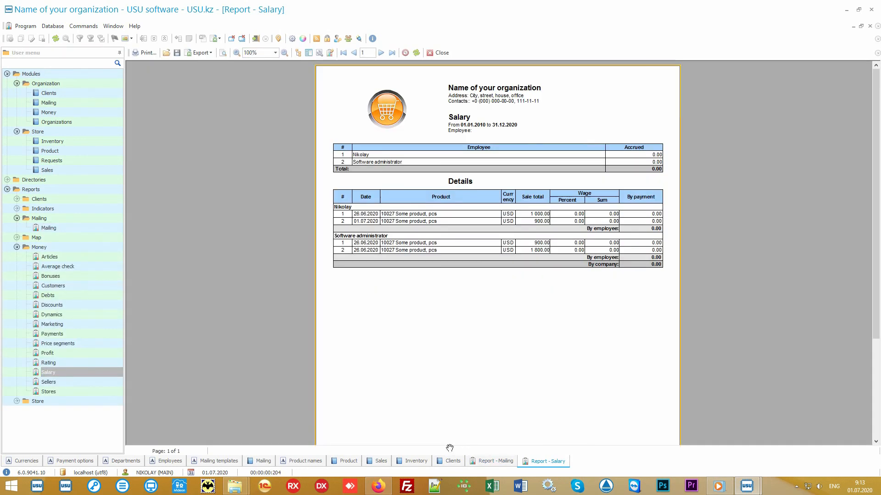
{"action": "mouse_move", "coordinate": [422, 129]}
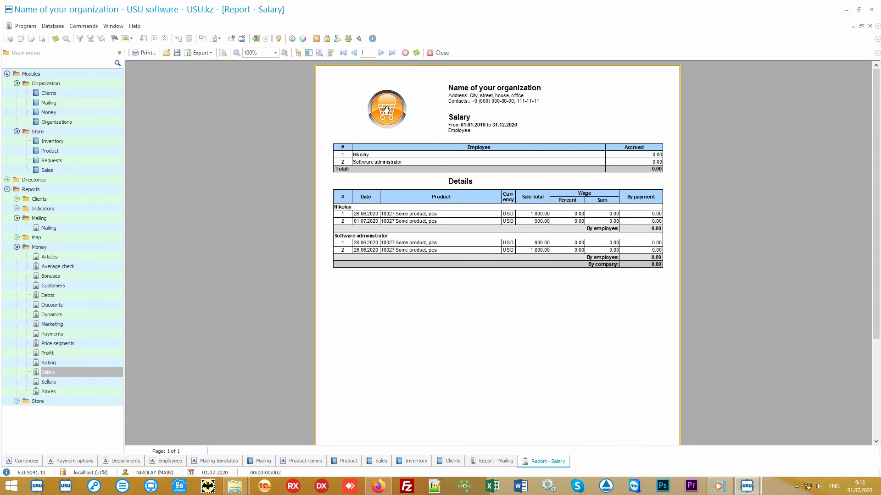
Return to Clients, collapse the Modules, Mailing and Money groups, and expand Store reports.
{"action": "left_click", "coordinate": [48, 93]}
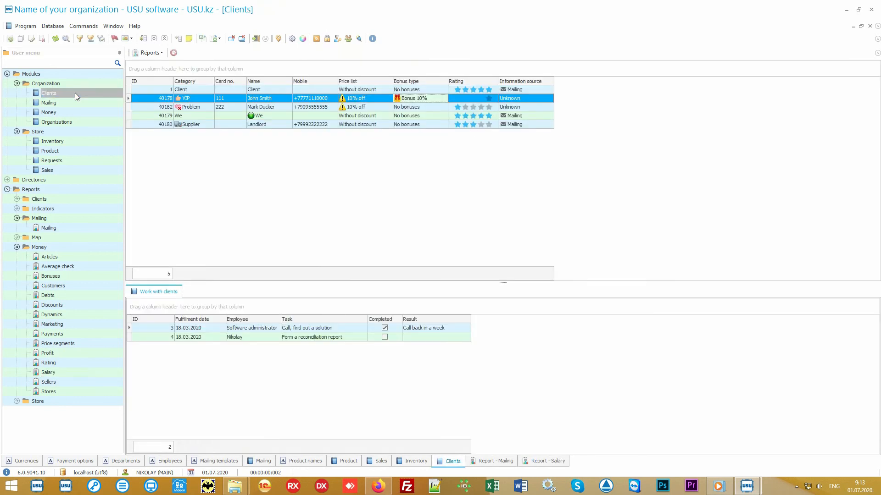
{"action": "mouse_move", "coordinate": [368, 177]}
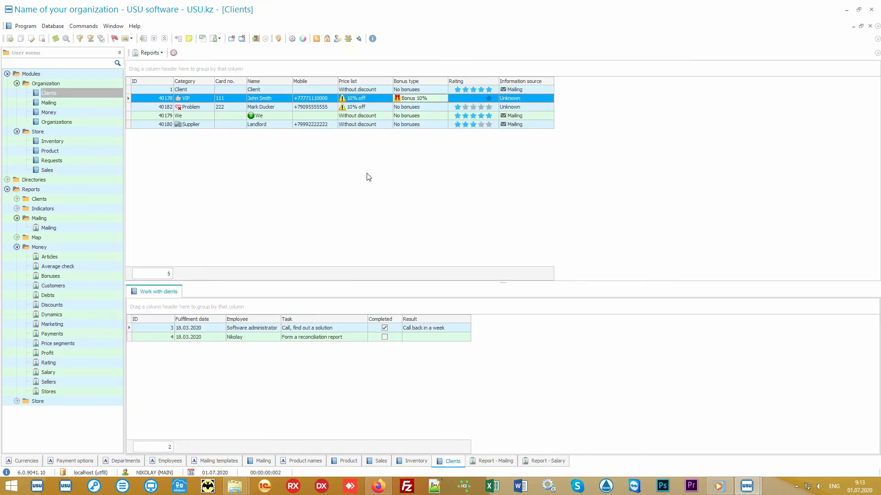
{"action": "mouse_move", "coordinate": [373, 180]}
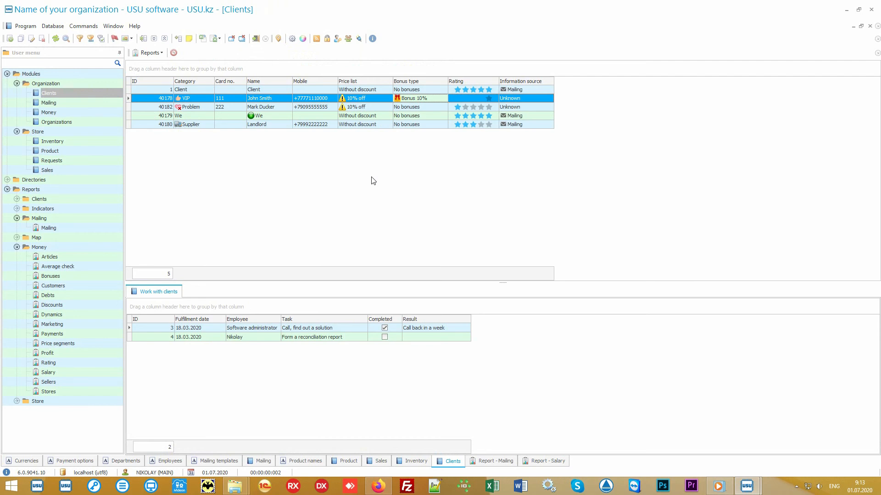
{"action": "mouse_move", "coordinate": [350, 188]}
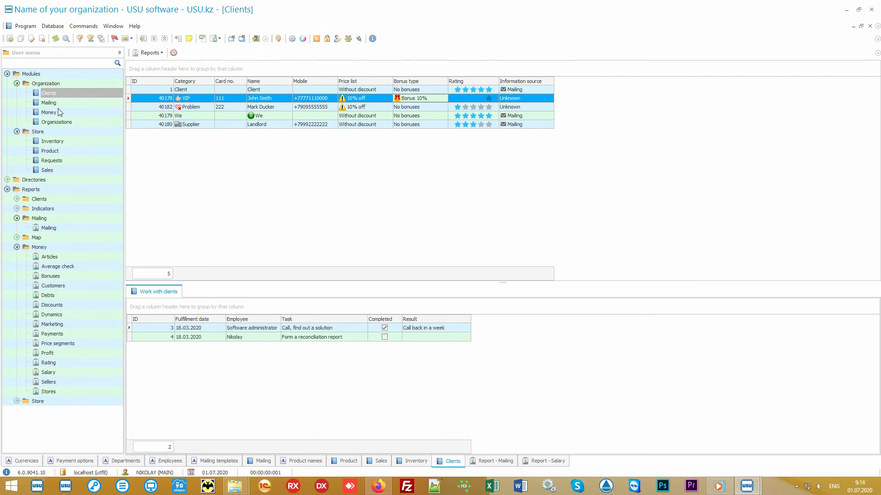
{"action": "left_click", "coordinate": [7, 74]}
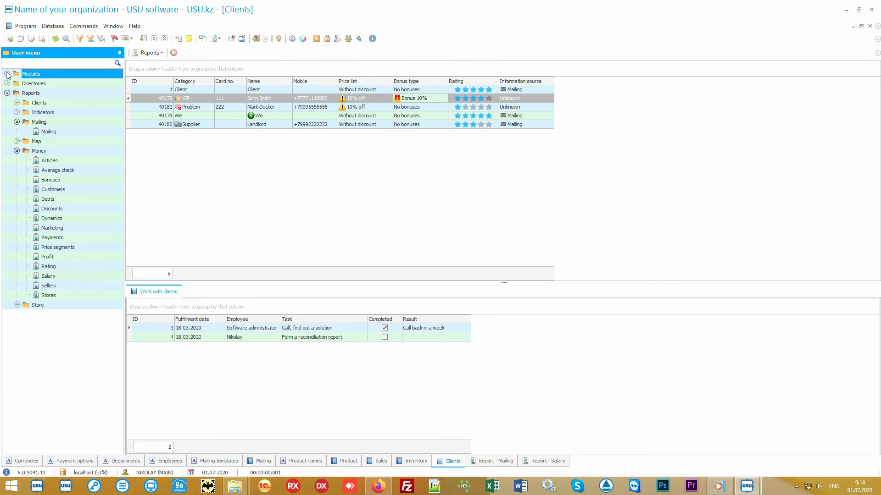
{"action": "left_click", "coordinate": [38, 122]}
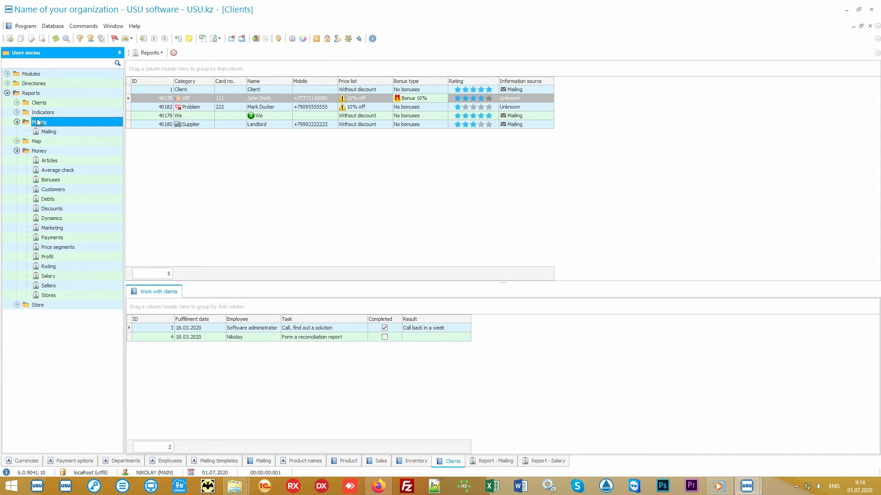
{"action": "left_click", "coordinate": [39, 141]}
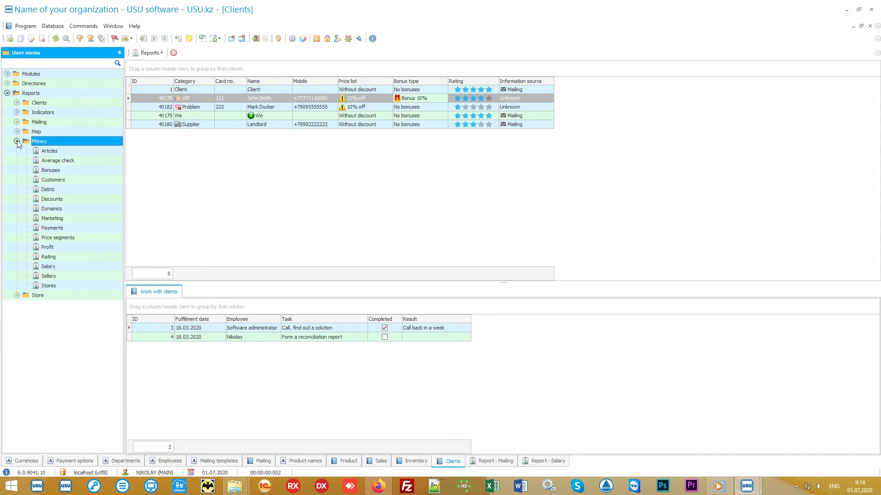
{"action": "left_click", "coordinate": [18, 143]}
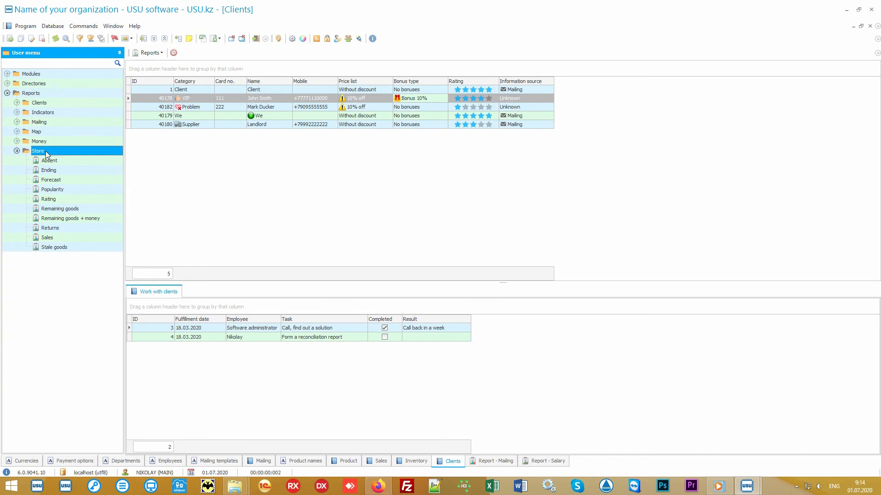
{"action": "mouse_move", "coordinate": [71, 154]}
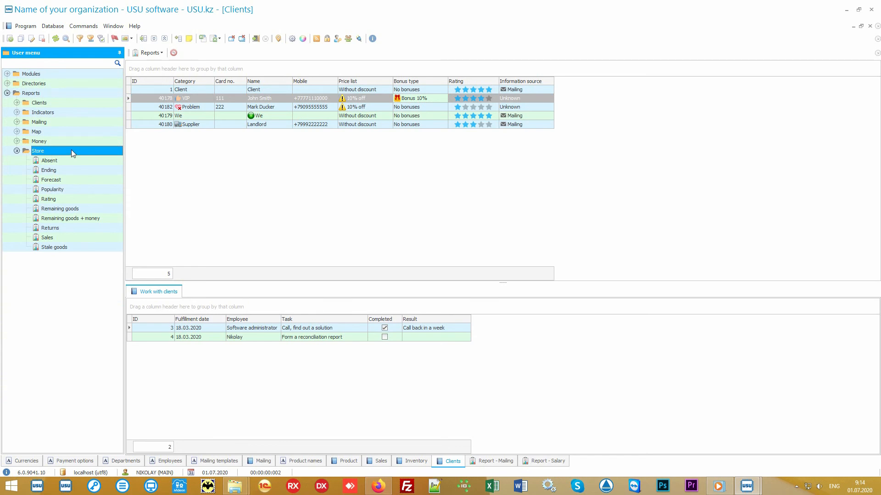
{"action": "double_click", "coordinate": [52, 189]}
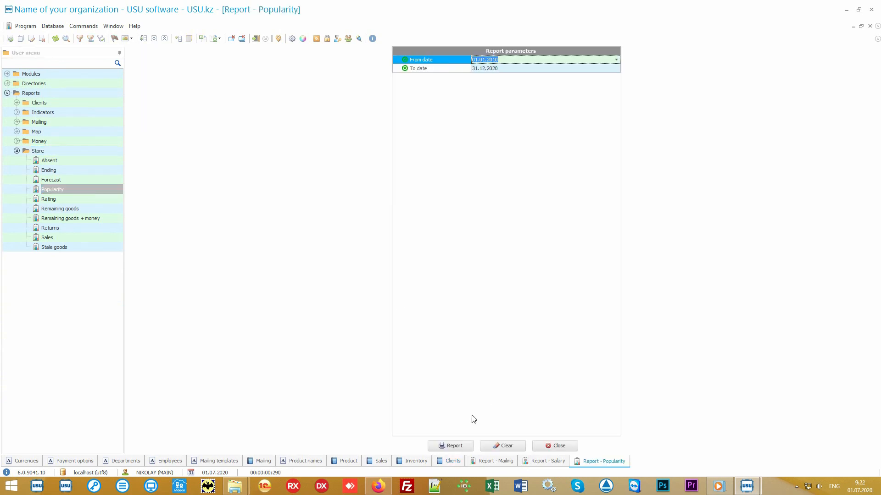
{"action": "left_click", "coordinate": [451, 446]}
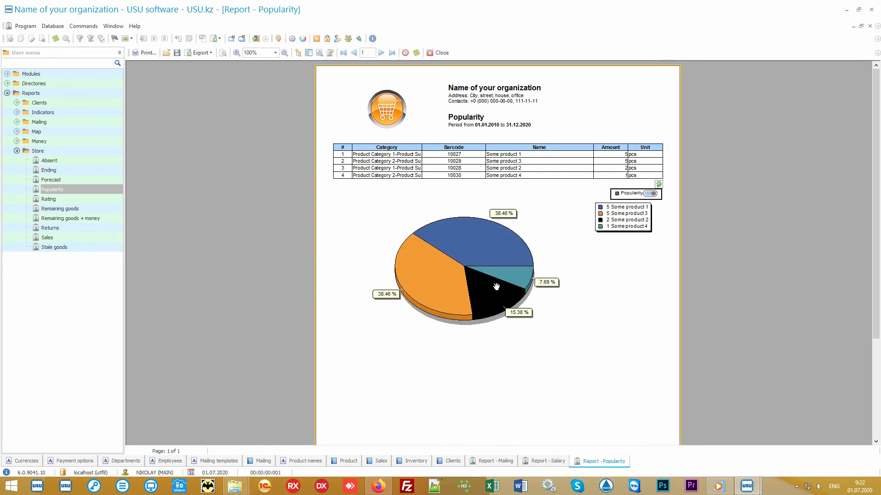
{"action": "left_click", "coordinate": [650, 193]}
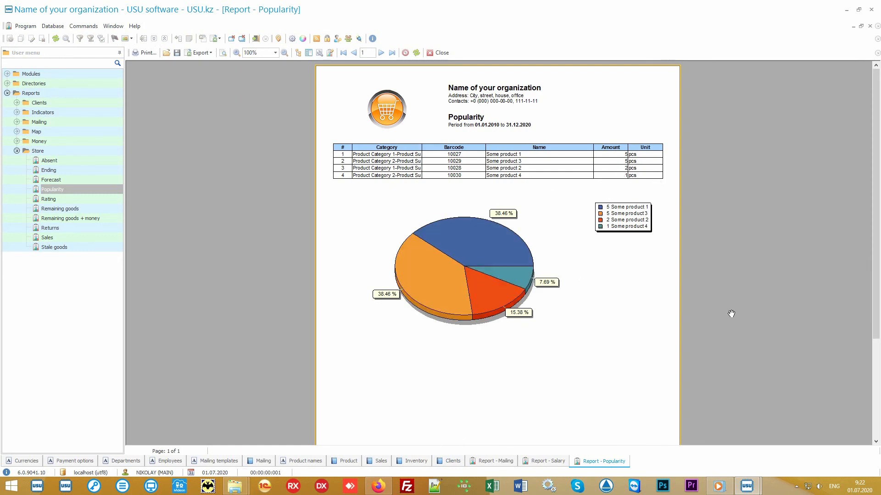
{"action": "mouse_move", "coordinate": [94, 197]}
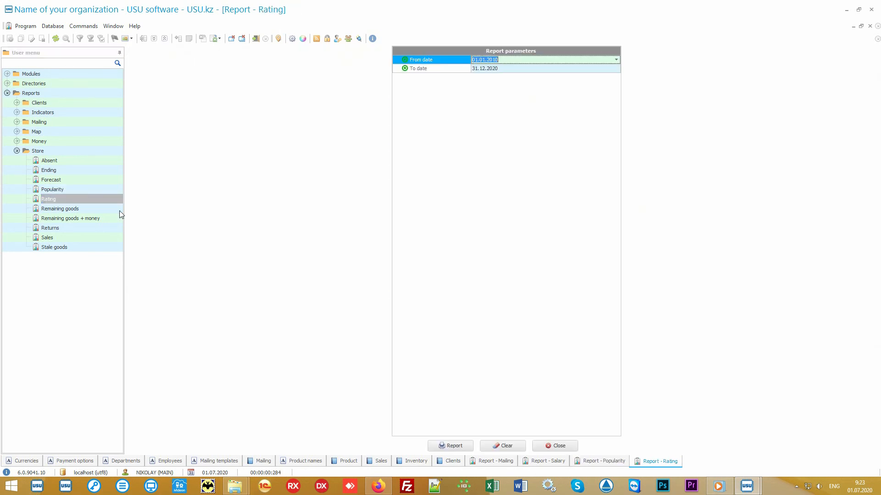
{"action": "left_click", "coordinate": [450, 446]}
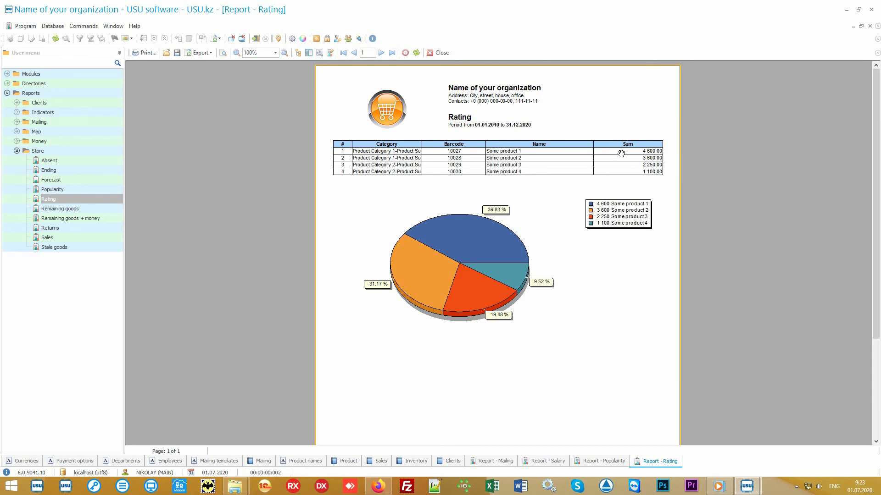
{"action": "mouse_move", "coordinate": [697, 156]}
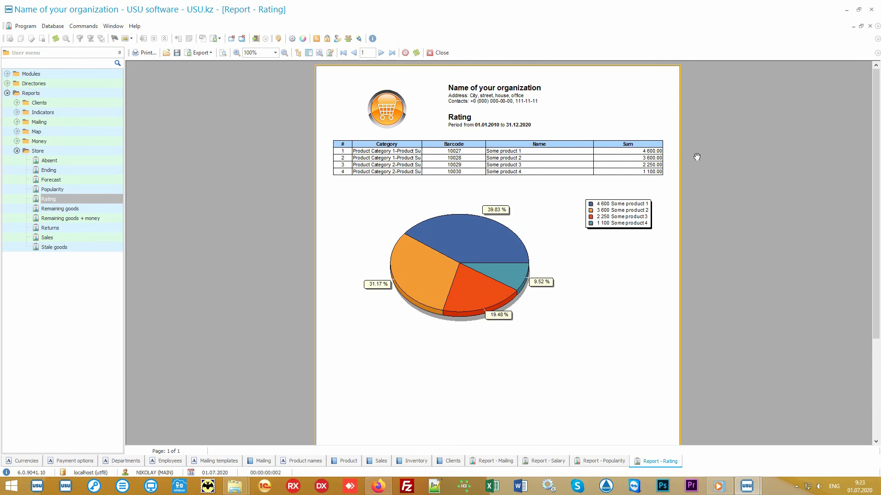
{"action": "mouse_move", "coordinate": [709, 165]}
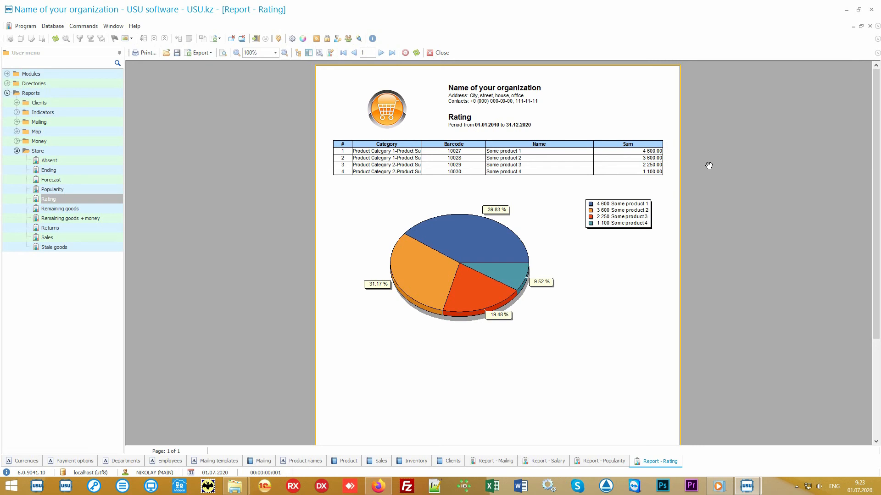
{"action": "mouse_move", "coordinate": [611, 429]}
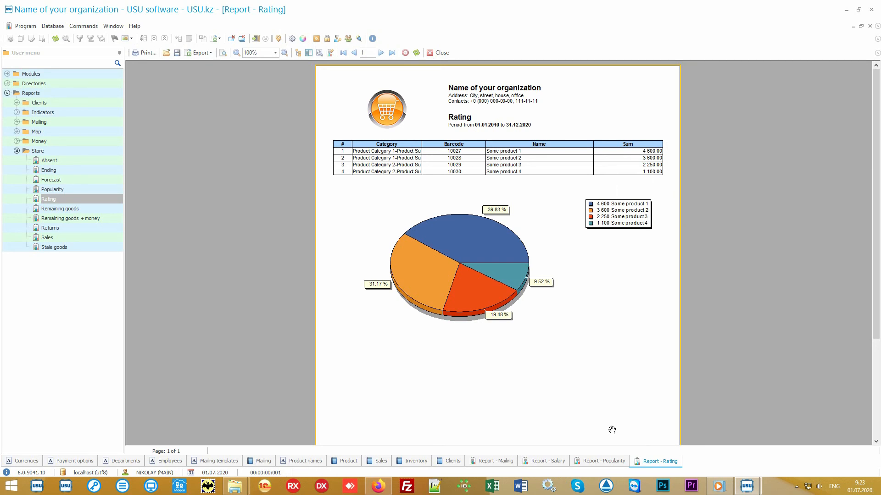
{"action": "left_click", "coordinate": [604, 460]}
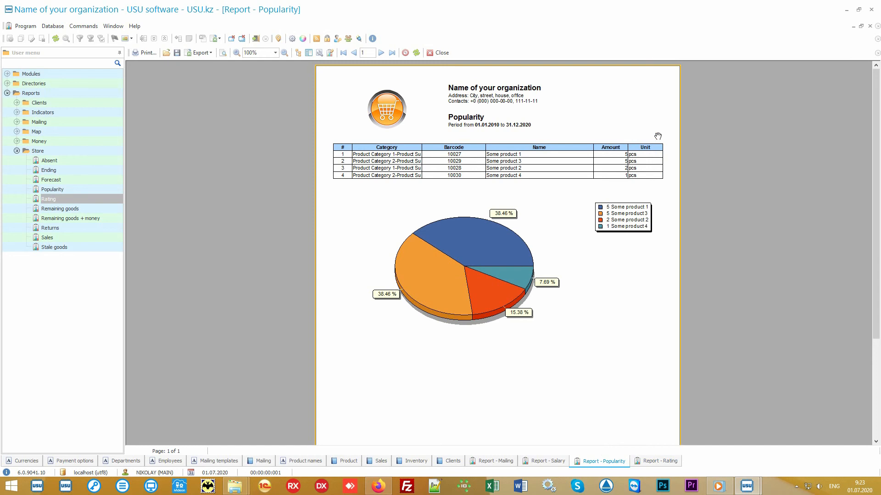
{"action": "mouse_move", "coordinate": [640, 406]}
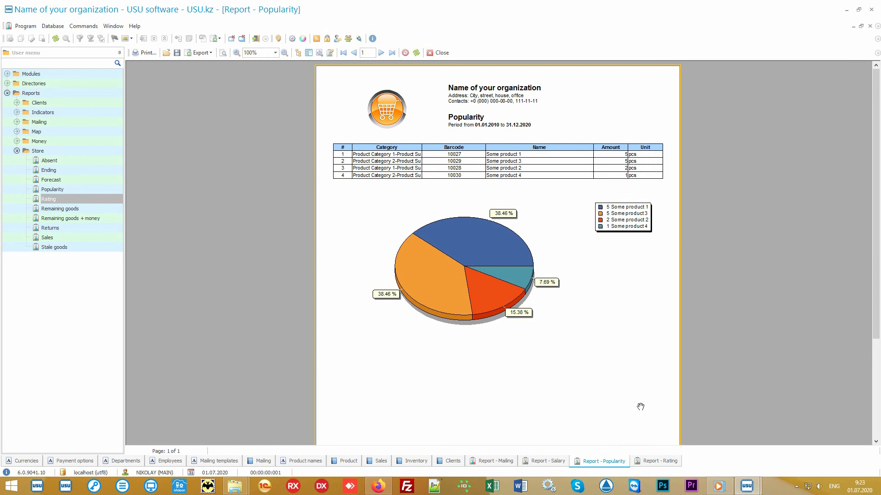
{"action": "left_click", "coordinate": [660, 460]}
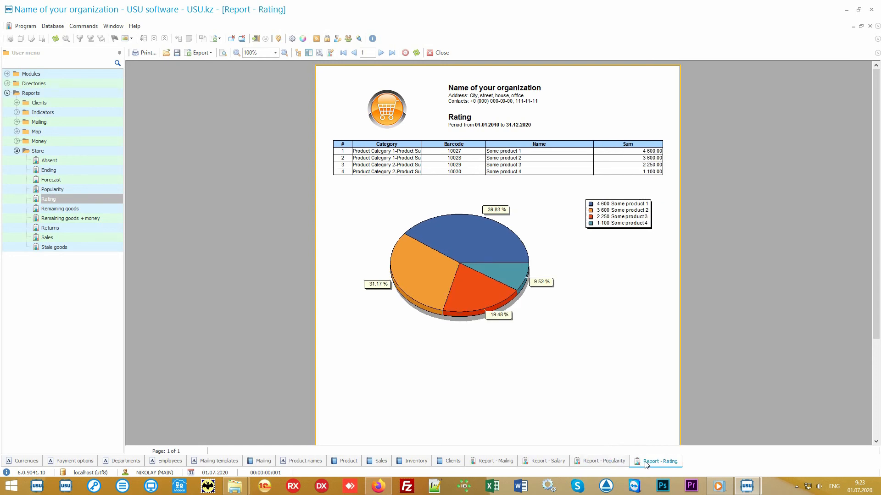
{"action": "mouse_move", "coordinate": [682, 184]}
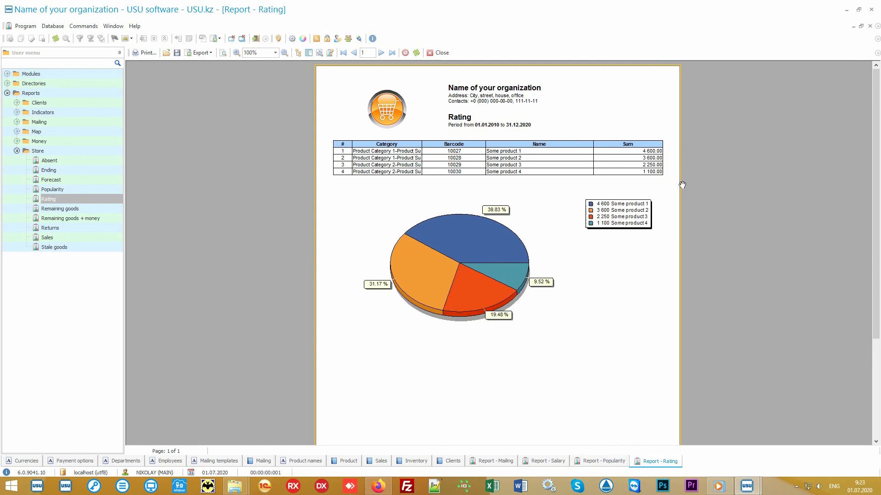
{"action": "mouse_move", "coordinate": [700, 170]}
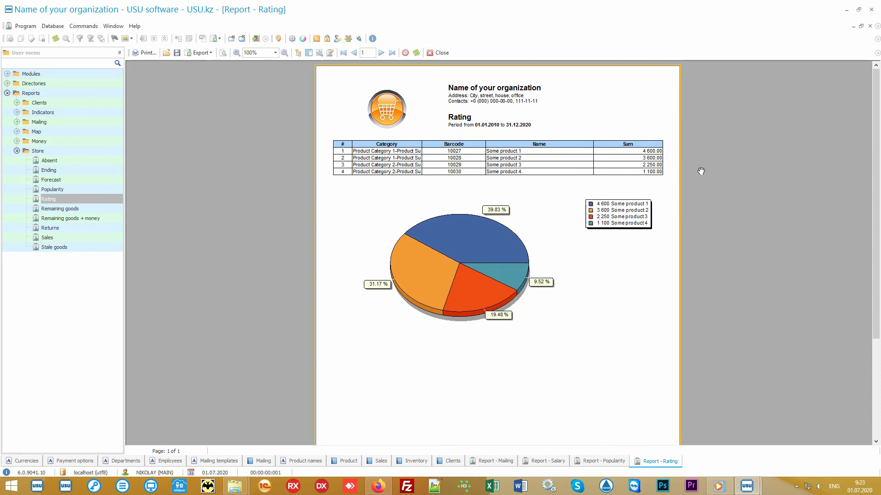
{"action": "mouse_move", "coordinate": [83, 240]}
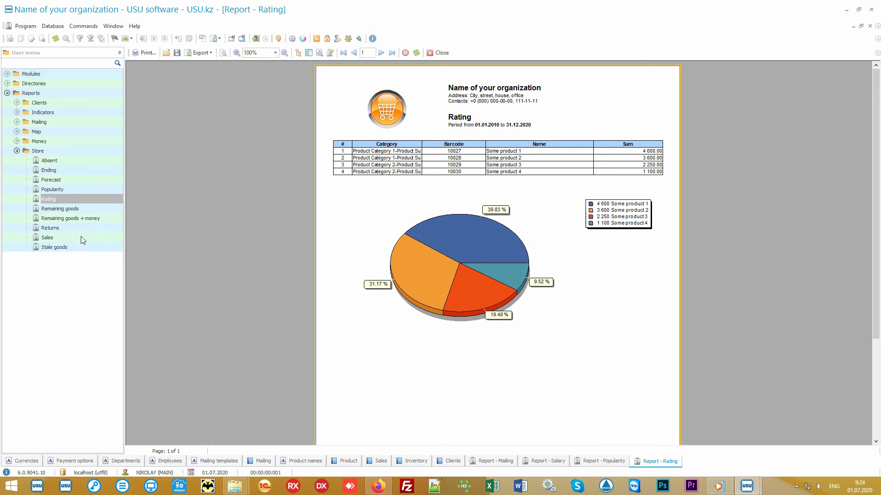
Generate the Sales report for 01.07.2020–05.07.2020, totalling 2 000.00 with category pie charts.
{"action": "left_click", "coordinate": [46, 237]}
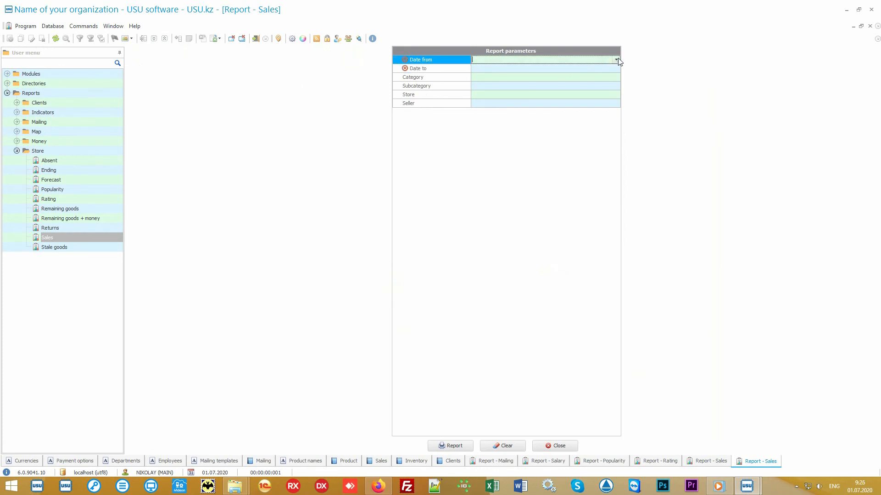
{"action": "left_click", "coordinate": [617, 60]}
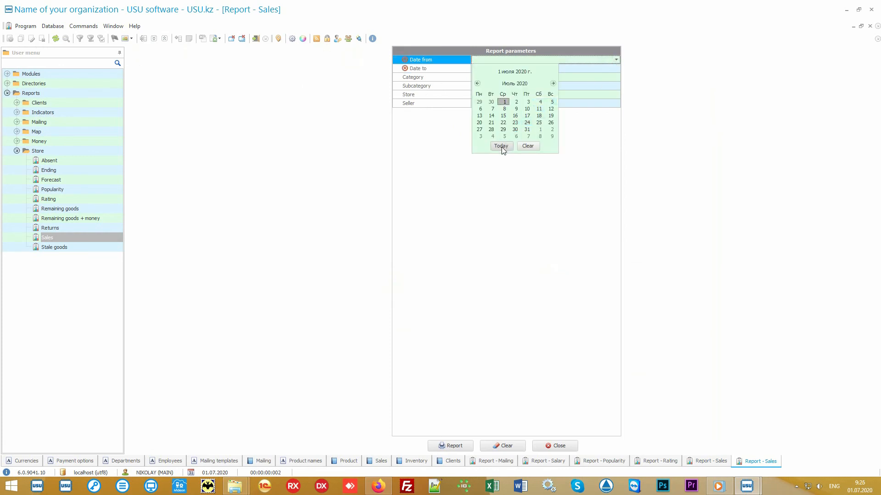
{"action": "left_click", "coordinate": [501, 146]}
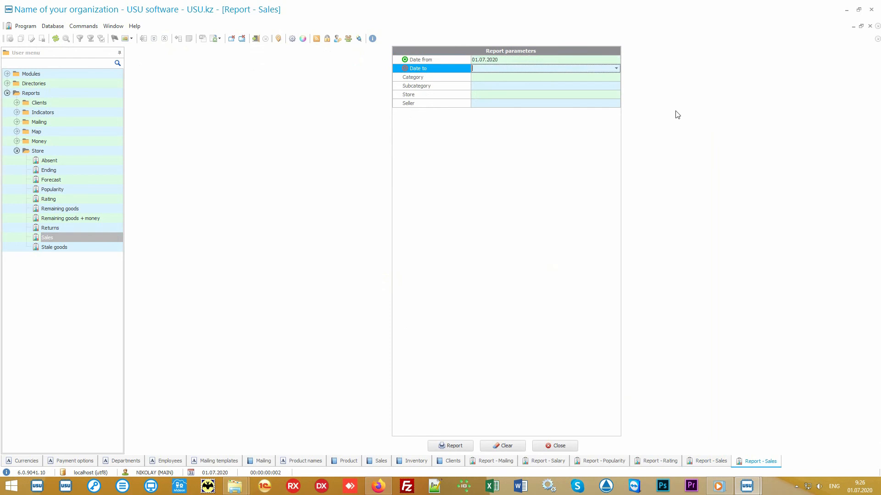
{"action": "type", "text": "05.07.2020"}
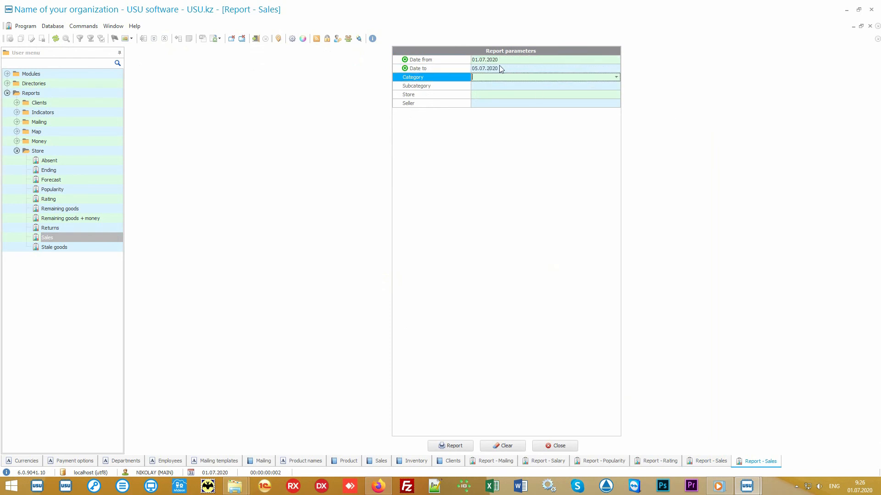
{"action": "mouse_move", "coordinate": [465, 327]}
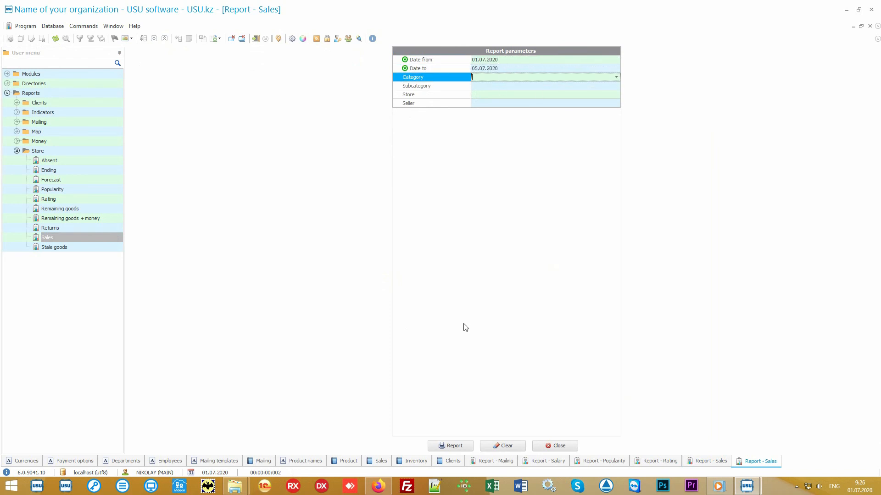
{"action": "left_click", "coordinate": [450, 446]}
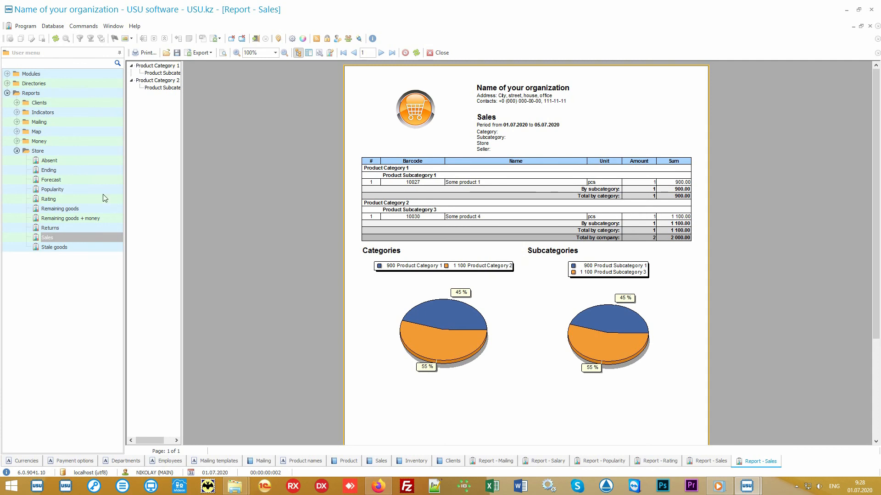
{"action": "left_click", "coordinate": [37, 151]}
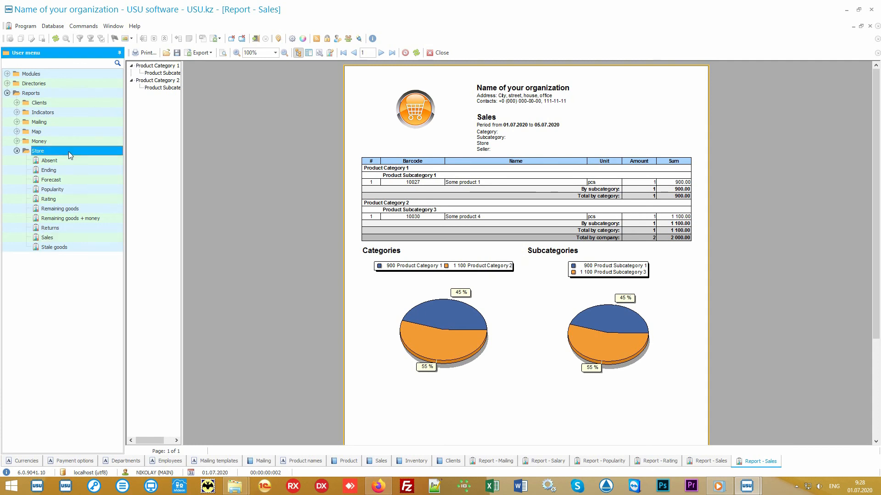
{"action": "left_click", "coordinate": [49, 160]}
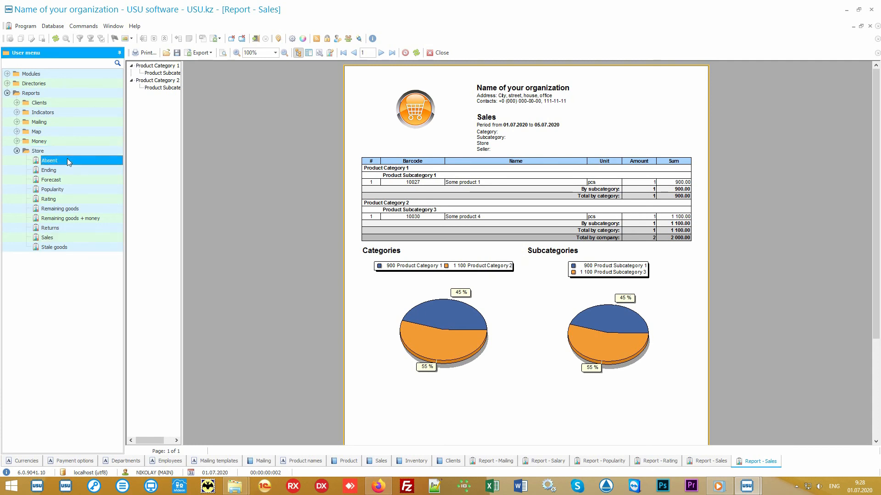
{"action": "left_click", "coordinate": [48, 199]}
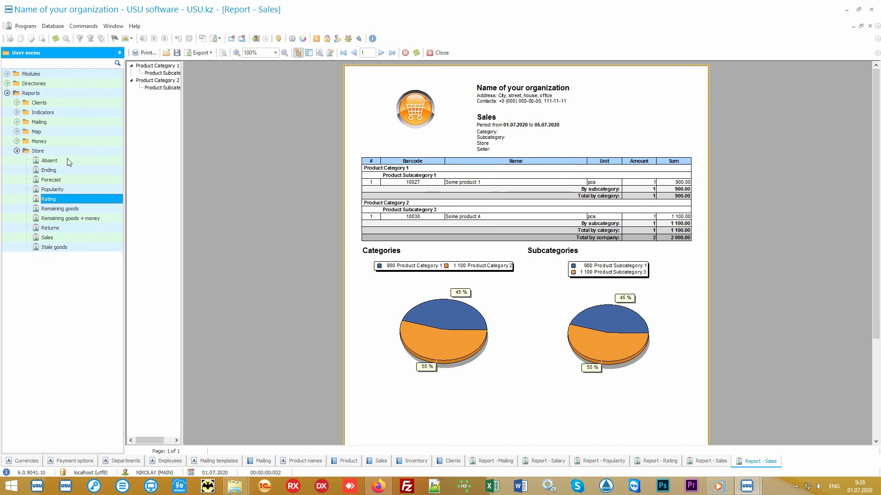
{"action": "left_click", "coordinate": [47, 237]}
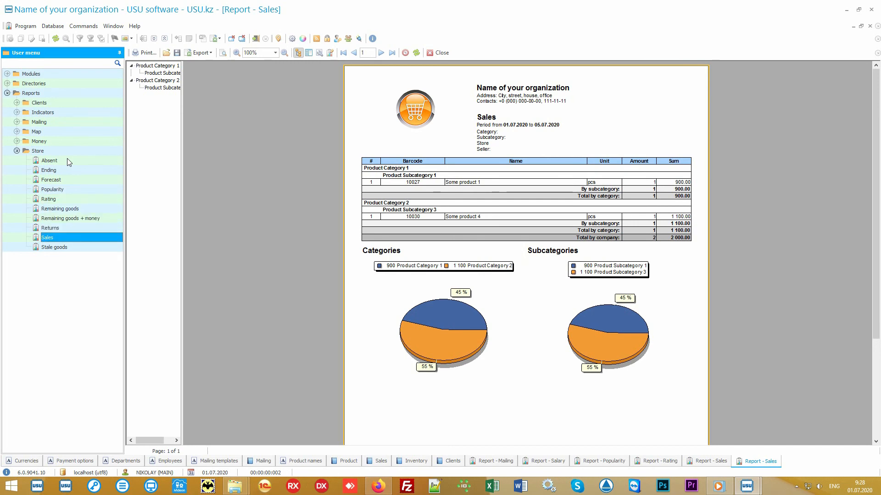
{"action": "left_click", "coordinate": [54, 248]}
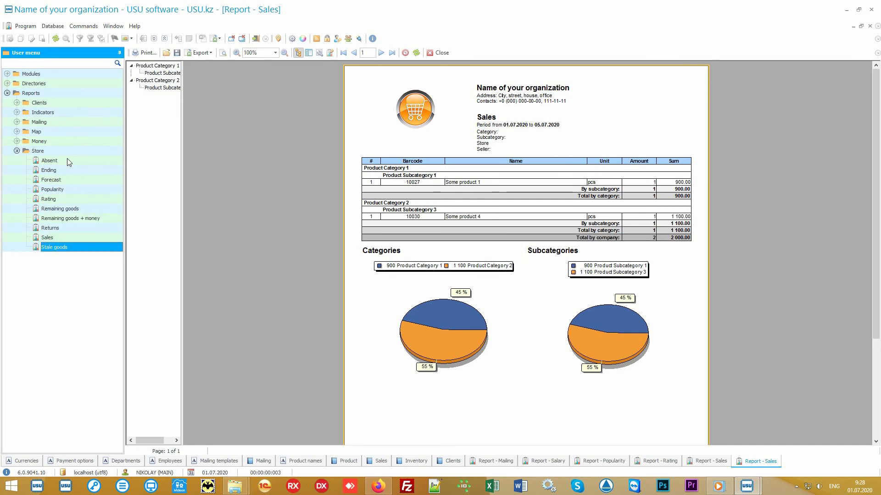
{"action": "left_click", "coordinate": [14, 141]}
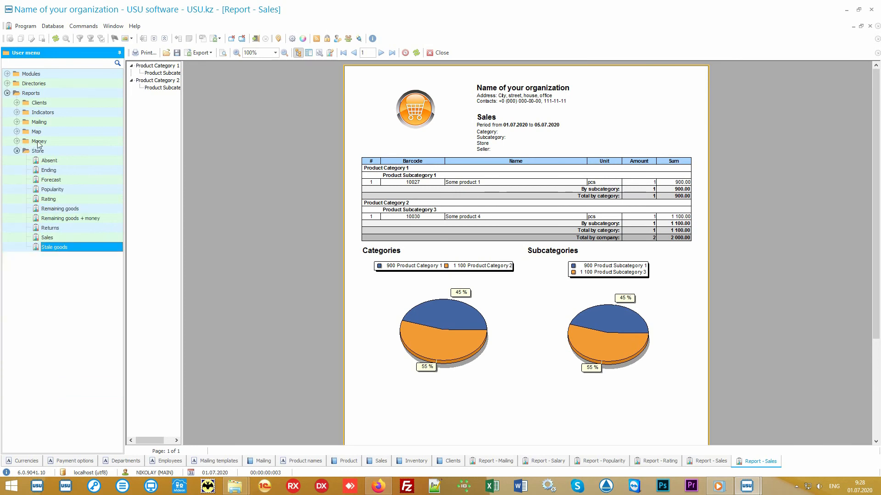
{"action": "left_click", "coordinate": [38, 150]}
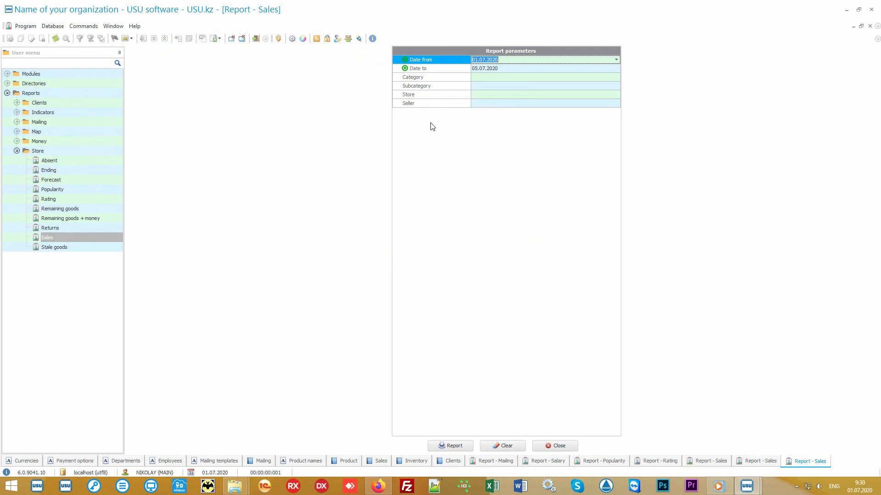
{"action": "mouse_move", "coordinate": [455, 72]}
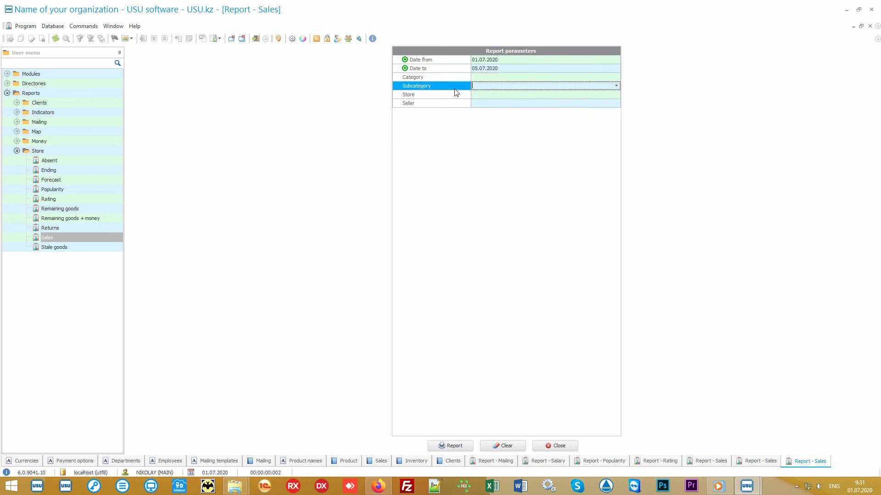
Step through the Sales report's Store and Seller filters, leaving both empty.
{"action": "left_click", "coordinate": [430, 95]}
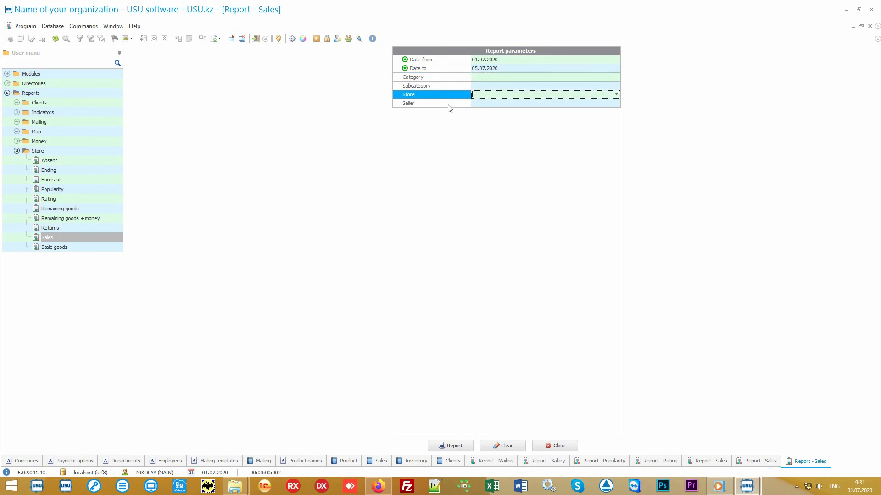
{"action": "left_click", "coordinate": [427, 102]}
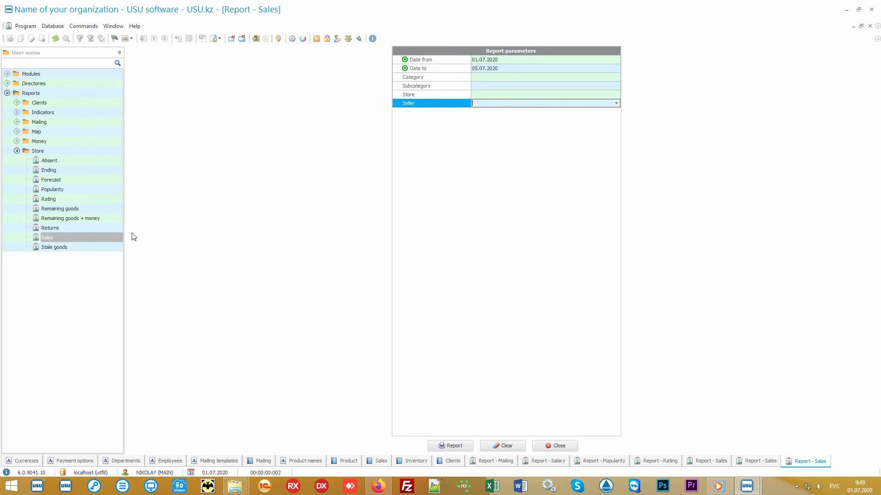
{"action": "left_click", "coordinate": [54, 247]}
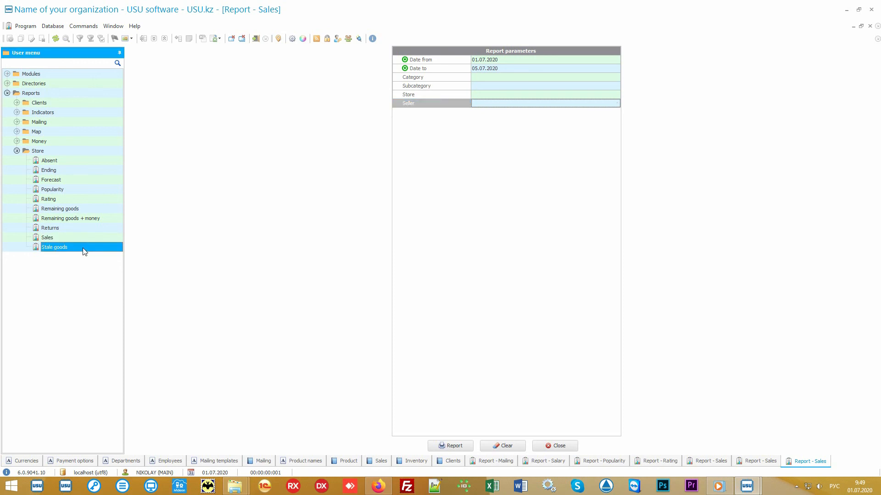
Generate the 2010–2020 Stale goods report, listing Some product 5 with 20 left.
{"action": "double_click", "coordinate": [54, 247]}
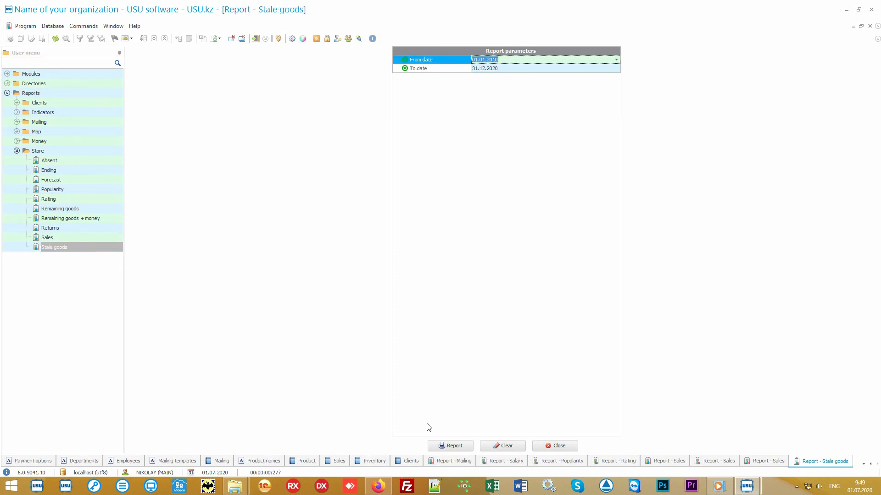
{"action": "left_click", "coordinate": [450, 446]}
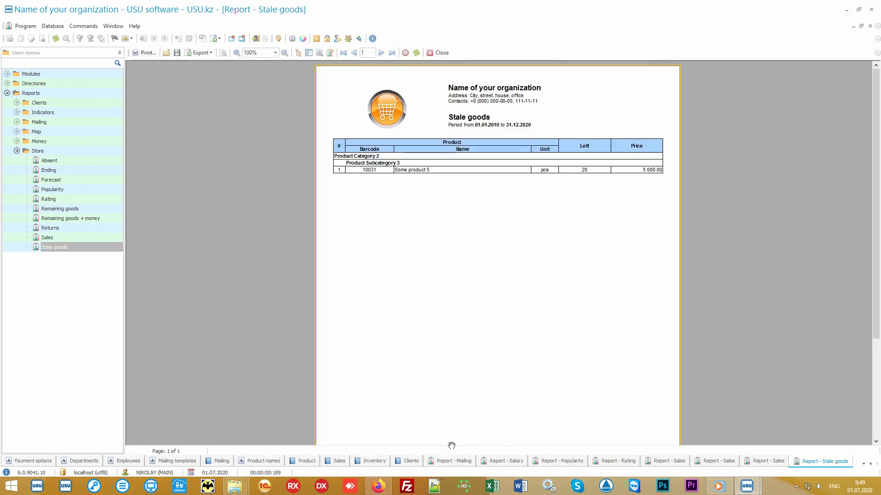
{"action": "mouse_move", "coordinate": [433, 183]}
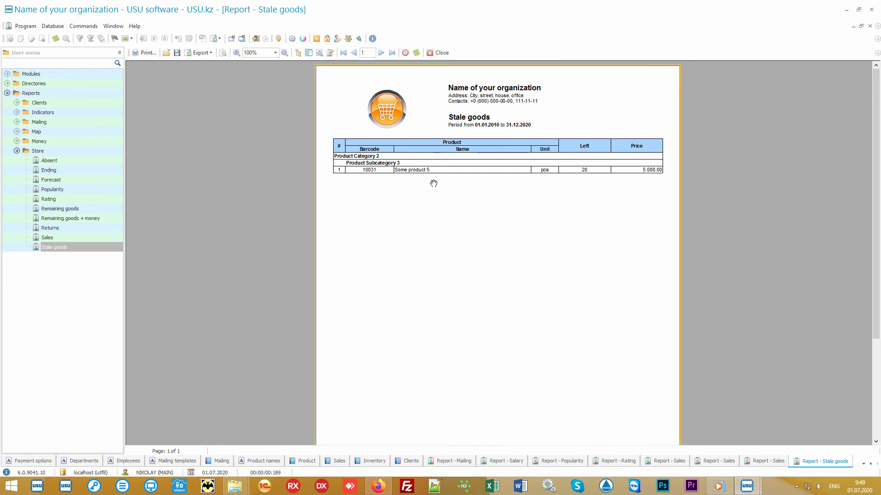
{"action": "mouse_move", "coordinate": [567, 194]}
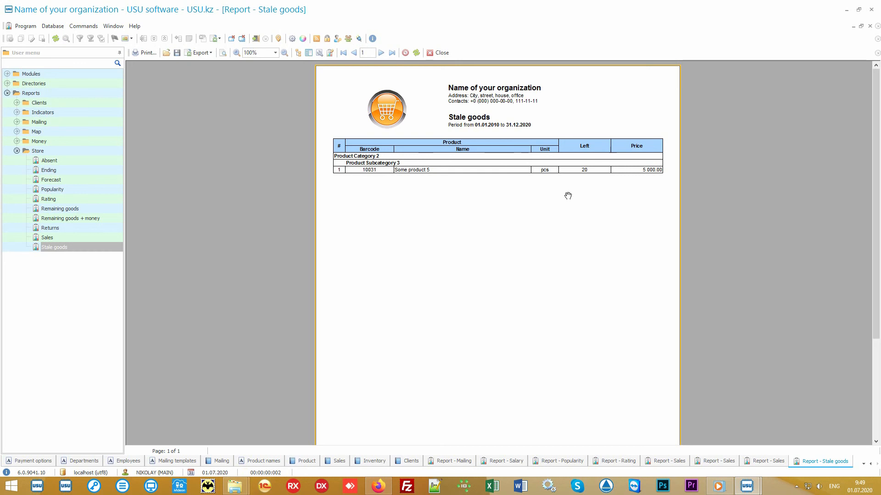
{"action": "mouse_move", "coordinate": [520, 203]}
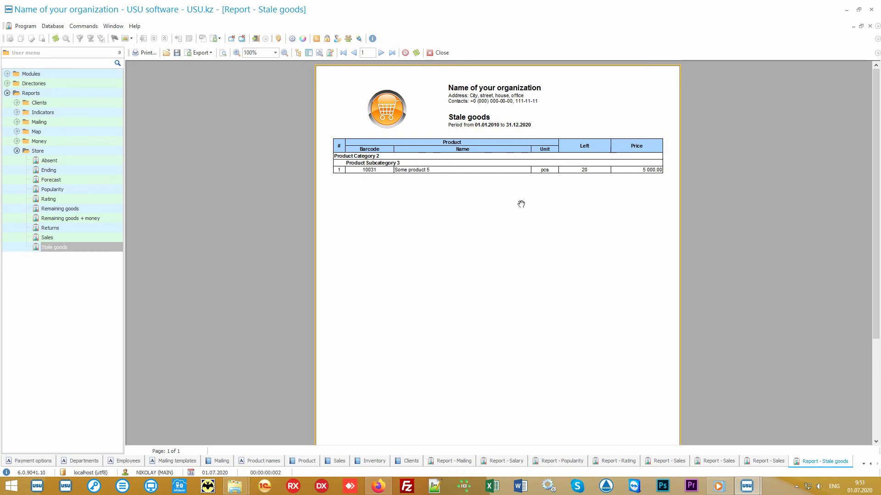
{"action": "mouse_move", "coordinate": [60, 164]}
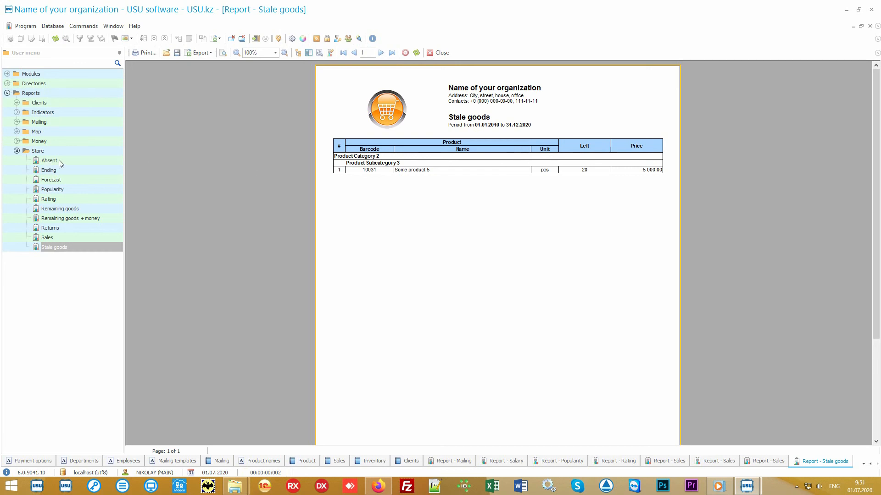
Generate the Absent report, then the Returns report showing Some product 4 returned for 1 100.
{"action": "left_click", "coordinate": [49, 161]}
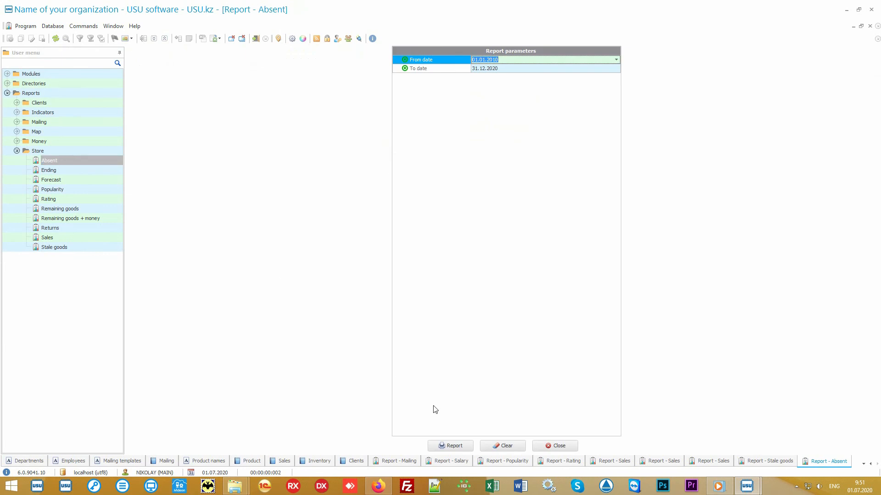
{"action": "left_click", "coordinate": [450, 445]}
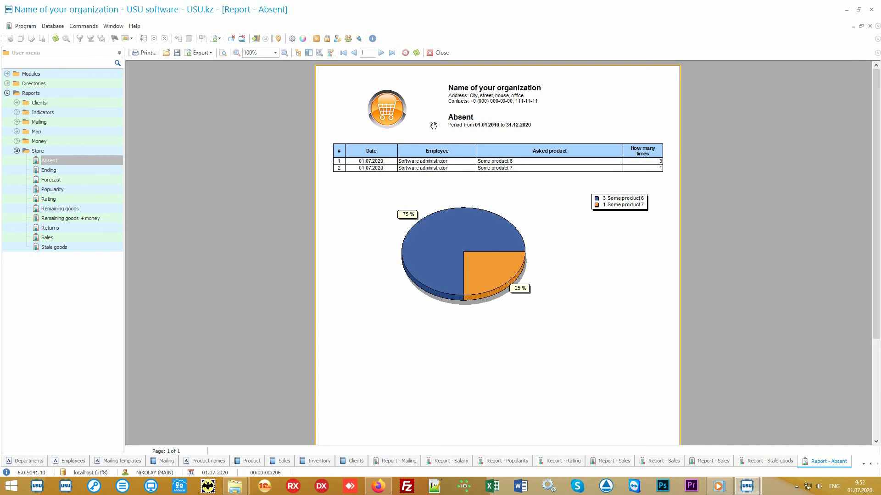
{"action": "mouse_move", "coordinate": [438, 114]}
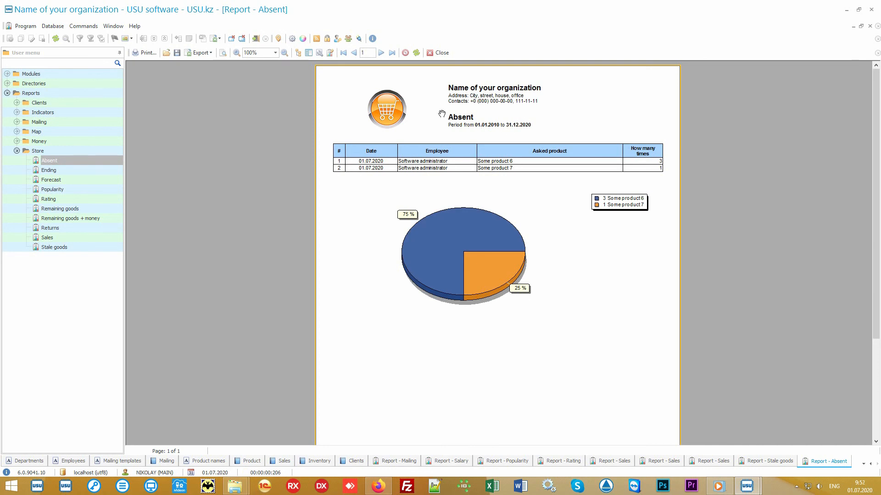
{"action": "mouse_move", "coordinate": [524, 169]}
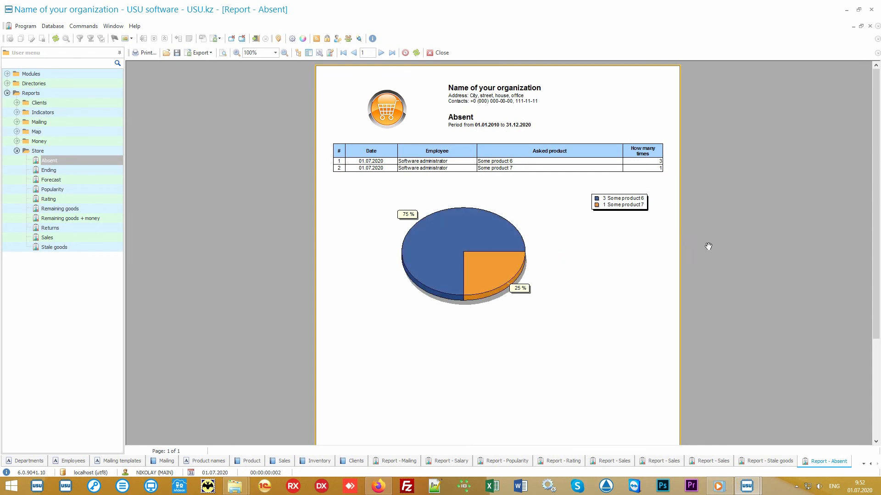
{"action": "mouse_move", "coordinate": [742, 252]}
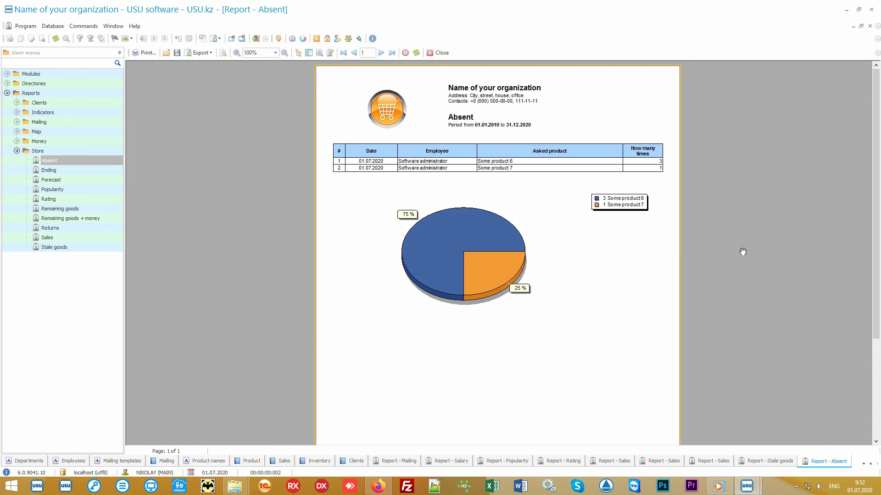
{"action": "mouse_move", "coordinate": [50, 238]}
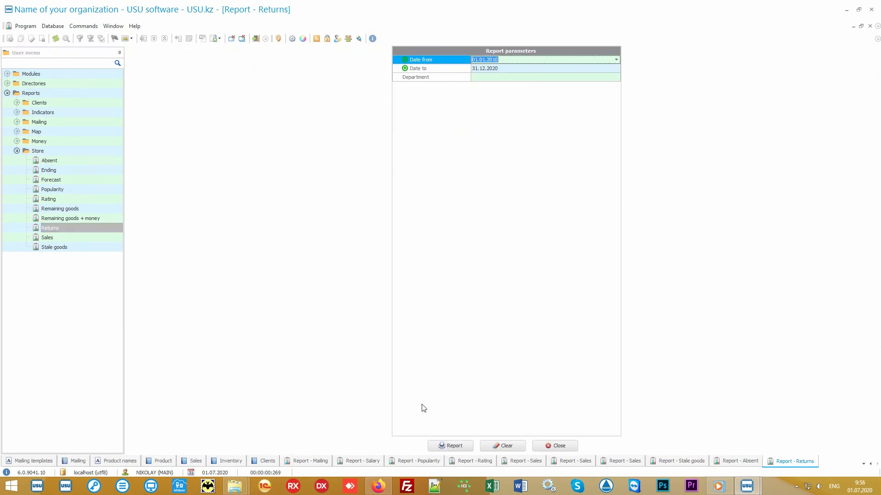
{"action": "left_click", "coordinate": [450, 446]}
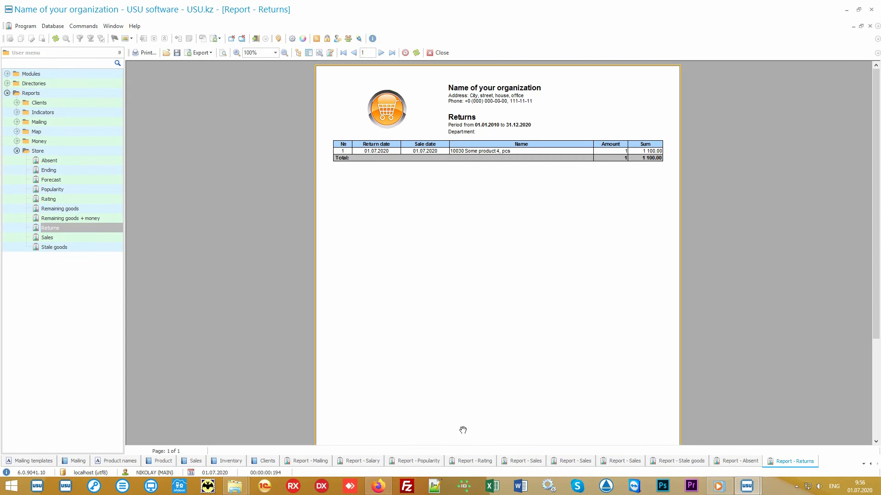
{"action": "mouse_move", "coordinate": [419, 120]}
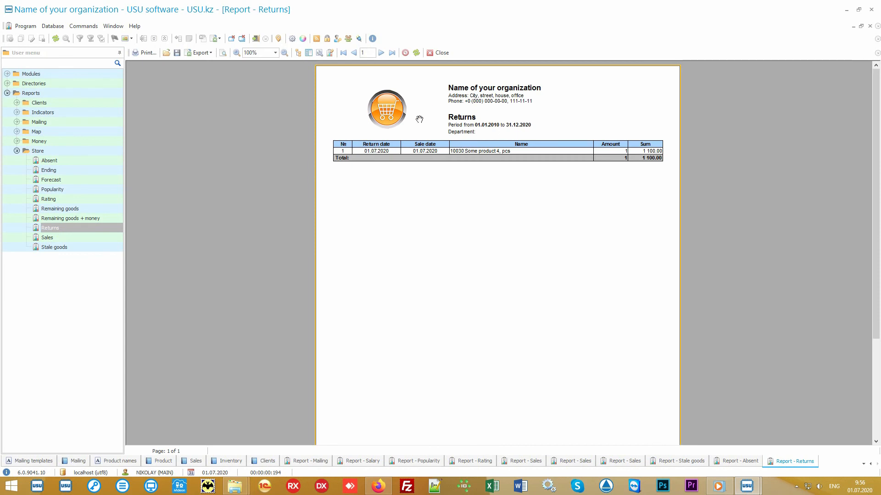
{"action": "mouse_move", "coordinate": [492, 182]}
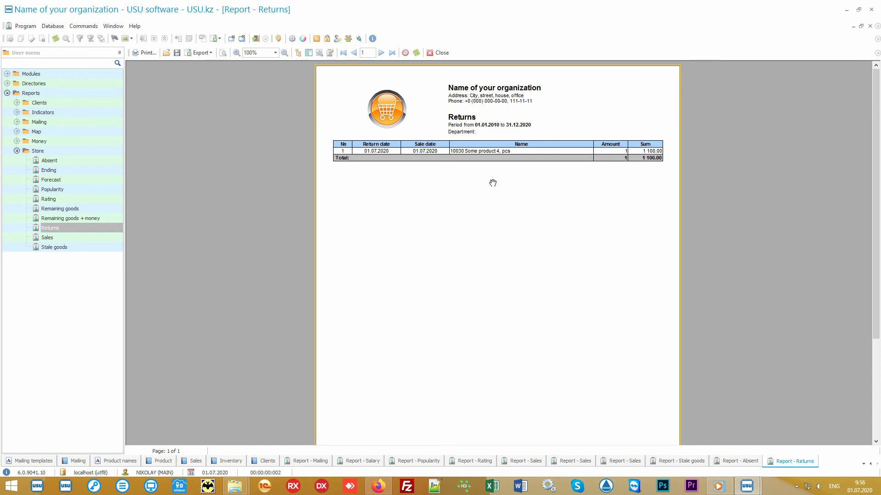
{"action": "mouse_move", "coordinate": [468, 185]}
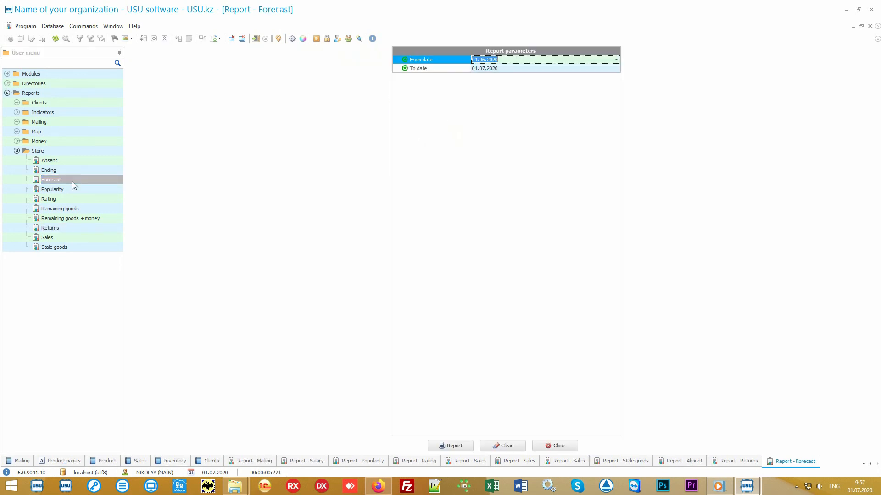
Run the Forecast report for 01.06.2020–01.07.2020, listing four products' sales and stock coverage.
{"action": "left_click", "coordinate": [450, 445]}
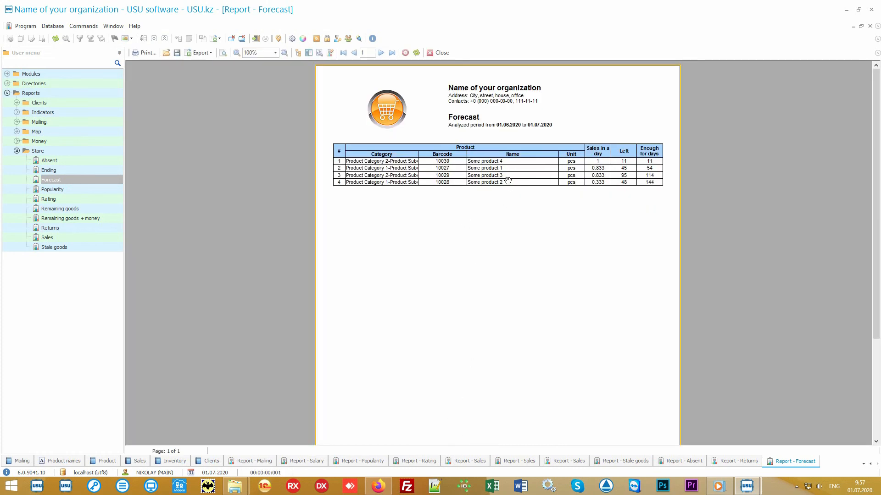
{"action": "mouse_move", "coordinate": [642, 196]}
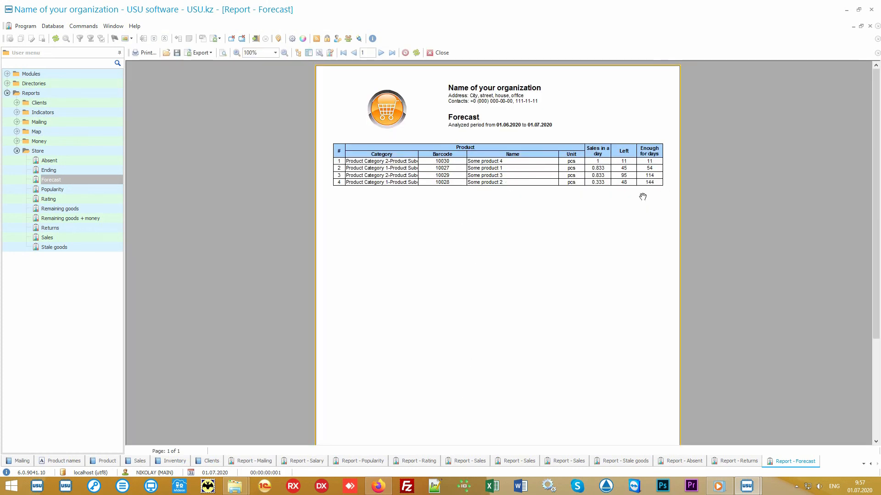
{"action": "mouse_move", "coordinate": [649, 205]}
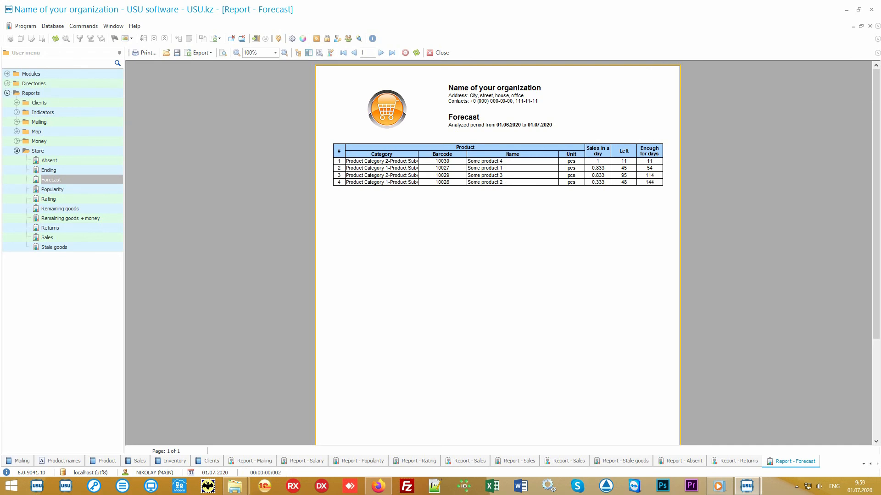
{"action": "mouse_move", "coordinate": [100, 173]}
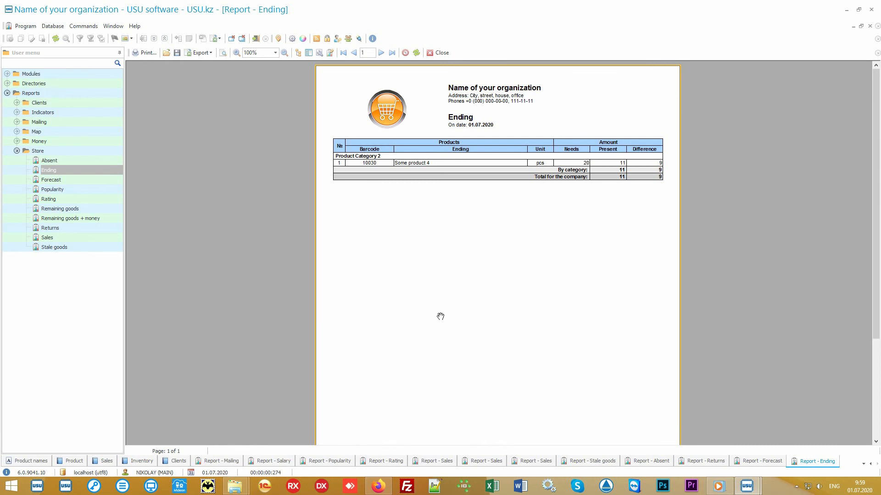
{"action": "mouse_move", "coordinate": [427, 170]}
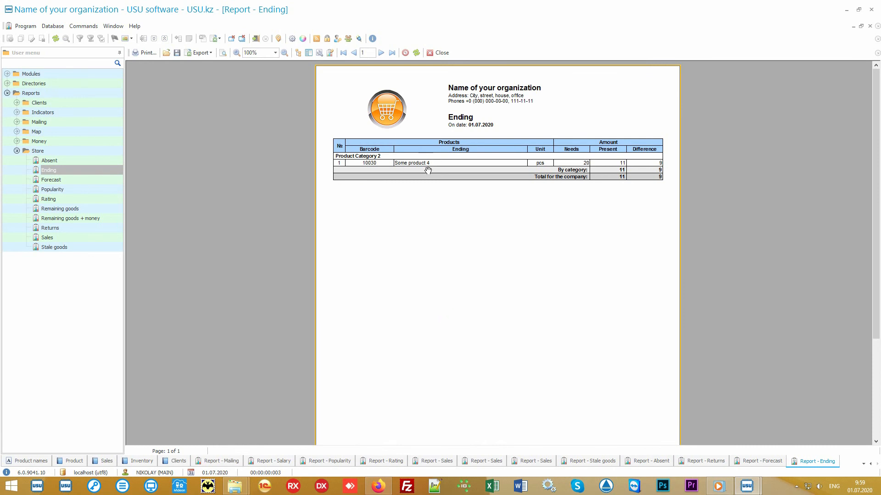
{"action": "mouse_move", "coordinate": [571, 167]}
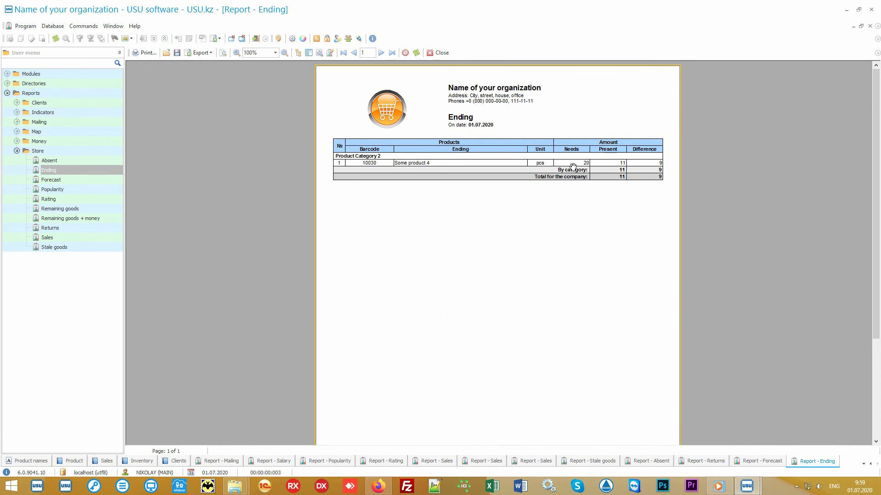
{"action": "mouse_move", "coordinate": [637, 171]}
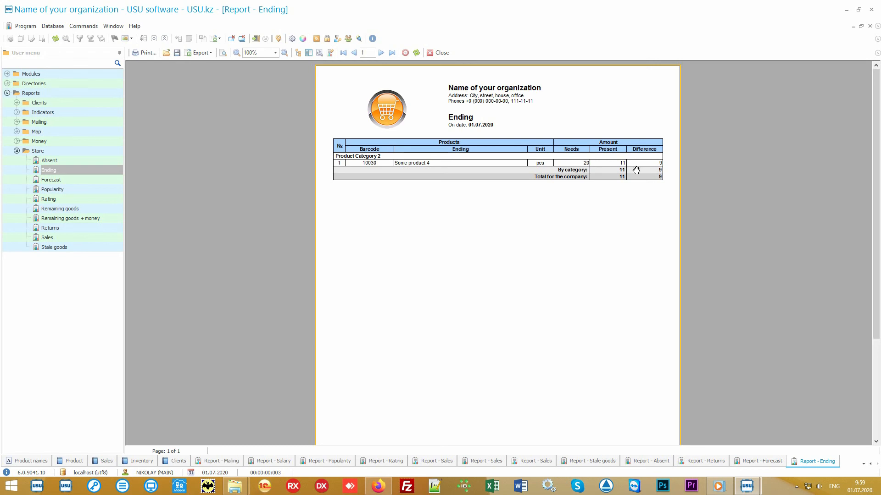
{"action": "mouse_move", "coordinate": [663, 165]}
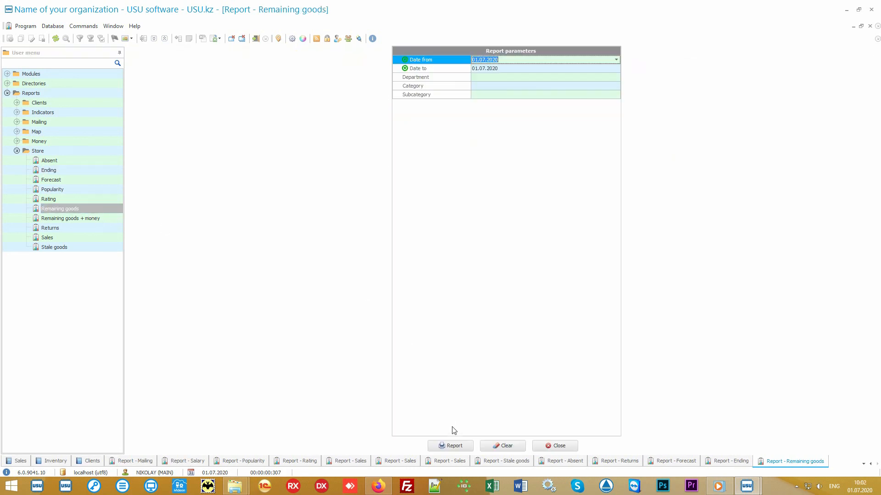
Run the Remaining goods report for 01.07.2020, showing zero income and an expense of 2.
{"action": "left_click", "coordinate": [449, 446]}
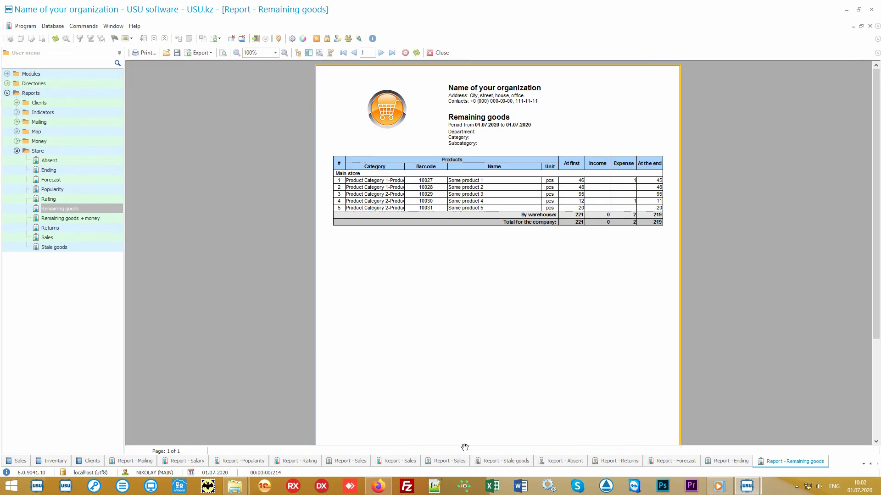
{"action": "mouse_move", "coordinate": [491, 200]}
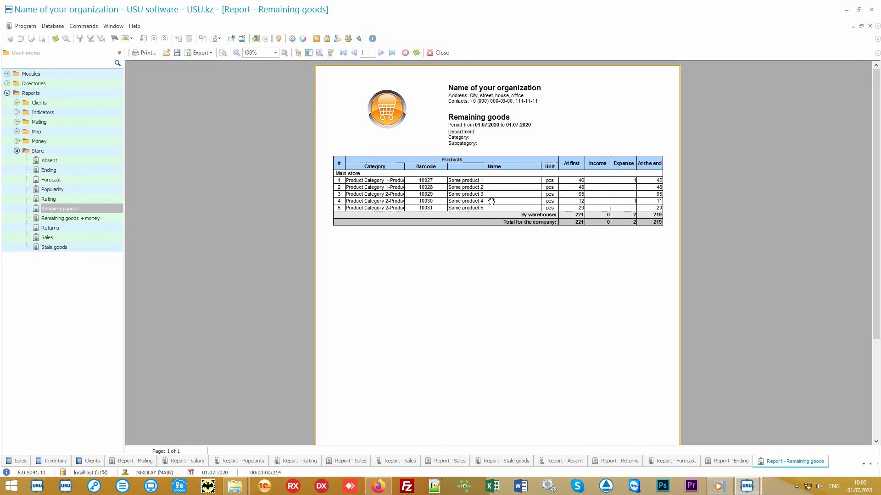
{"action": "mouse_move", "coordinate": [612, 173]}
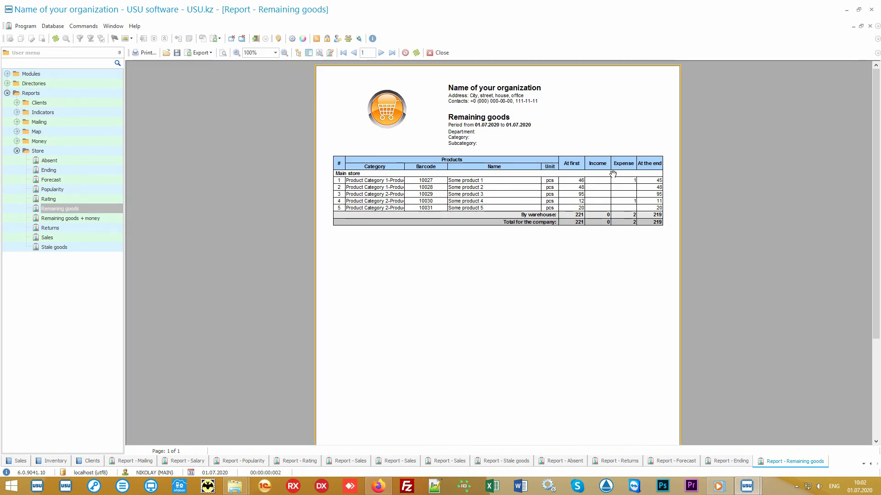
{"action": "mouse_move", "coordinate": [658, 248]}
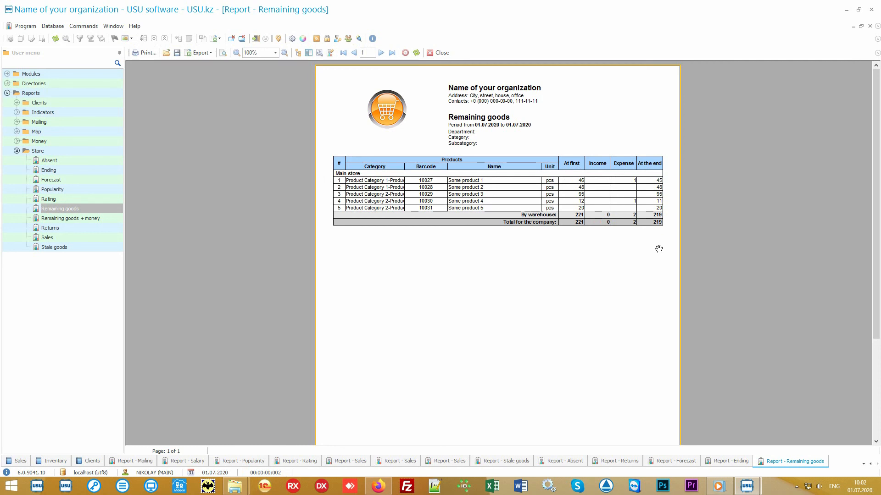
{"action": "mouse_move", "coordinate": [656, 245]}
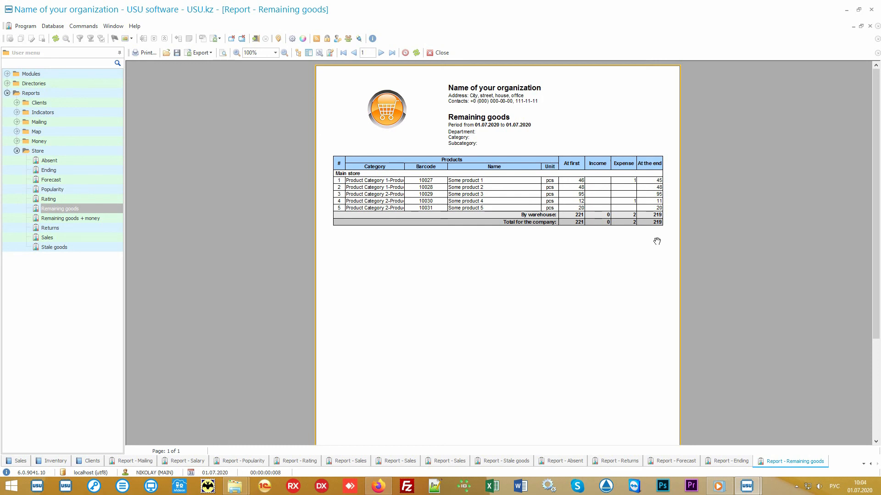
{"action": "mouse_move", "coordinate": [252, 158]}
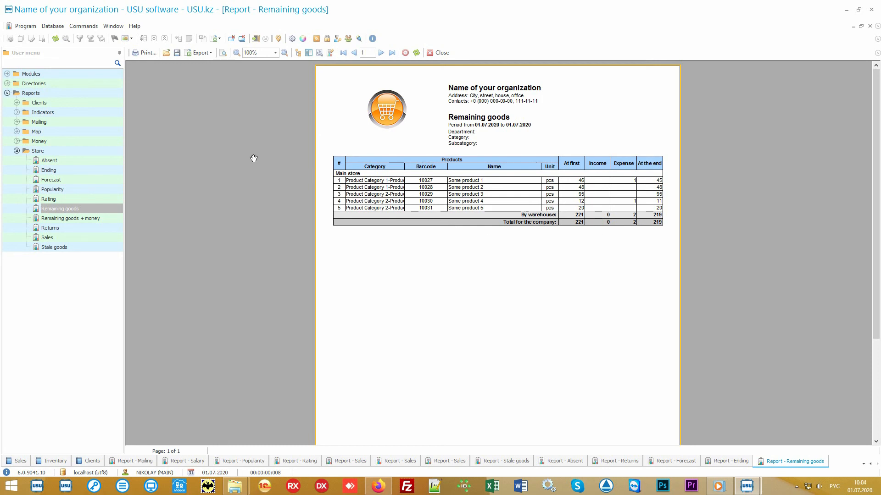
{"action": "mouse_move", "coordinate": [88, 146]}
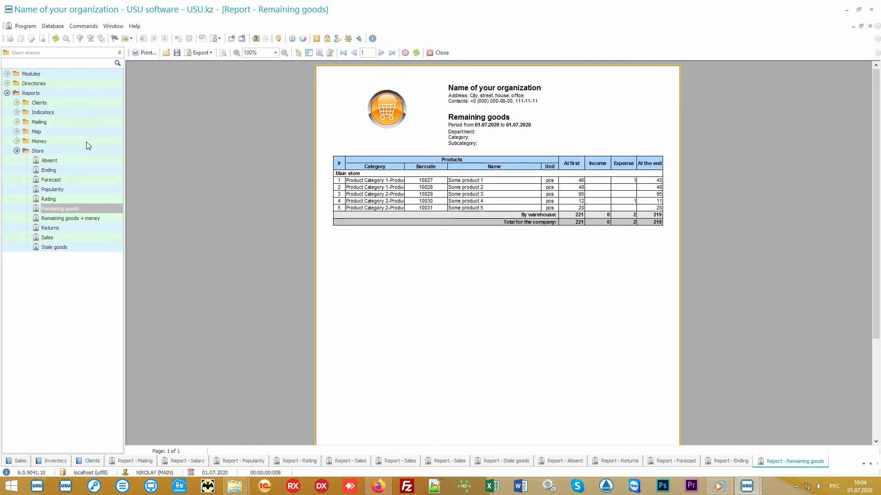
Collapse the Store reports group, expand Money and open the Directories section.
{"action": "left_click", "coordinate": [18, 142]}
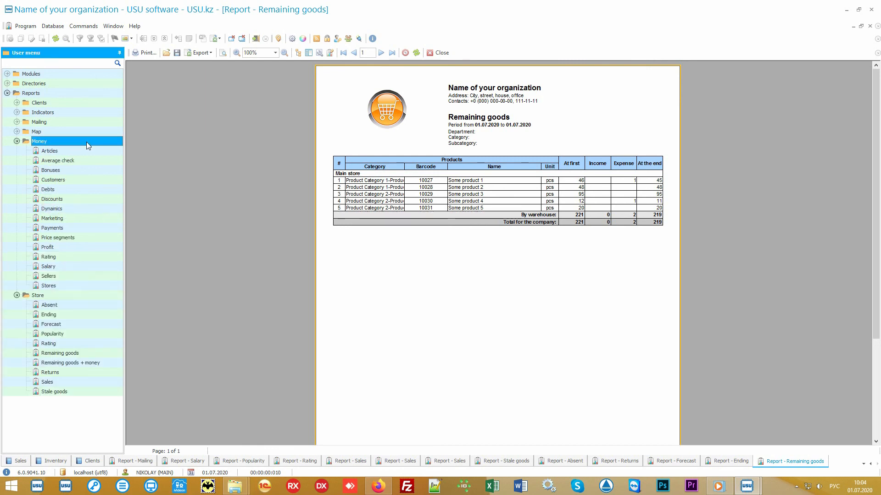
{"action": "left_click", "coordinate": [39, 295]}
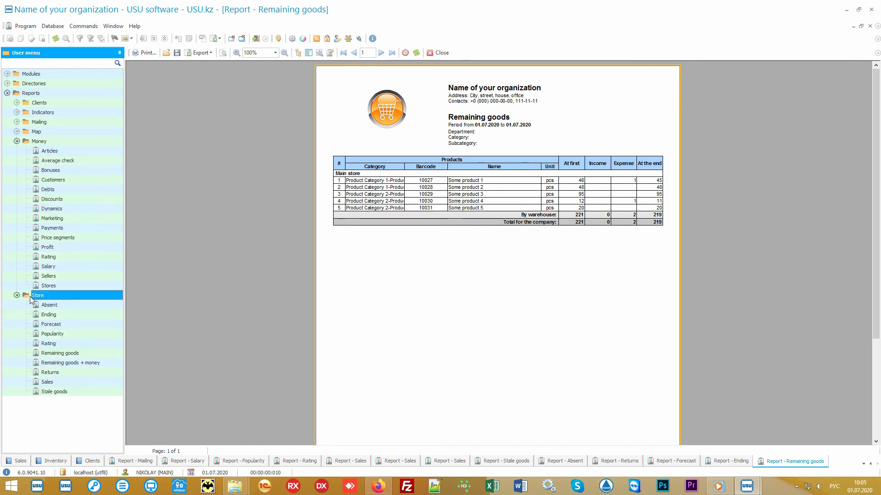
{"action": "left_click", "coordinate": [16, 294]}
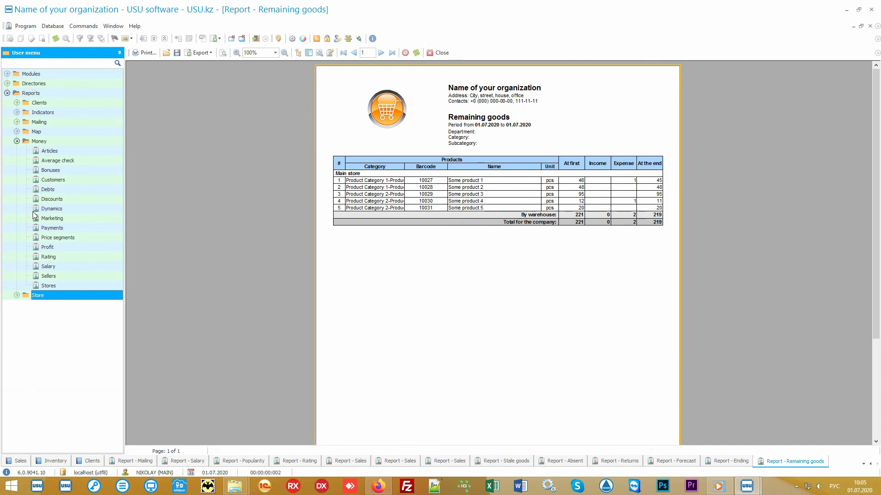
{"action": "left_click", "coordinate": [40, 141]}
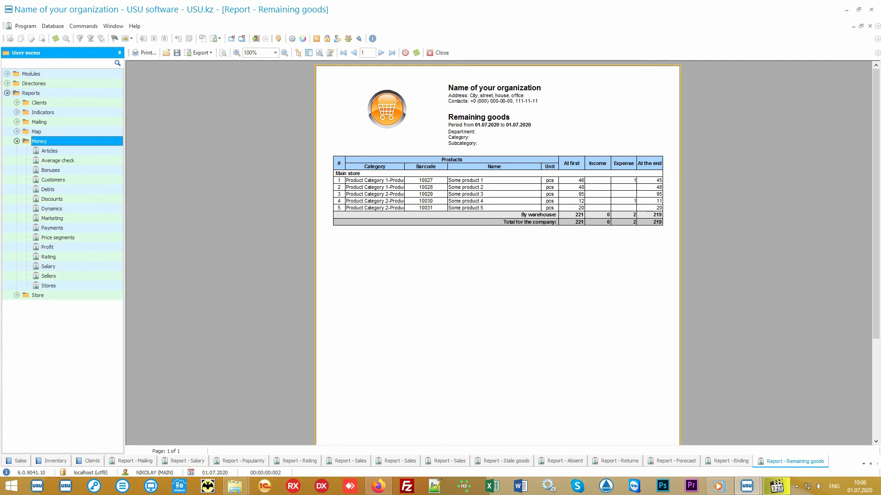
{"action": "left_click", "coordinate": [11, 83]}
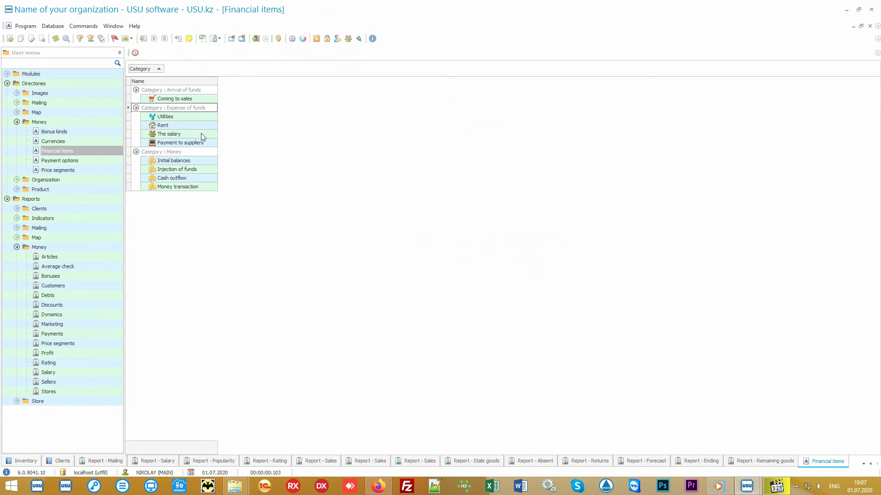
Open the Articles financial report showing 74 000.00 expenses and 11 150.00 income.
{"action": "left_click", "coordinate": [49, 257]}
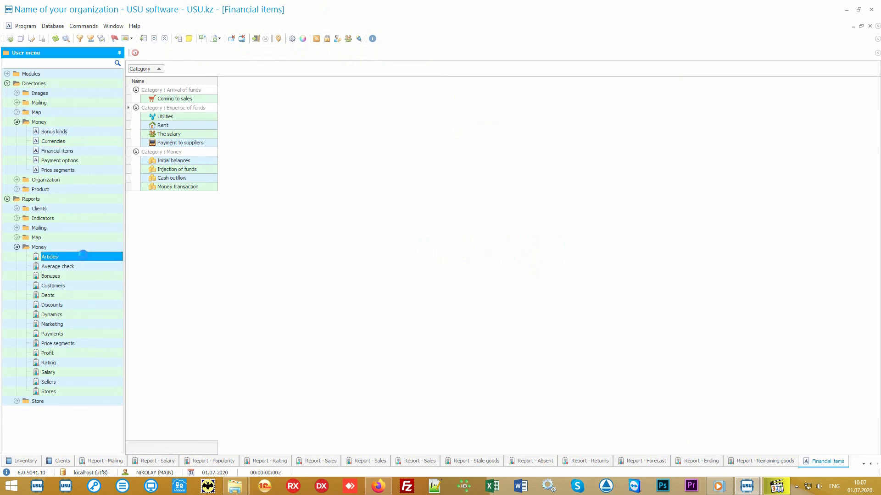
{"action": "double_click", "coordinate": [50, 256]}
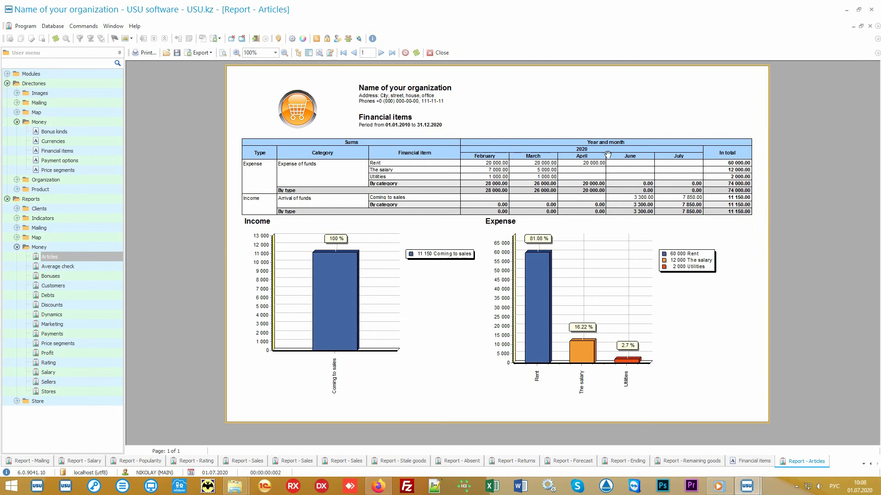
{"action": "mouse_move", "coordinate": [492, 190]}
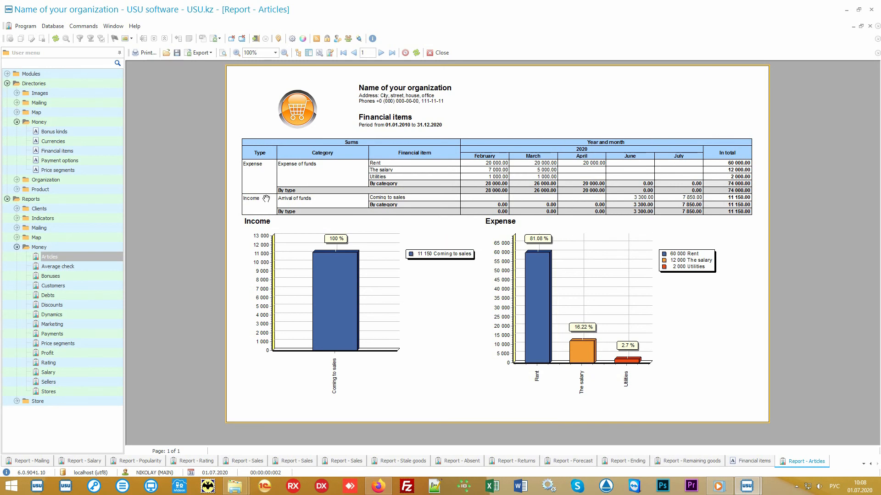
{"action": "mouse_move", "coordinate": [387, 176]}
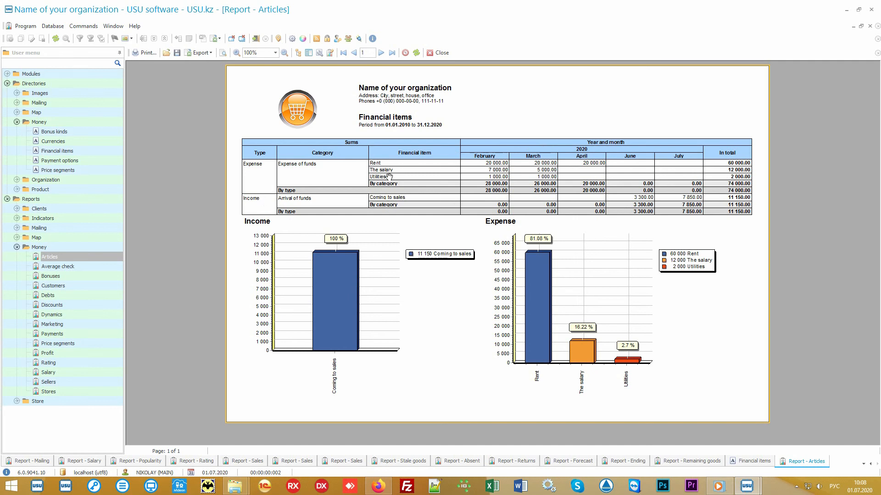
{"action": "mouse_move", "coordinate": [459, 186]}
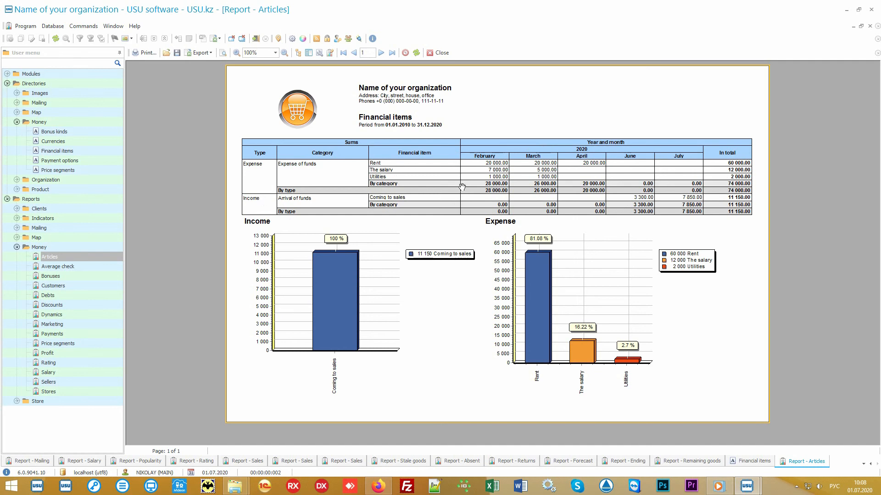
{"action": "mouse_move", "coordinate": [525, 164]}
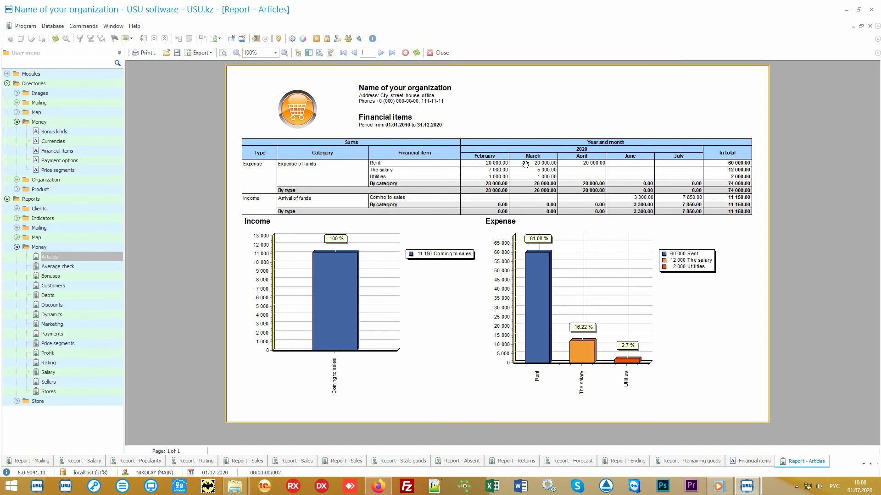
{"action": "mouse_move", "coordinate": [708, 216]}
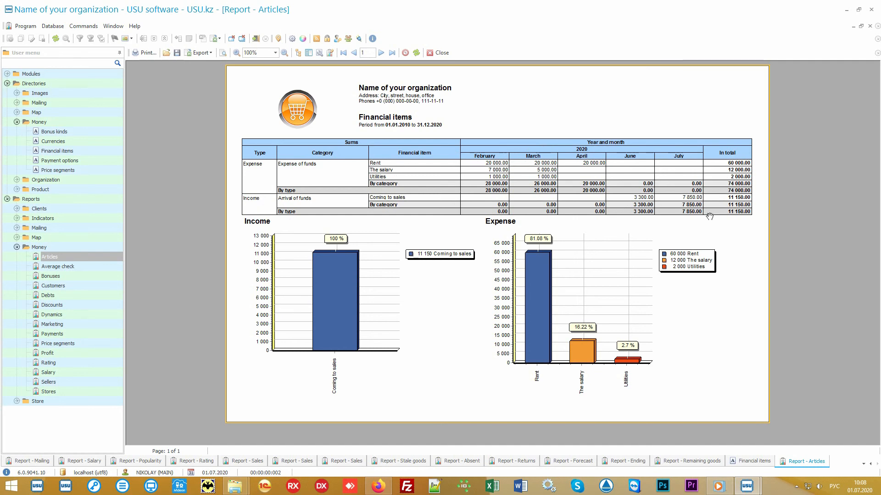
{"action": "mouse_move", "coordinate": [795, 228]}
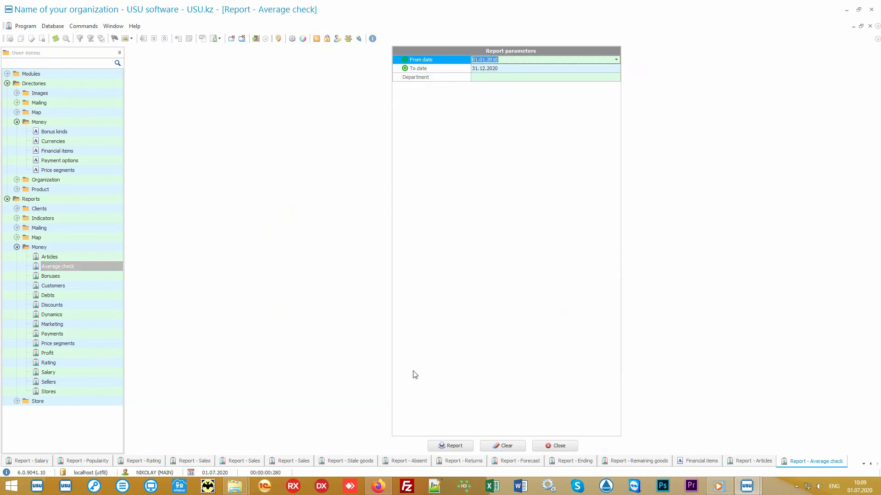
Generate the 2010–2020 Average check report: two sales days, total 11 150.00, average 796.43.
{"action": "left_click", "coordinate": [449, 445]}
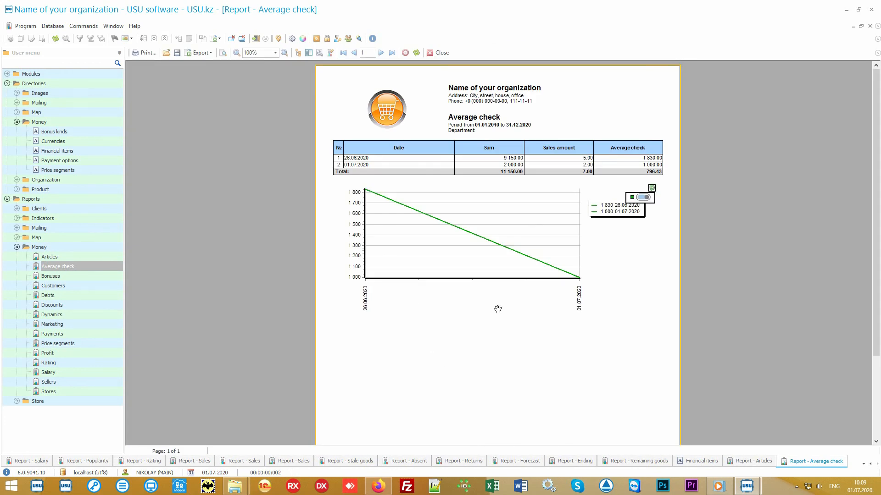
{"action": "mouse_move", "coordinate": [355, 194]}
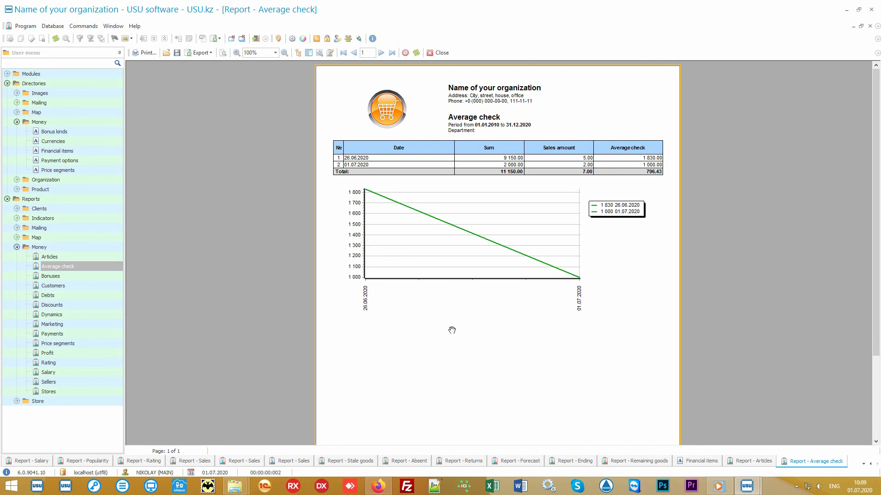
{"action": "mouse_move", "coordinate": [463, 338]}
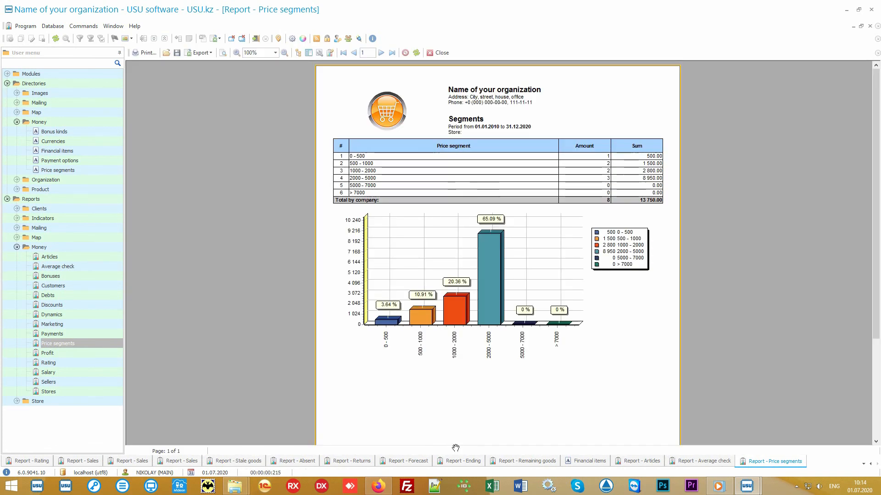
{"action": "mouse_move", "coordinate": [499, 372]}
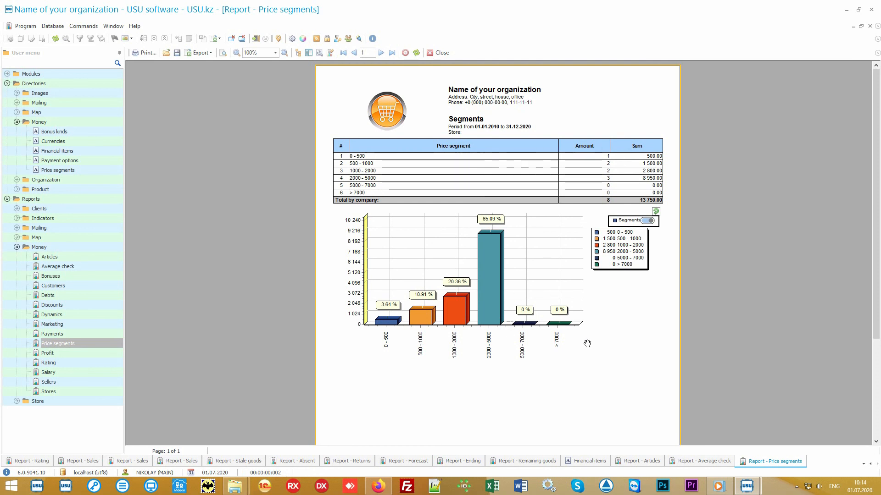
{"action": "mouse_move", "coordinate": [568, 362]}
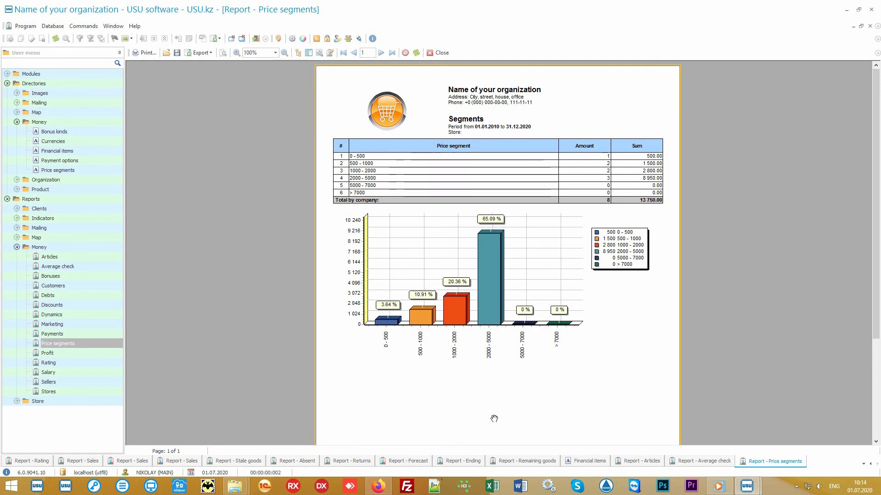
{"action": "mouse_move", "coordinate": [83, 368]}
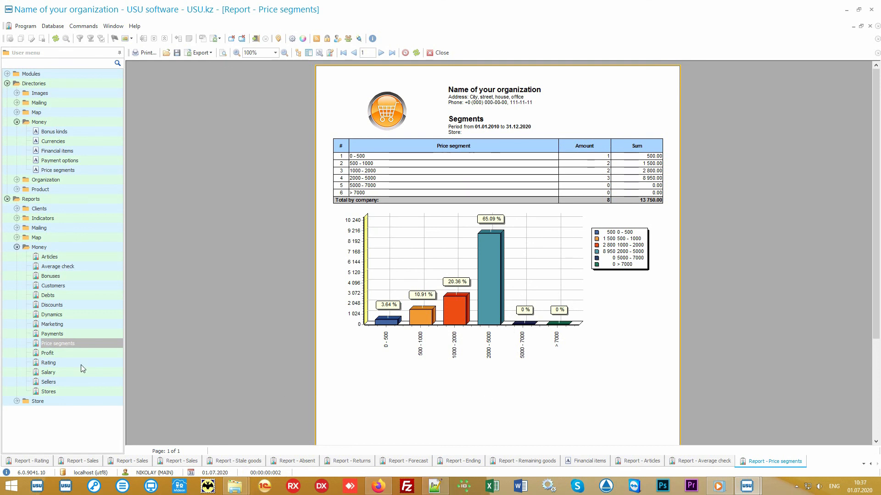
{"action": "left_click", "coordinate": [48, 362]}
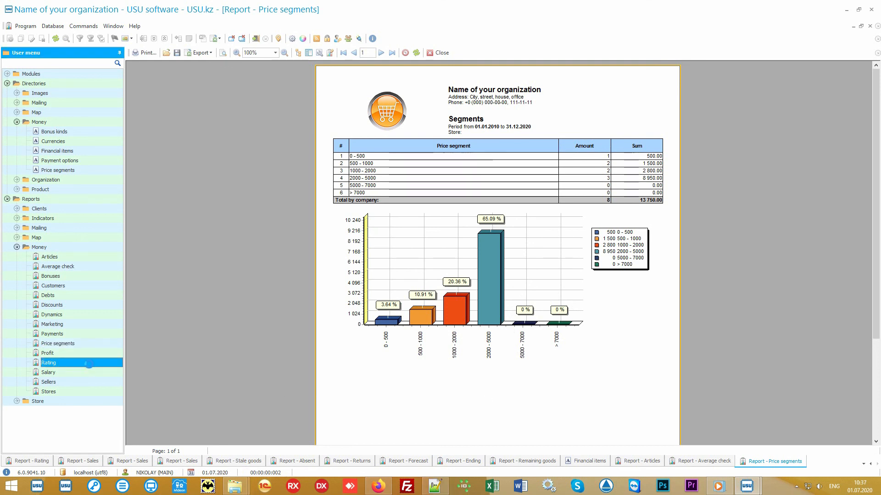
{"action": "double_click", "coordinate": [49, 362]}
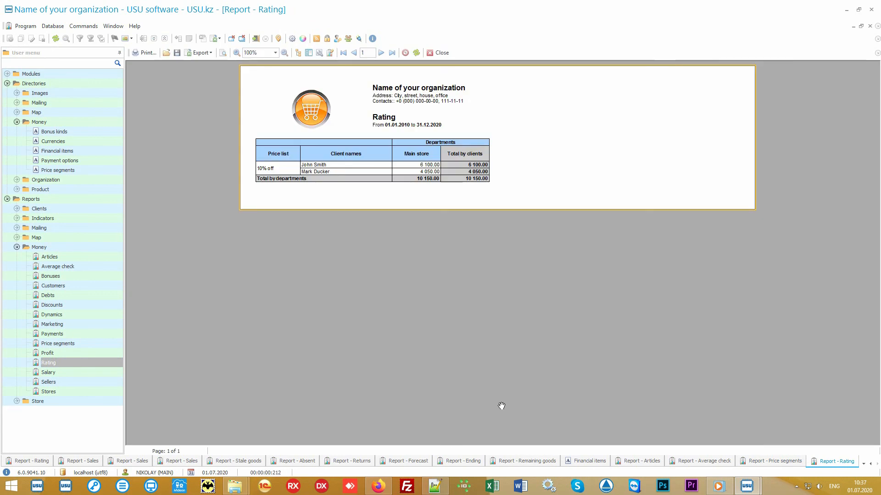
{"action": "mouse_move", "coordinate": [504, 243]}
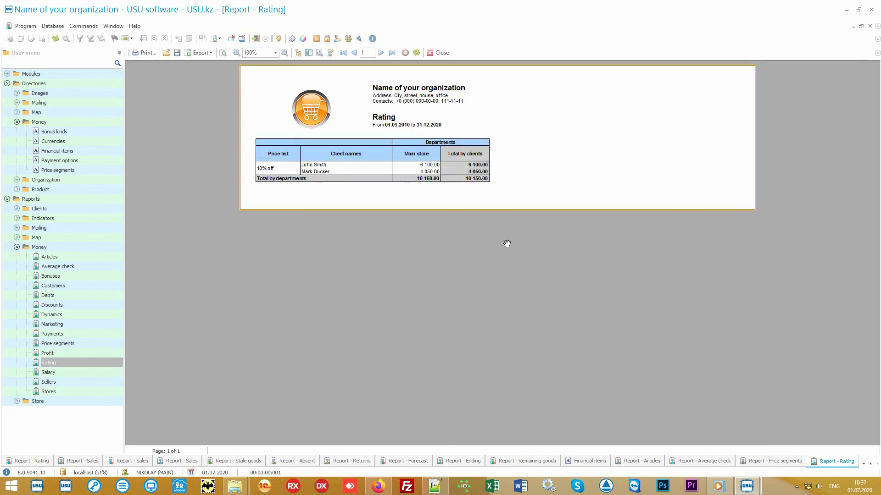
{"action": "mouse_move", "coordinate": [336, 175]}
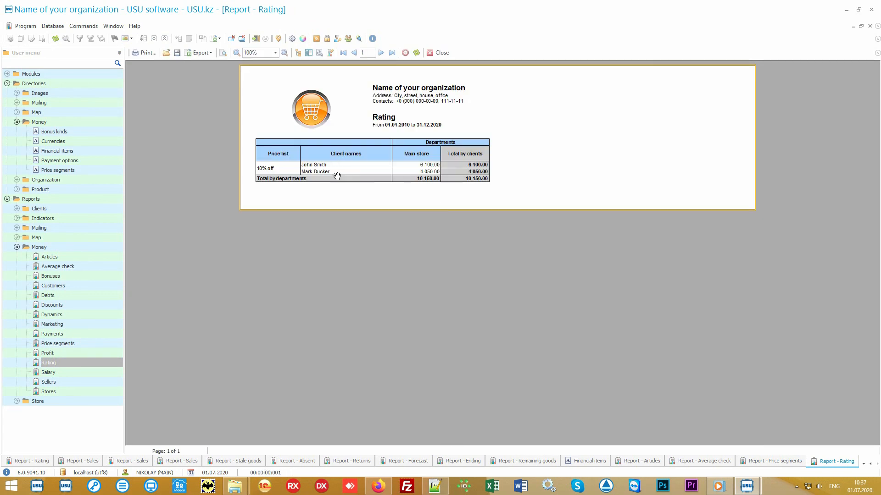
{"action": "mouse_move", "coordinate": [466, 210]}
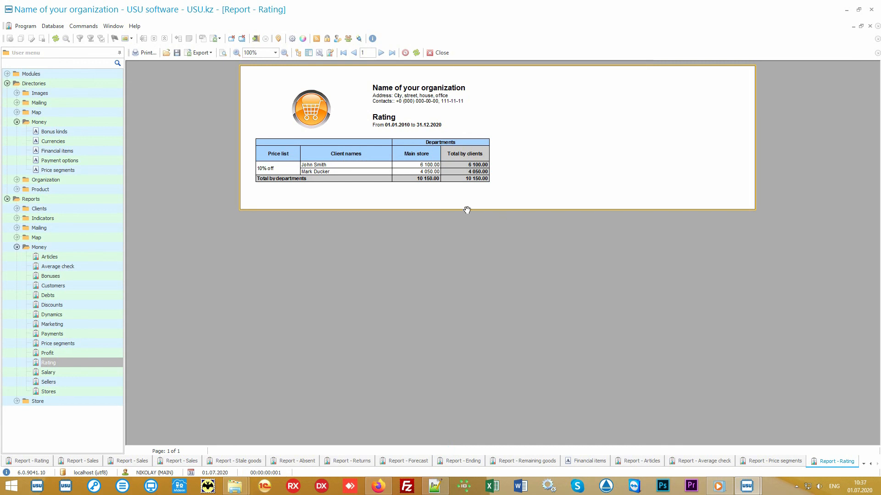
{"action": "mouse_move", "coordinate": [473, 243]}
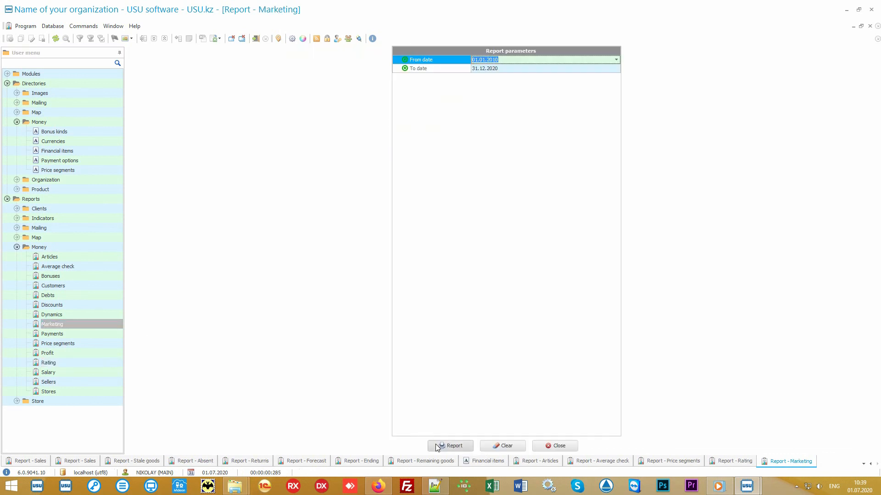
Generate the Marketing, Stores and Sellers reports, then open the Salary report.
{"action": "left_click", "coordinate": [450, 445]}
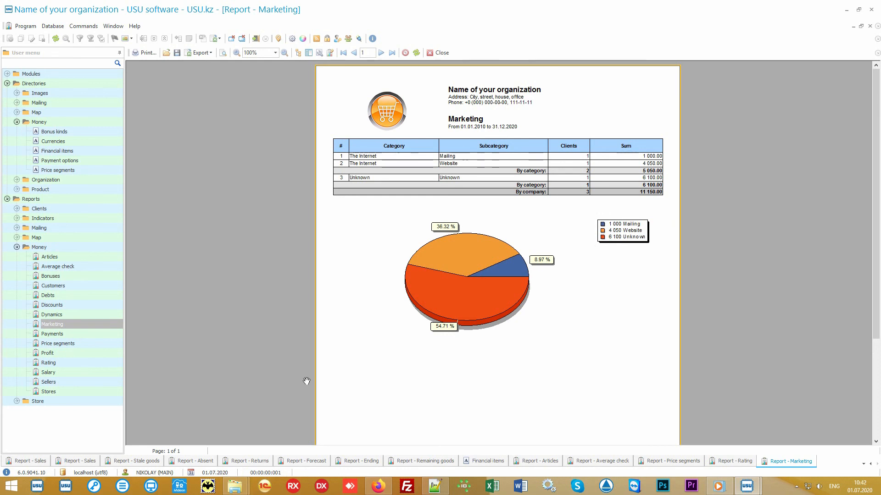
{"action": "left_click", "coordinate": [49, 392]}
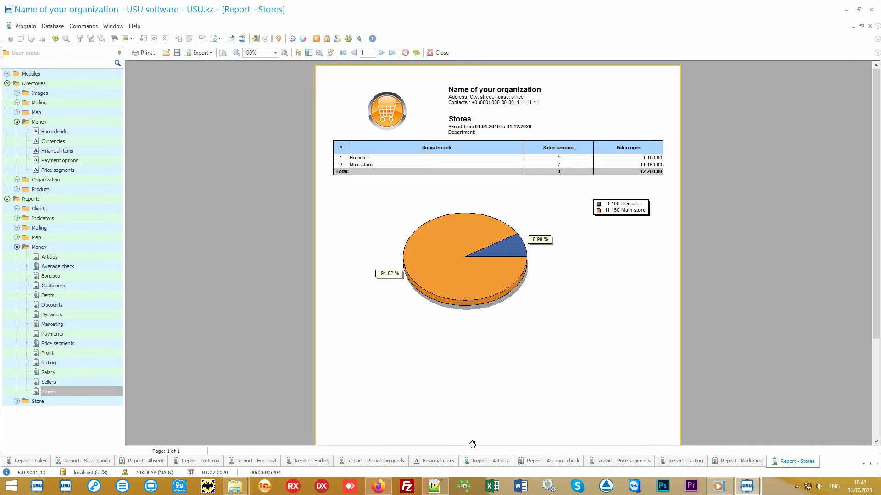
{"action": "mouse_move", "coordinate": [697, 385]}
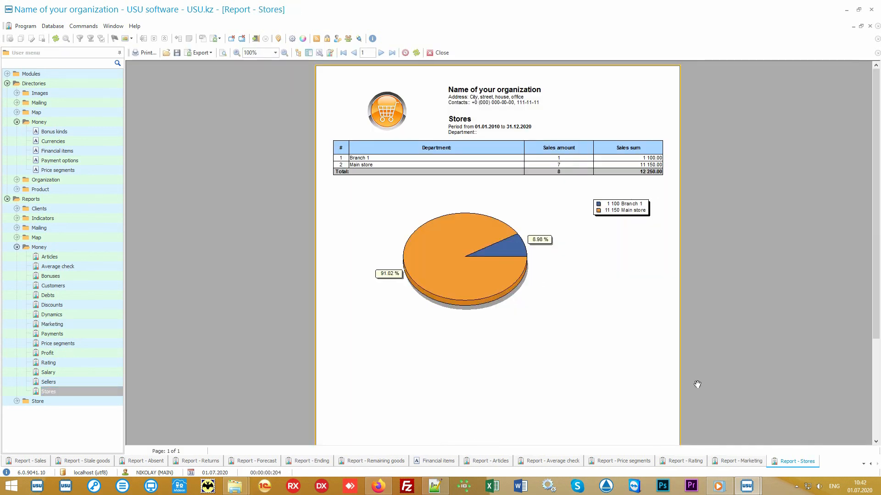
{"action": "left_click", "coordinate": [48, 382]}
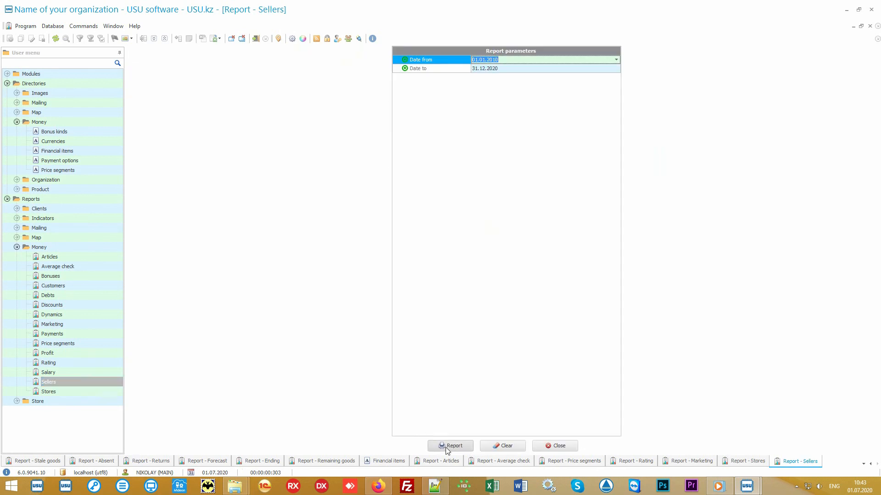
{"action": "left_click", "coordinate": [450, 446]}
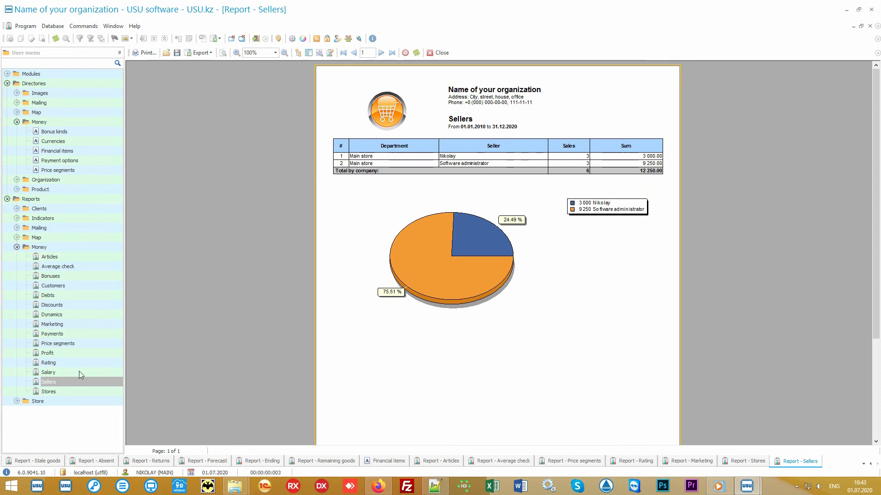
{"action": "left_click", "coordinate": [48, 372]}
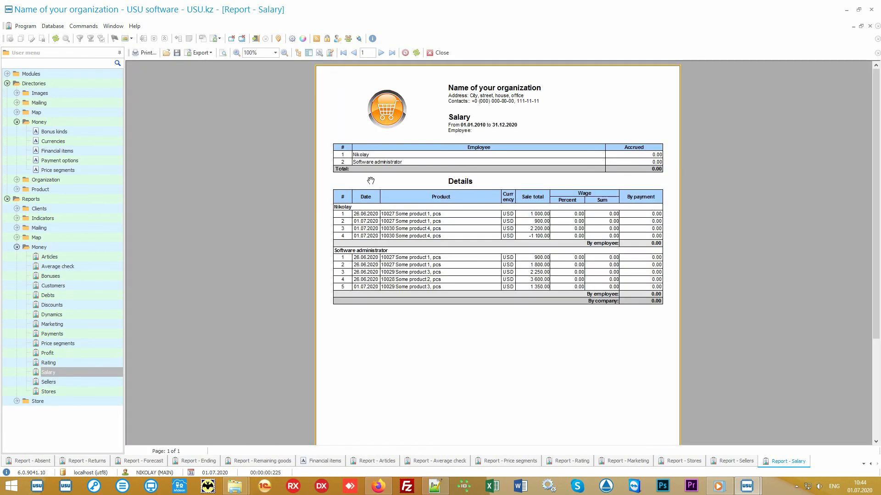
{"action": "mouse_move", "coordinate": [504, 383]}
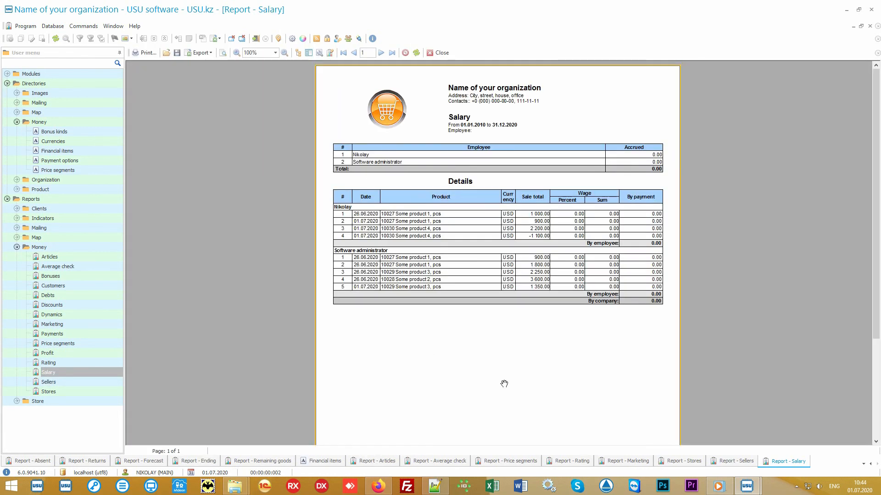
{"action": "mouse_move", "coordinate": [483, 363]}
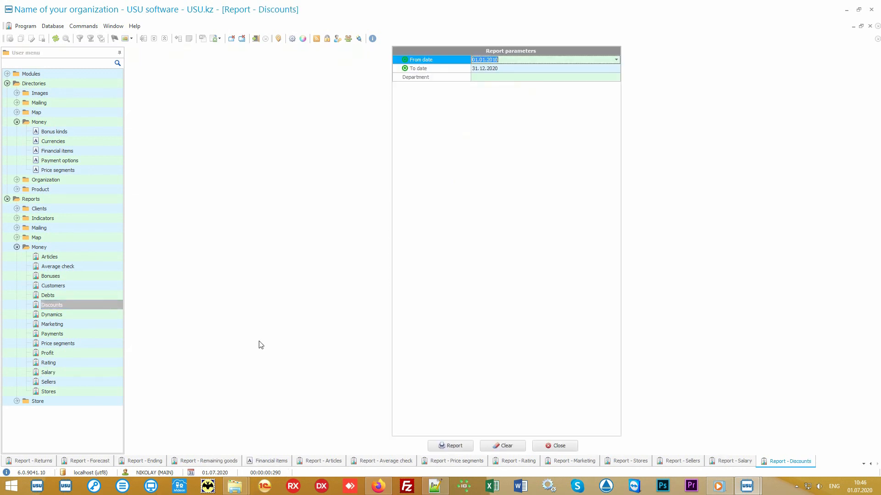
Generate the 2010–2020 Discounts report: two discount causes totalling 875.00 with a pie chart.
{"action": "left_click", "coordinate": [450, 446]}
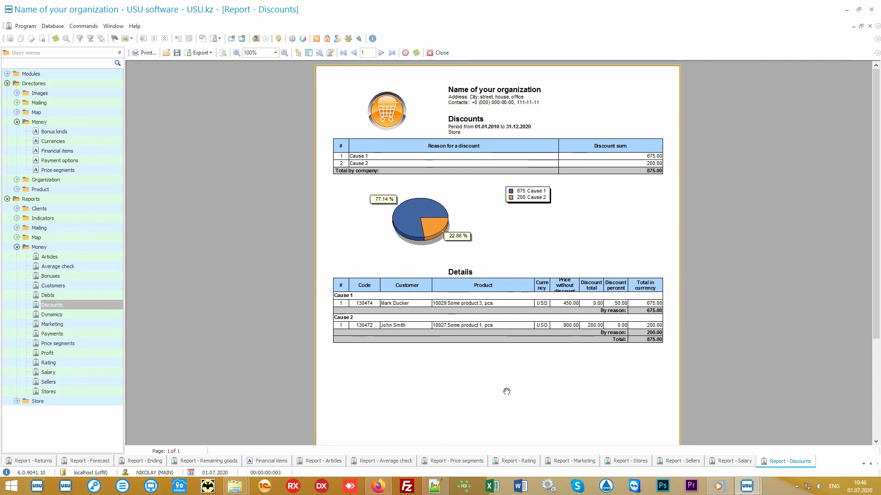
{"action": "mouse_move", "coordinate": [486, 383]}
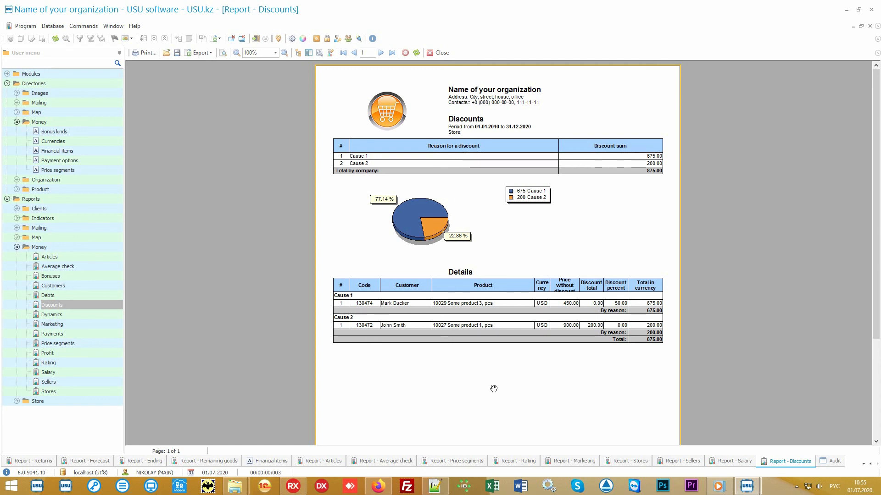
Open the Audit log of NIKOLAY's recorded actions for 01.07.2020.
{"action": "left_click", "coordinate": [835, 461]}
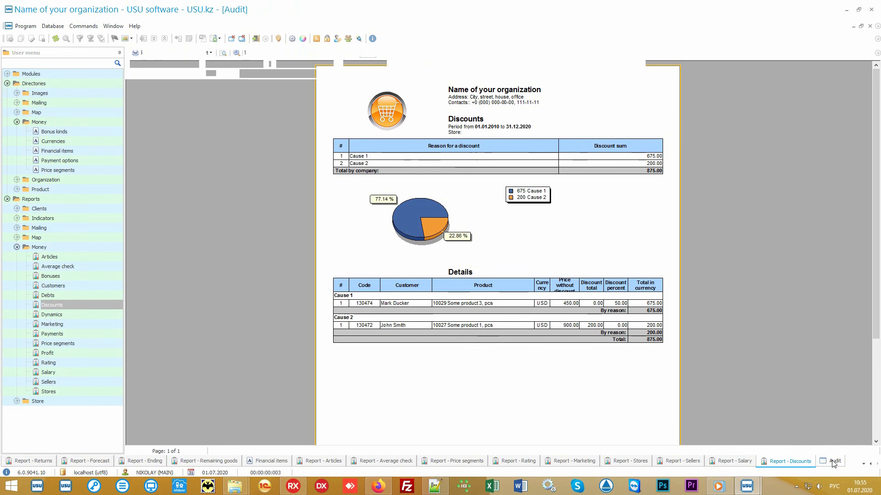
{"action": "left_click", "coordinate": [834, 461]}
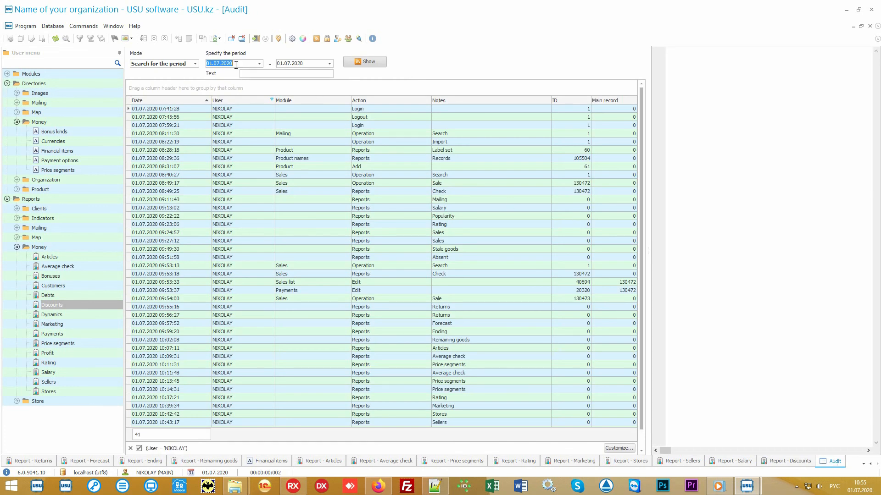
{"action": "mouse_move", "coordinate": [233, 74]}
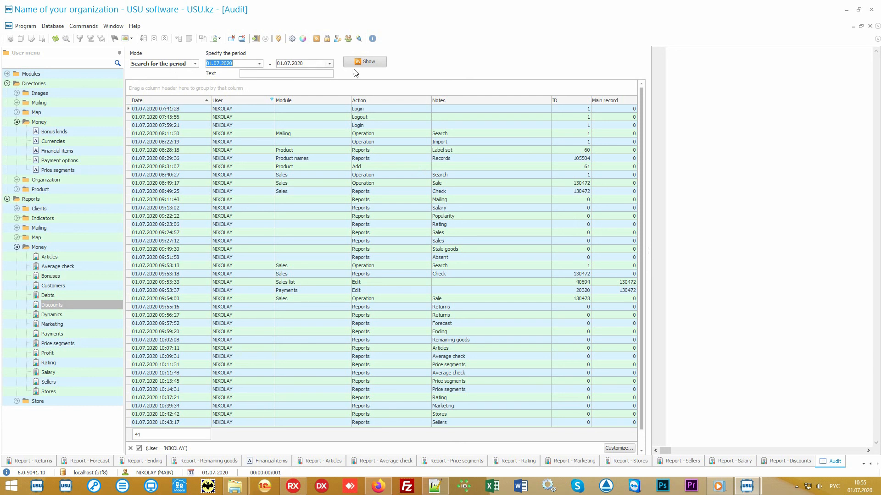
{"action": "mouse_move", "coordinate": [381, 72]}
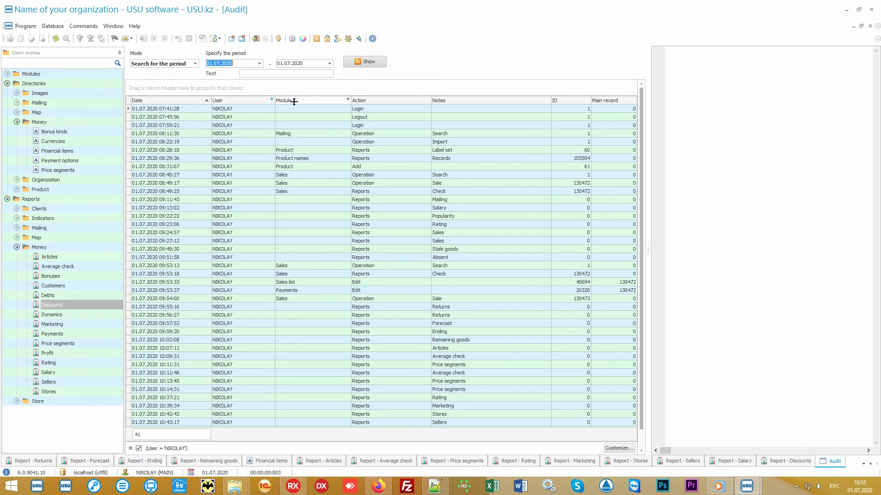
{"action": "mouse_move", "coordinate": [464, 104]}
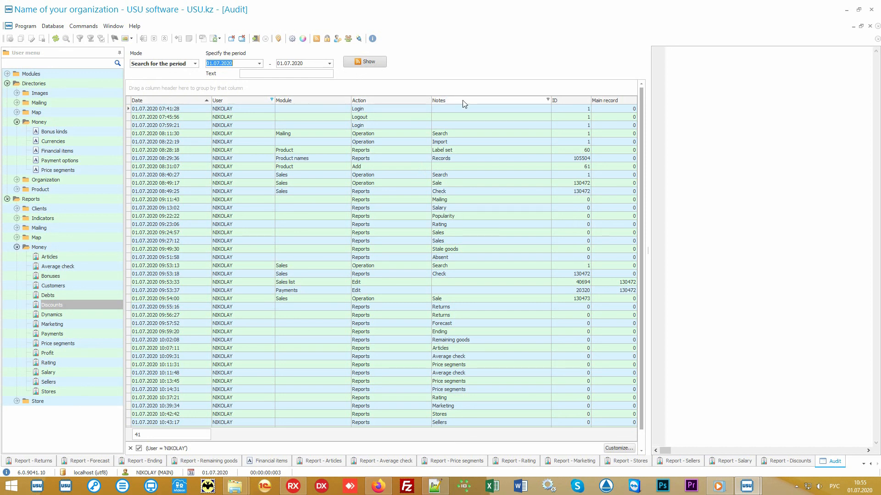
{"action": "mouse_move", "coordinate": [619, 104]}
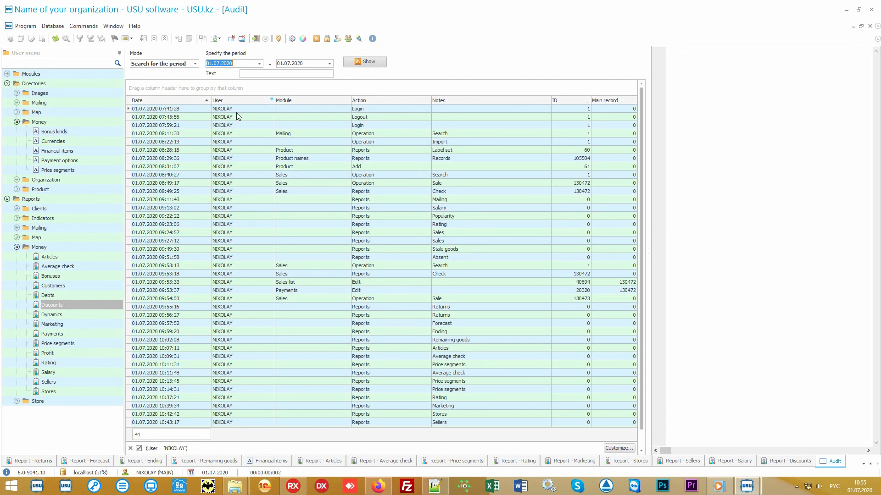
{"action": "mouse_move", "coordinate": [419, 242]}
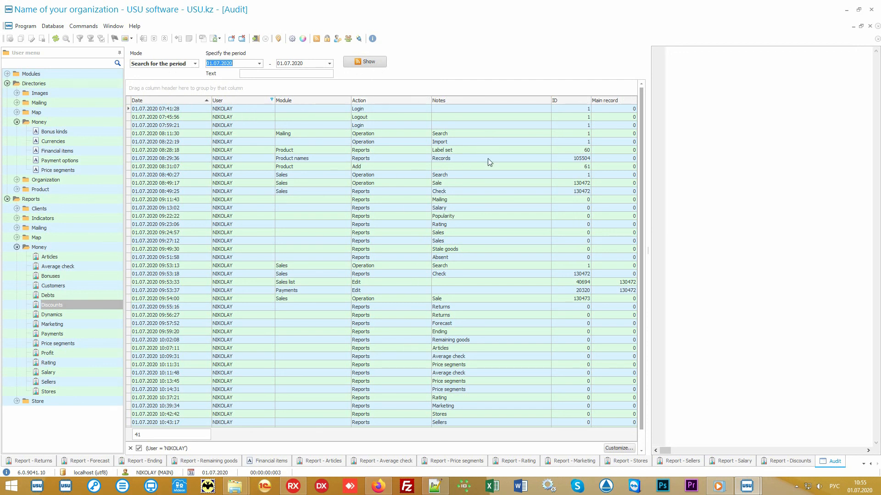
{"action": "mouse_move", "coordinate": [494, 338]}
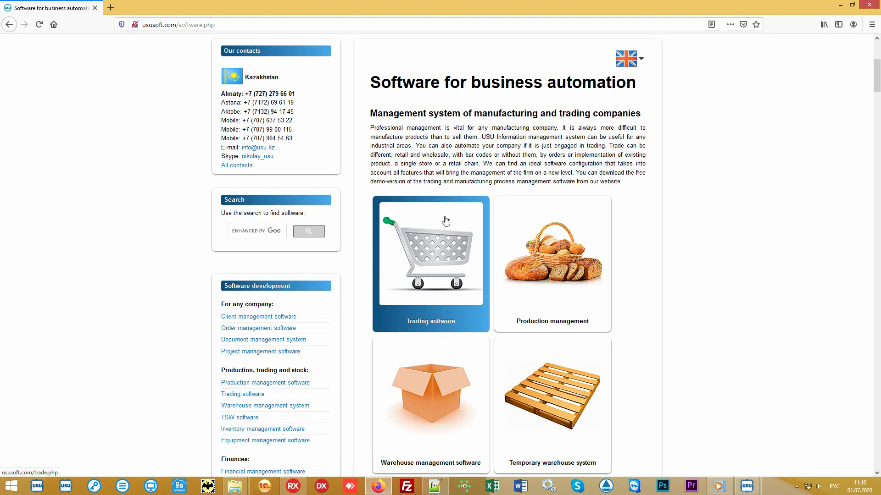
Open the ususoft.com price page and show prices in US dollars, totalling 60 USD.
{"action": "scroll", "scroll_direction": "up", "scroll_amount": 3}
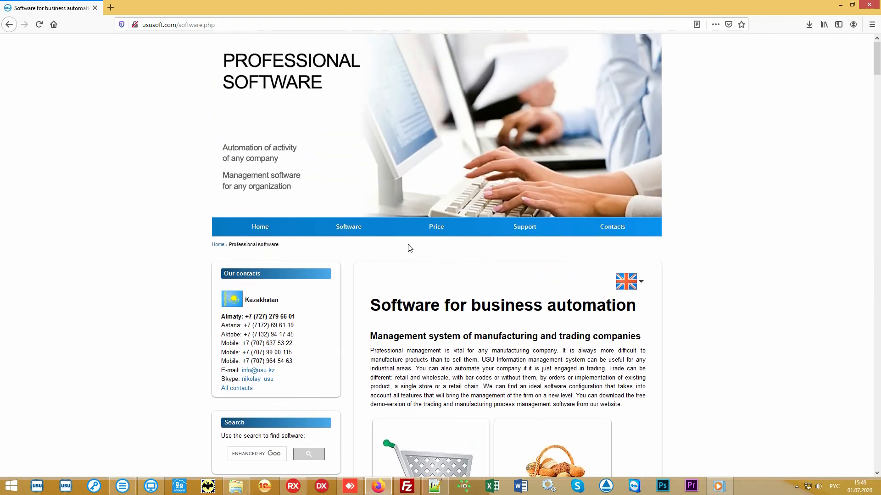
{"action": "left_click", "coordinate": [436, 227]}
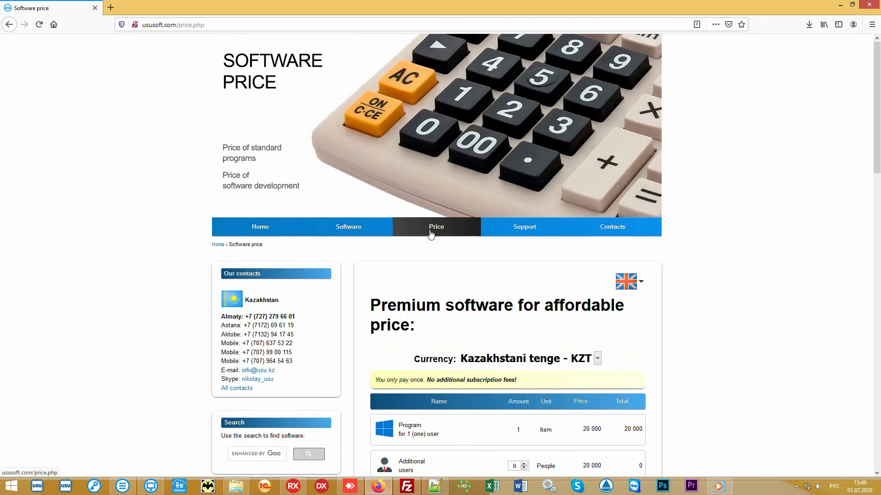
{"action": "scroll", "scroll_direction": "down", "scroll_amount": 3}
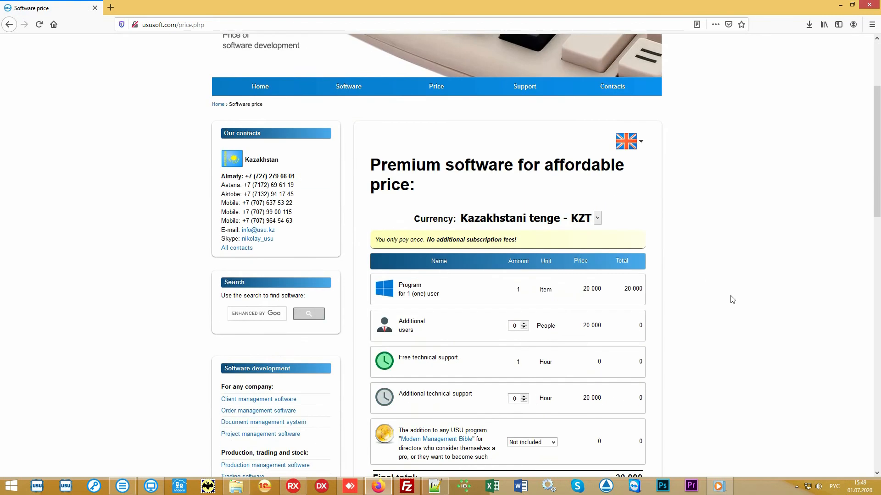
{"action": "left_click", "coordinate": [596, 217]}
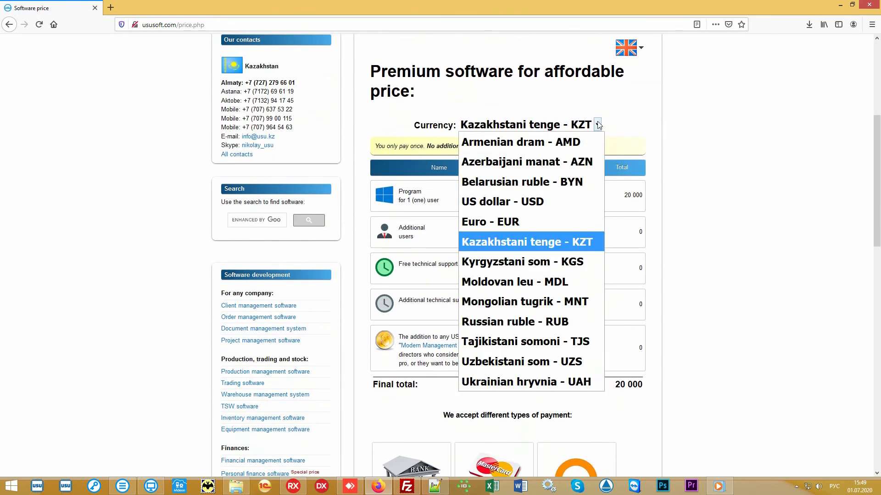
{"action": "left_click", "coordinate": [502, 202]}
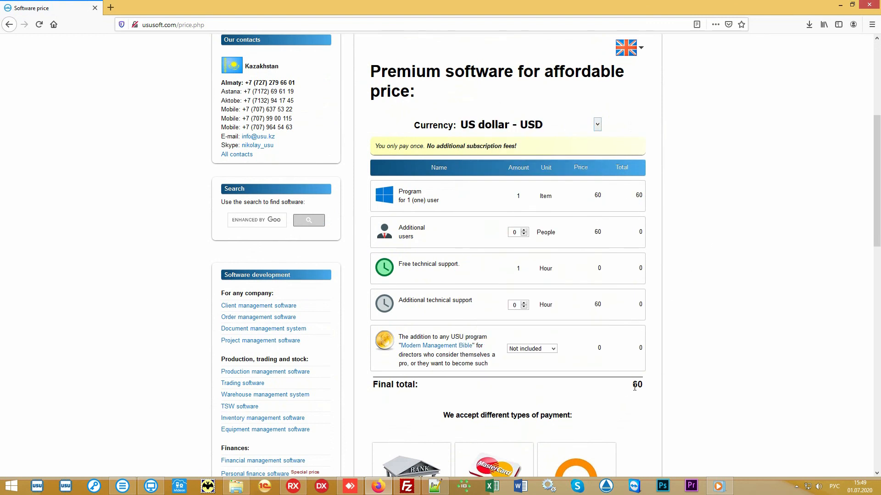
{"action": "mouse_move", "coordinate": [616, 388]}
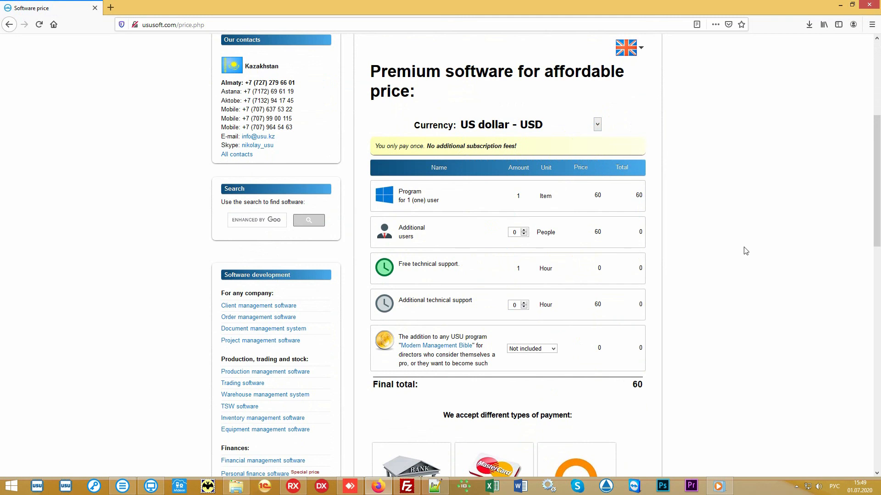
{"action": "mouse_move", "coordinate": [749, 240]}
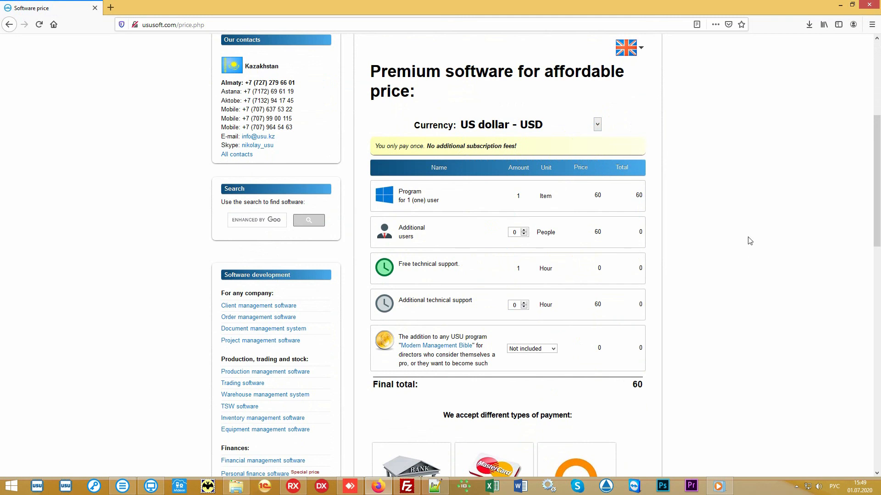
{"action": "scroll", "scroll_direction": "down", "scroll_amount": 3}
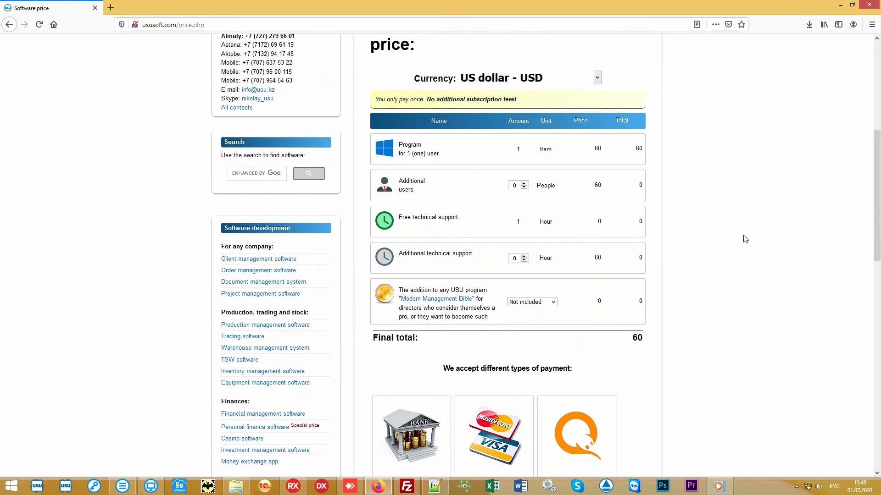
{"action": "mouse_move", "coordinate": [756, 233]}
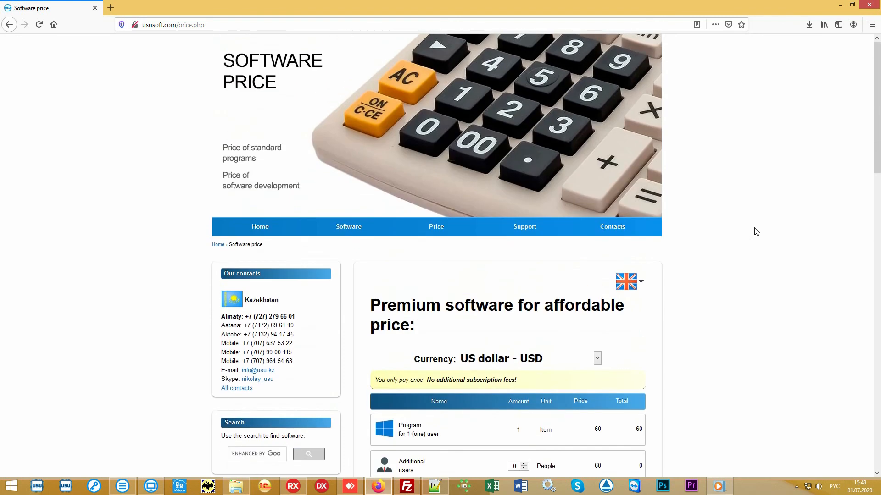
Open the Contacts page and scroll through its country-by-country phone numbers and offices.
{"action": "left_click", "coordinate": [612, 227]}
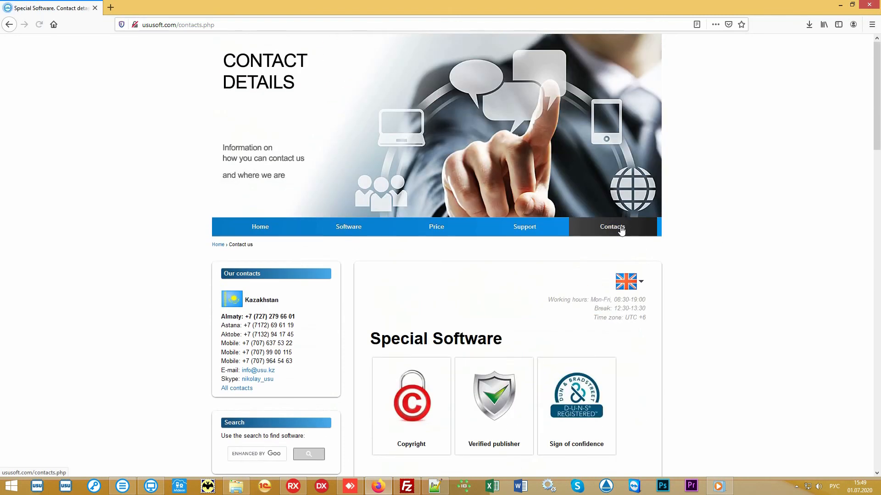
{"action": "mouse_move", "coordinate": [750, 242]}
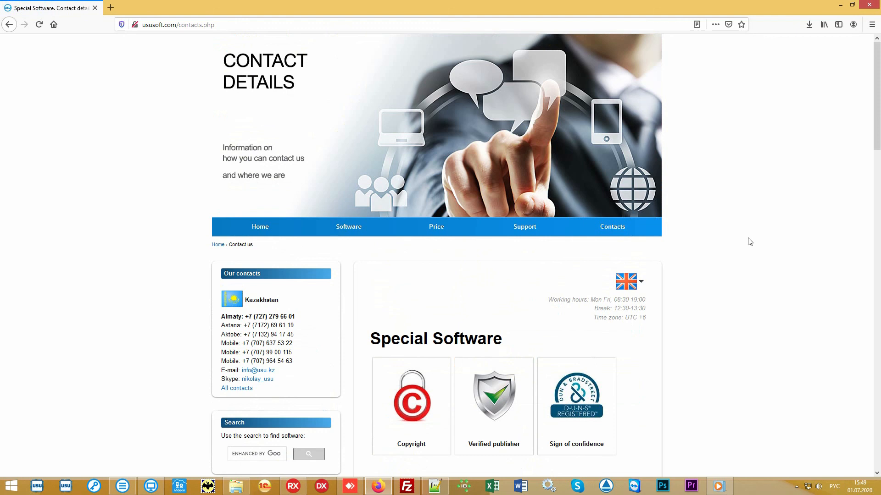
{"action": "scroll", "scroll_direction": "down", "scroll_amount": 3}
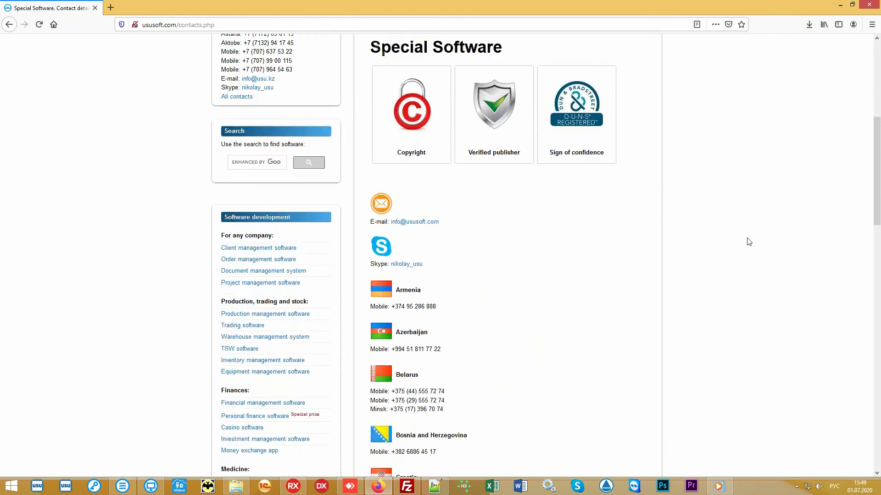
{"action": "scroll", "scroll_direction": "down", "scroll_amount": 3}
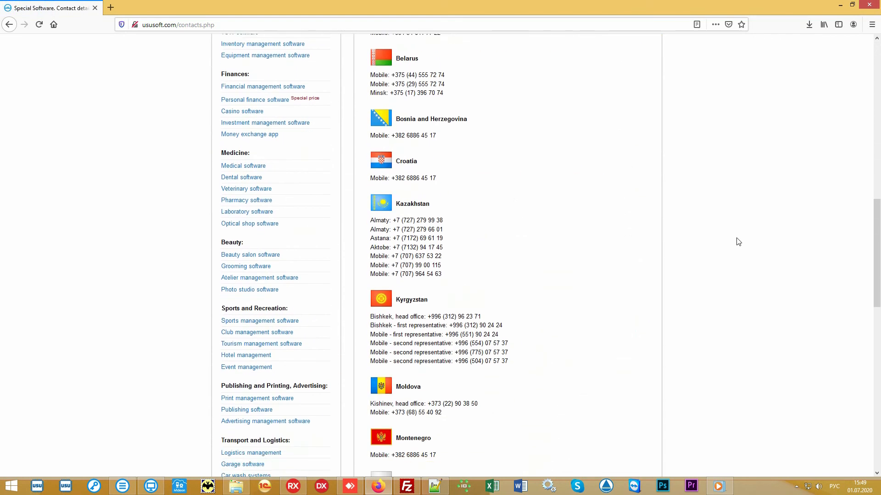
{"action": "scroll", "scroll_direction": "down", "scroll_amount": 3}
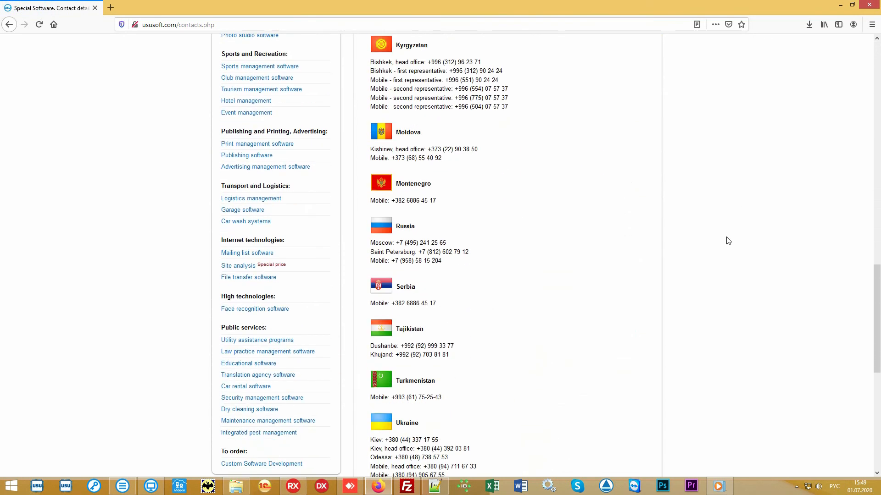
{"action": "scroll", "scroll_direction": "down", "scroll_amount": 3}
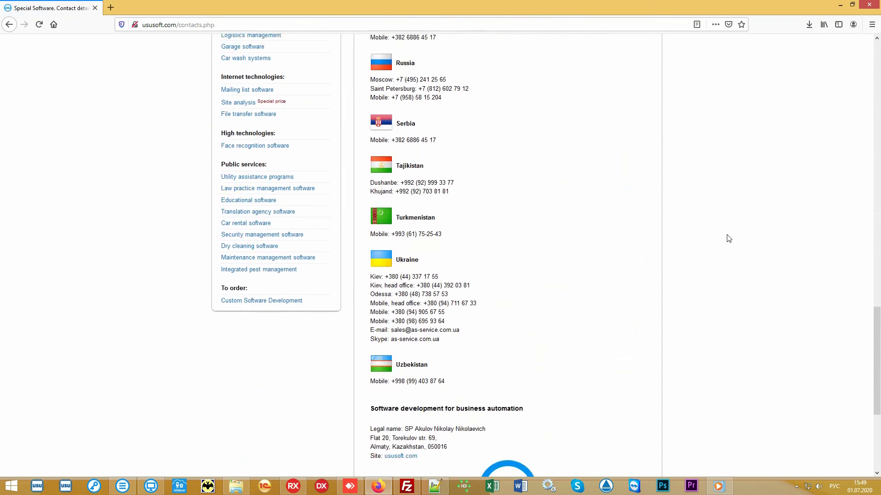
{"action": "scroll", "scroll_direction": "up", "scroll_amount": 3}
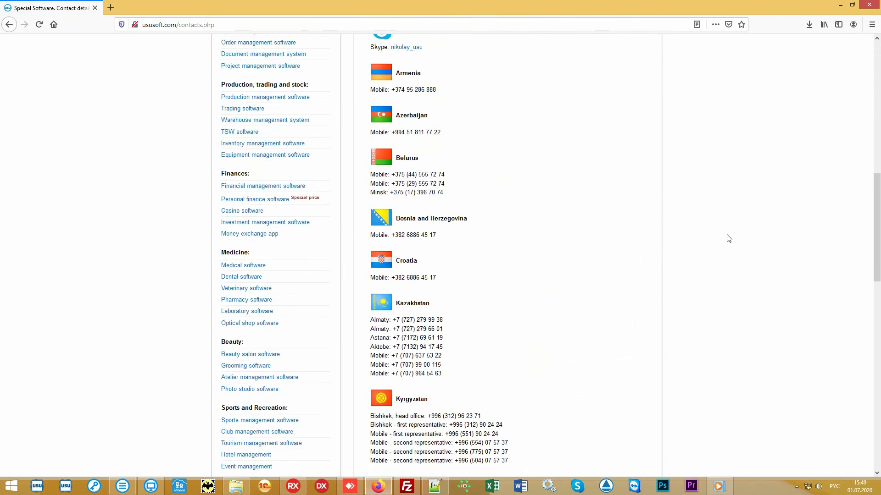